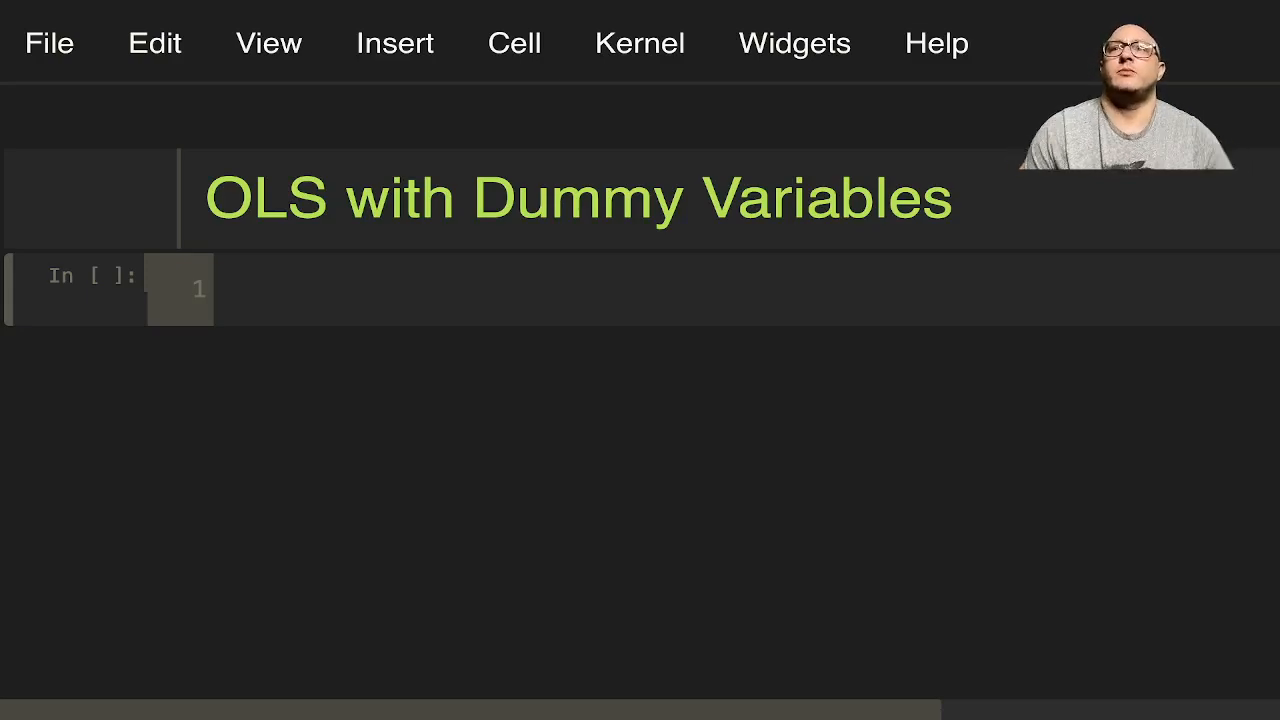
mouse_move(572, 96)
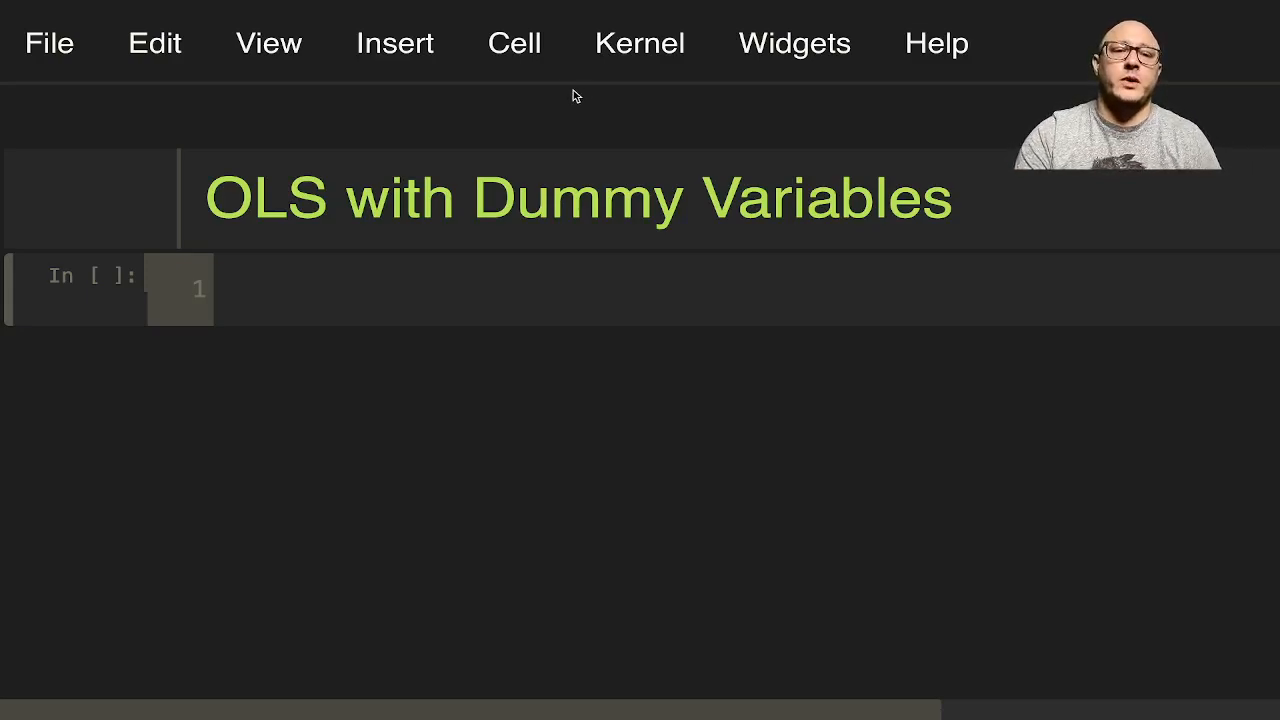
Step: Define nsample = 50 and a zero-filled integer groups array of that length
click(362, 288)
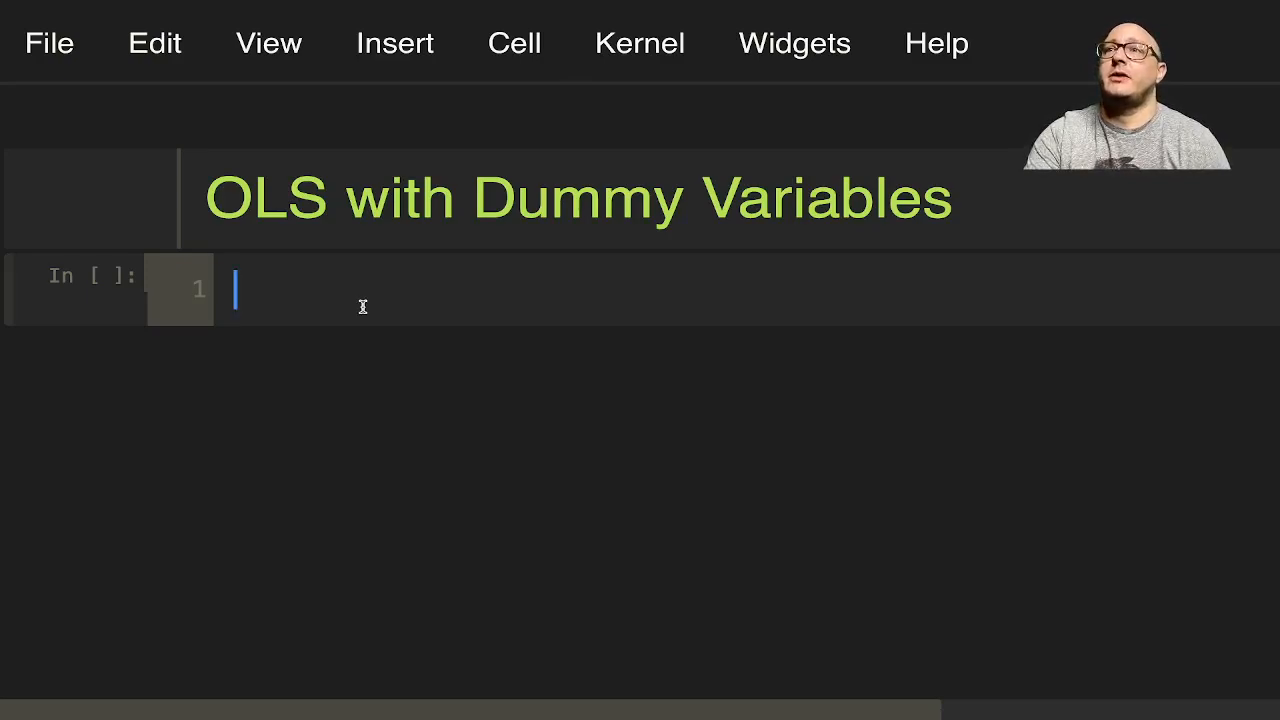
mouse_move(510, 304)
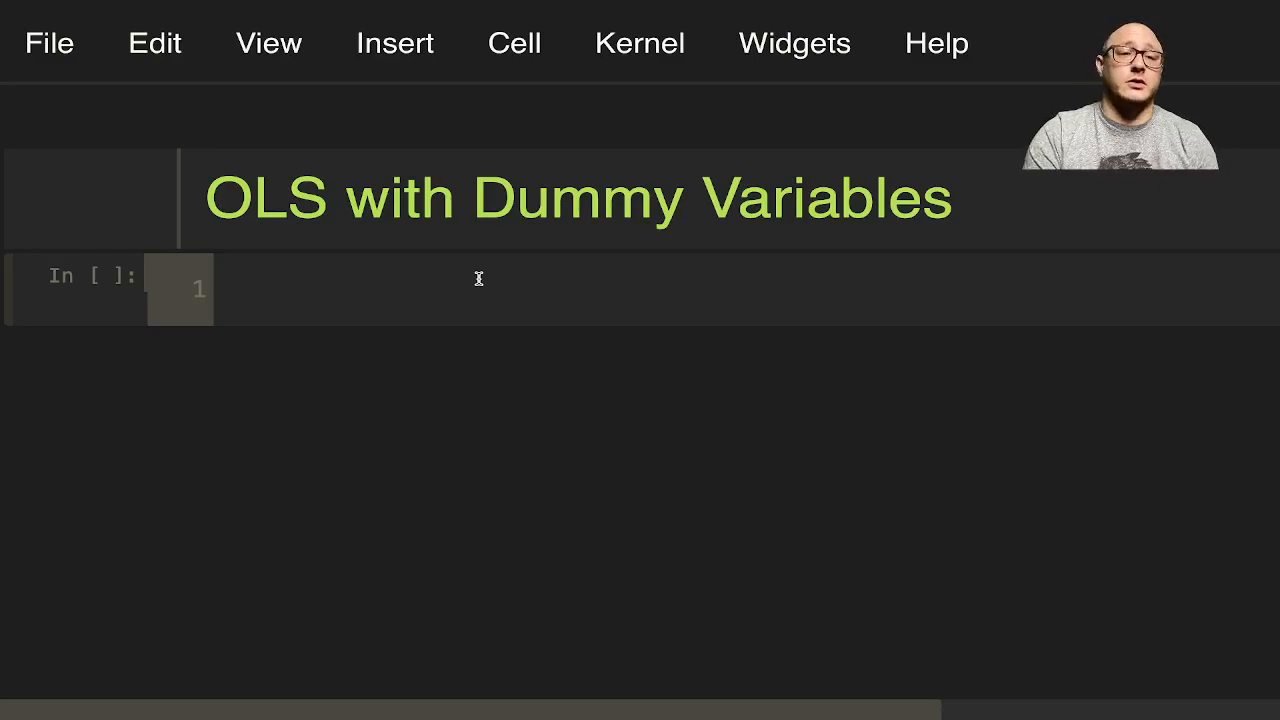
text(ns)
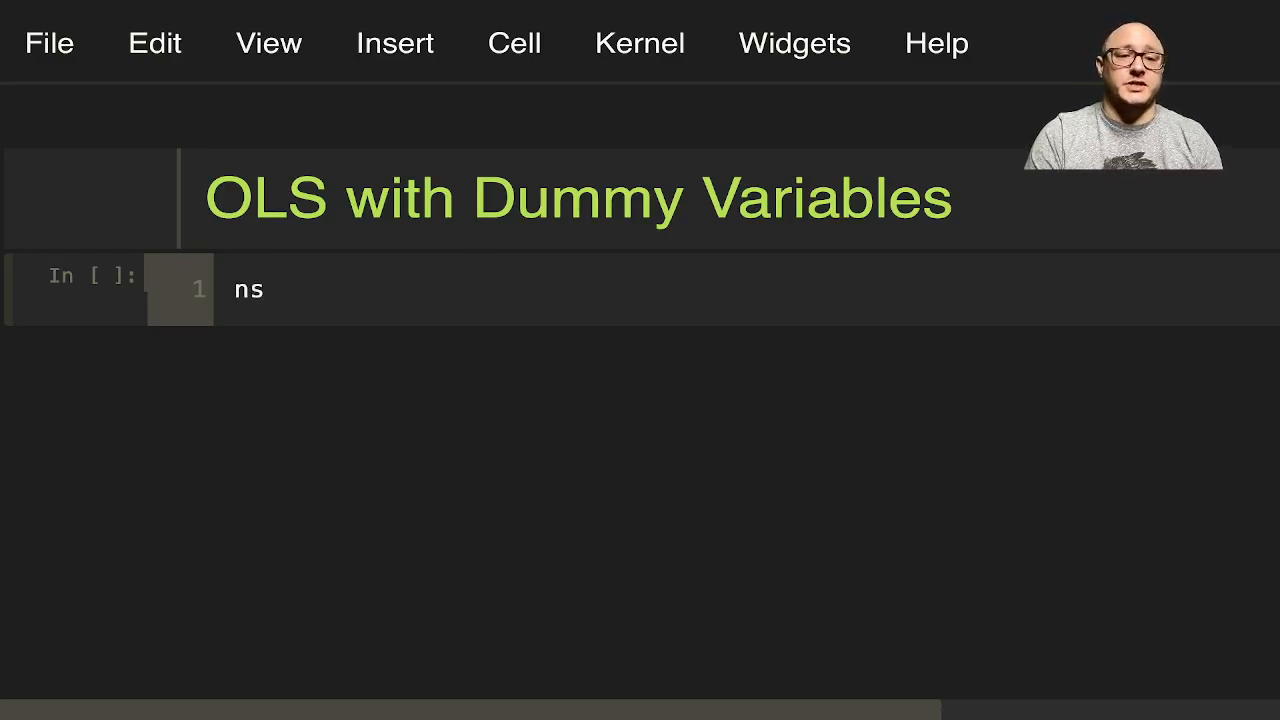
text(ample)
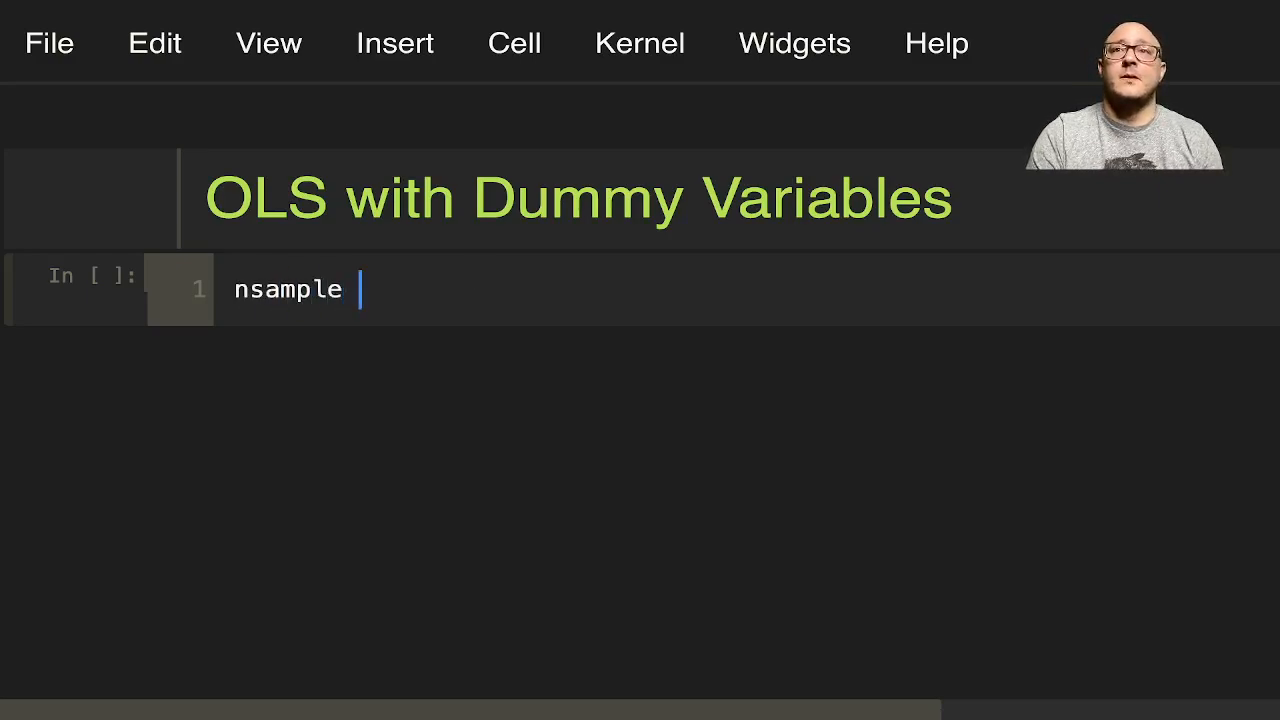
text(= 50)
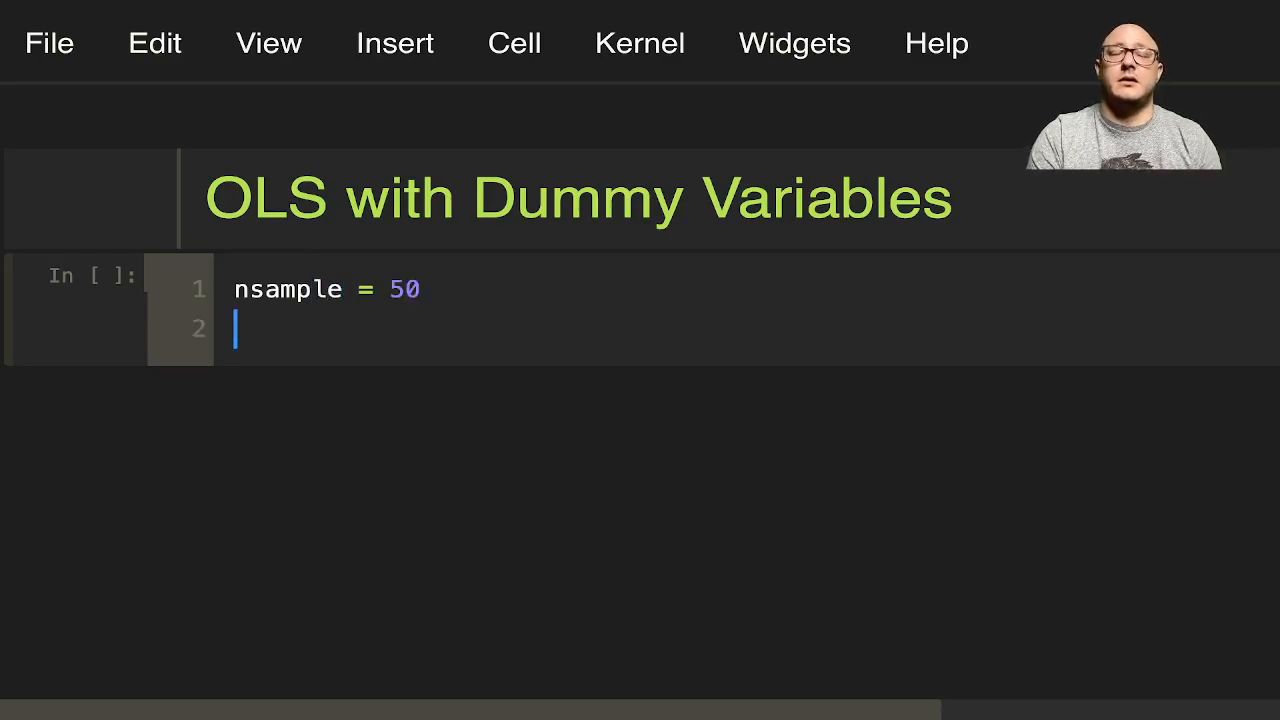
text(groups =)
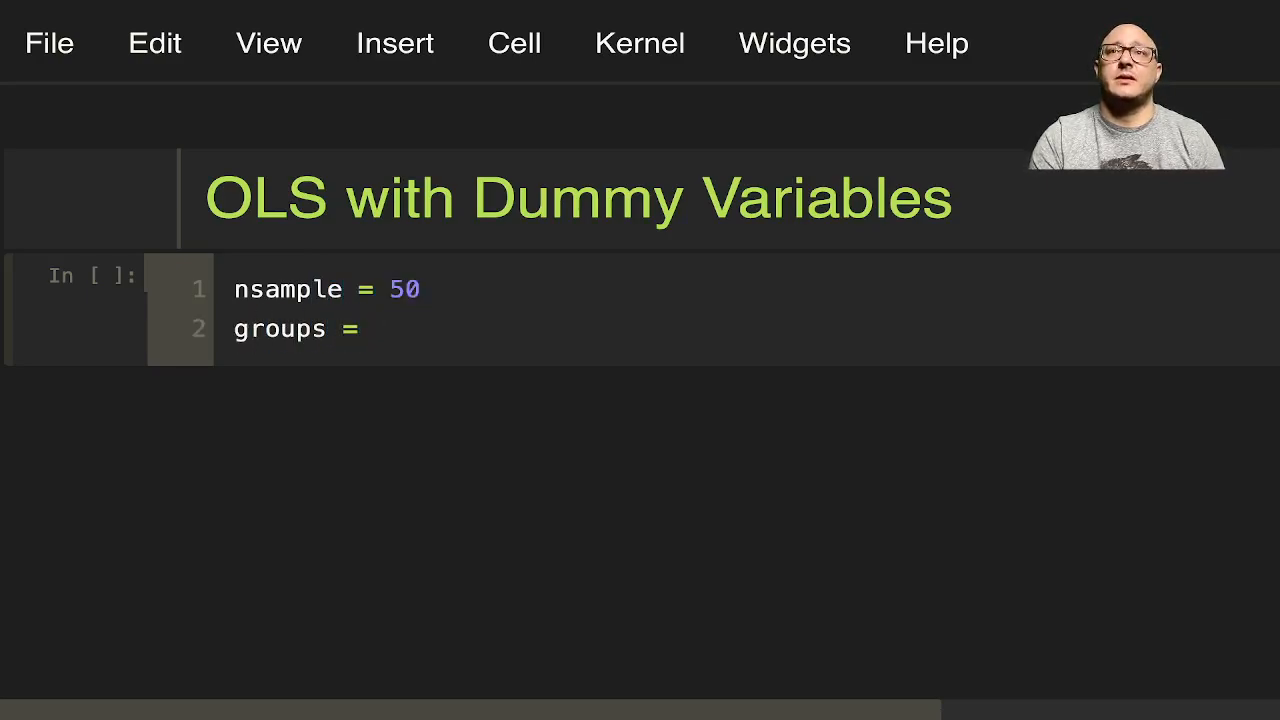
text(np.zer)
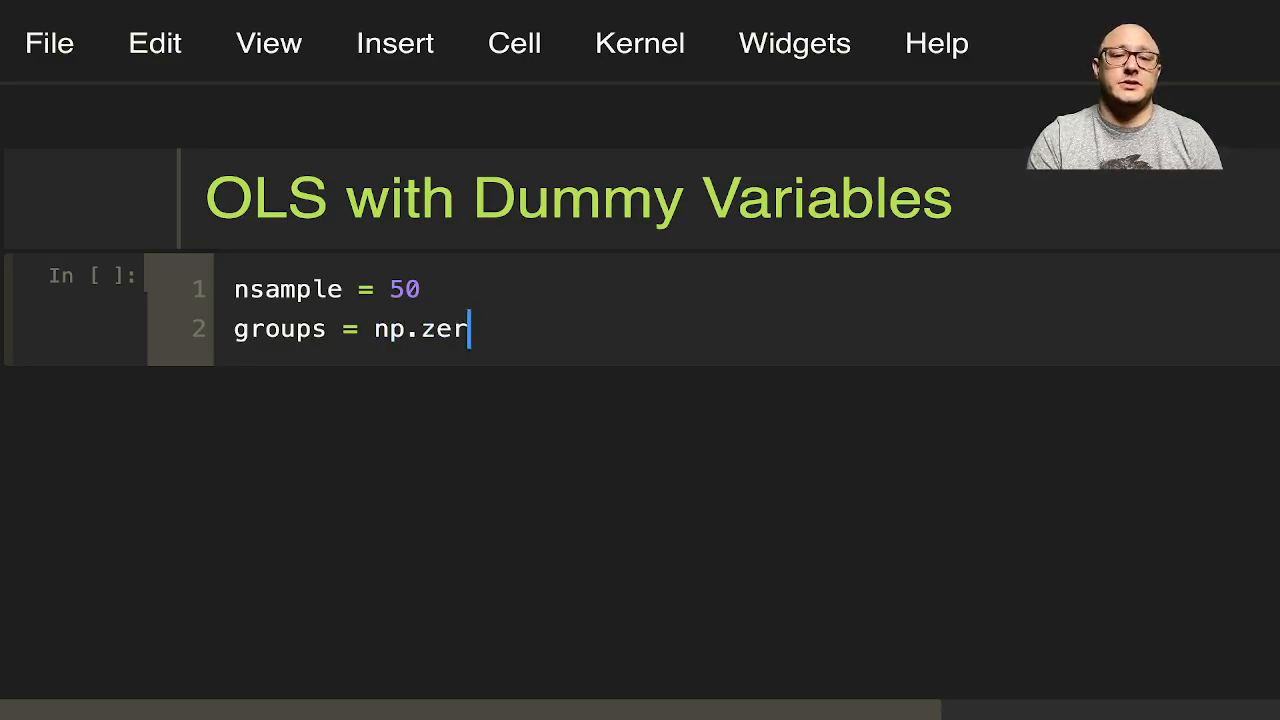
text(os(n))
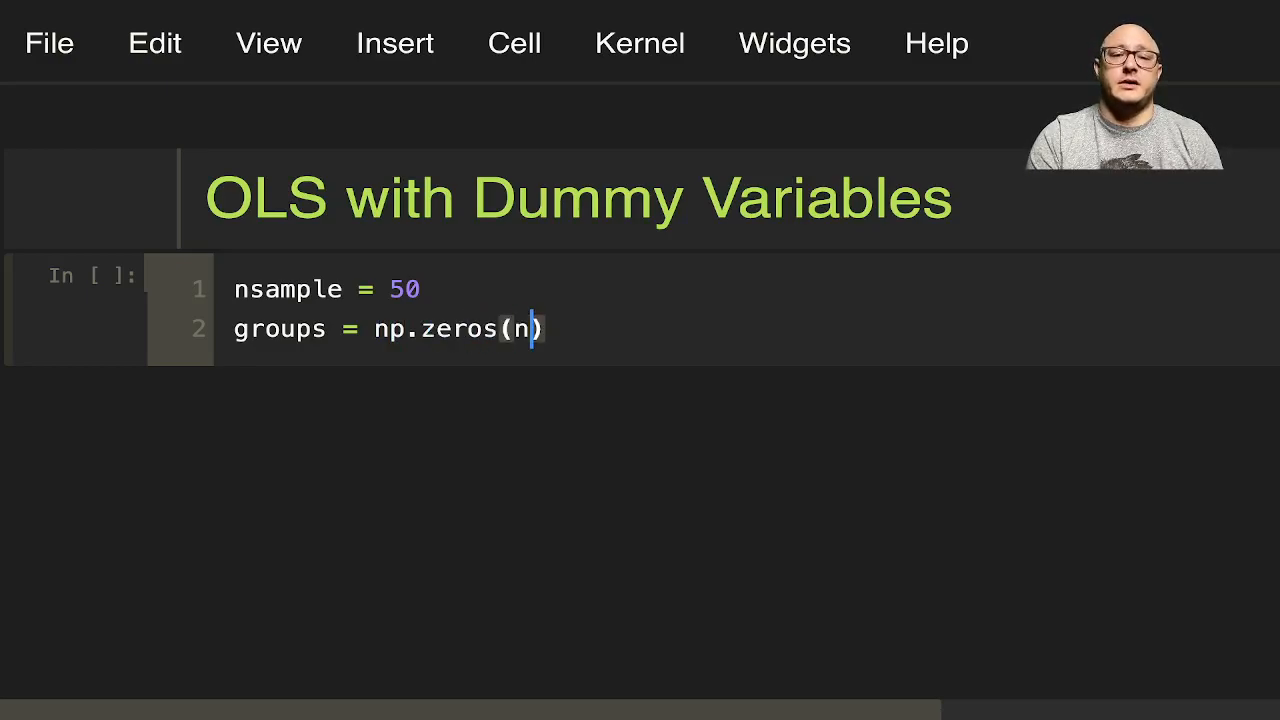
text(sample,)
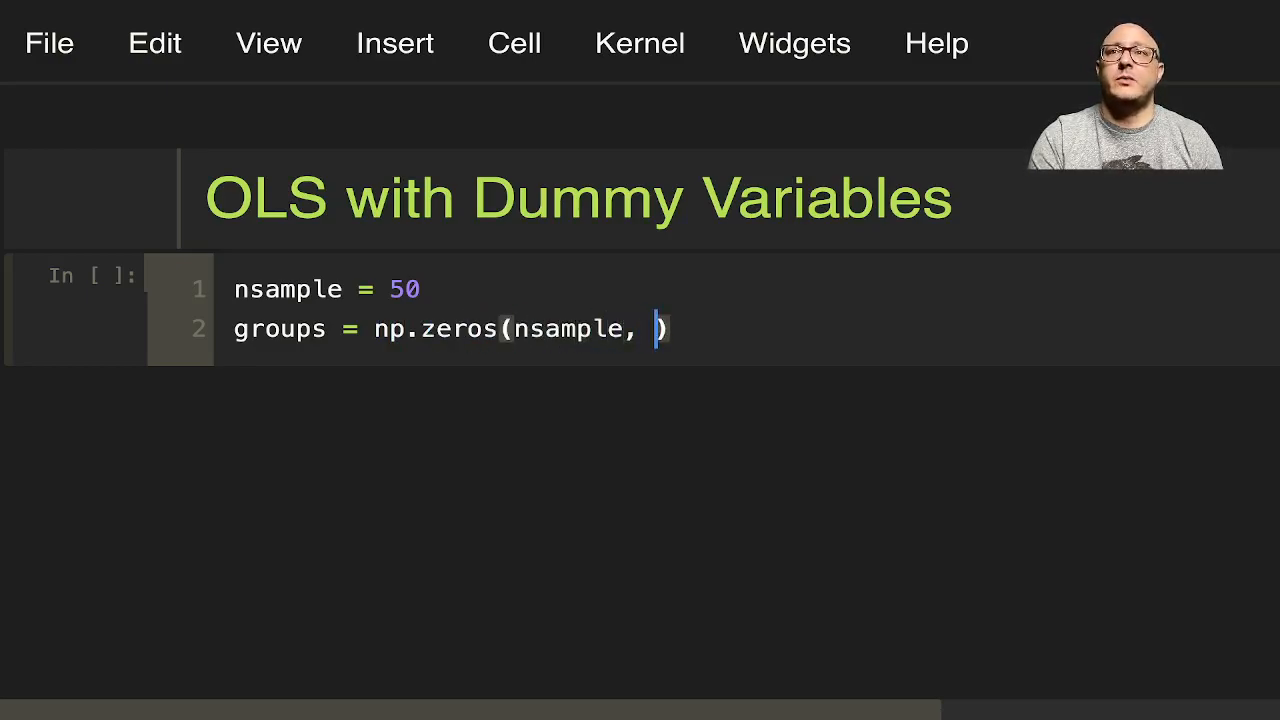
text(int)
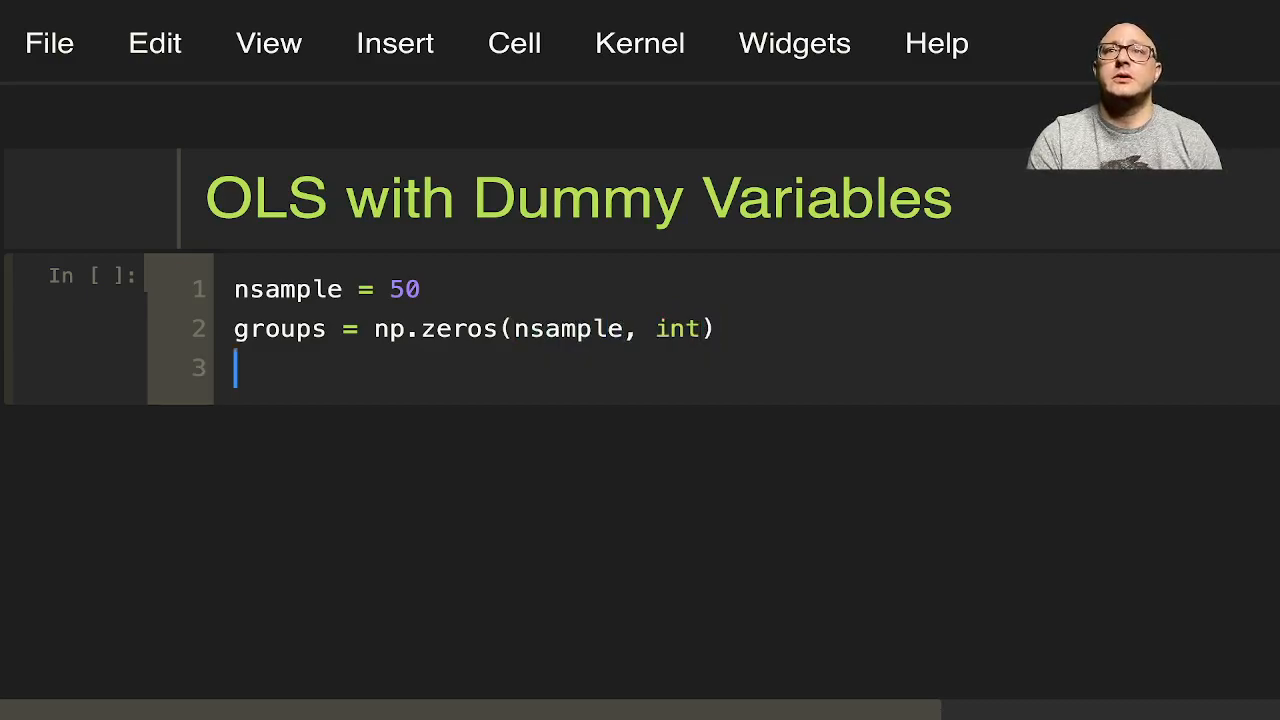
Step: Label groups[20:40] as 1 and groups[40:] as 2, then begin the dummy line
text(groups)
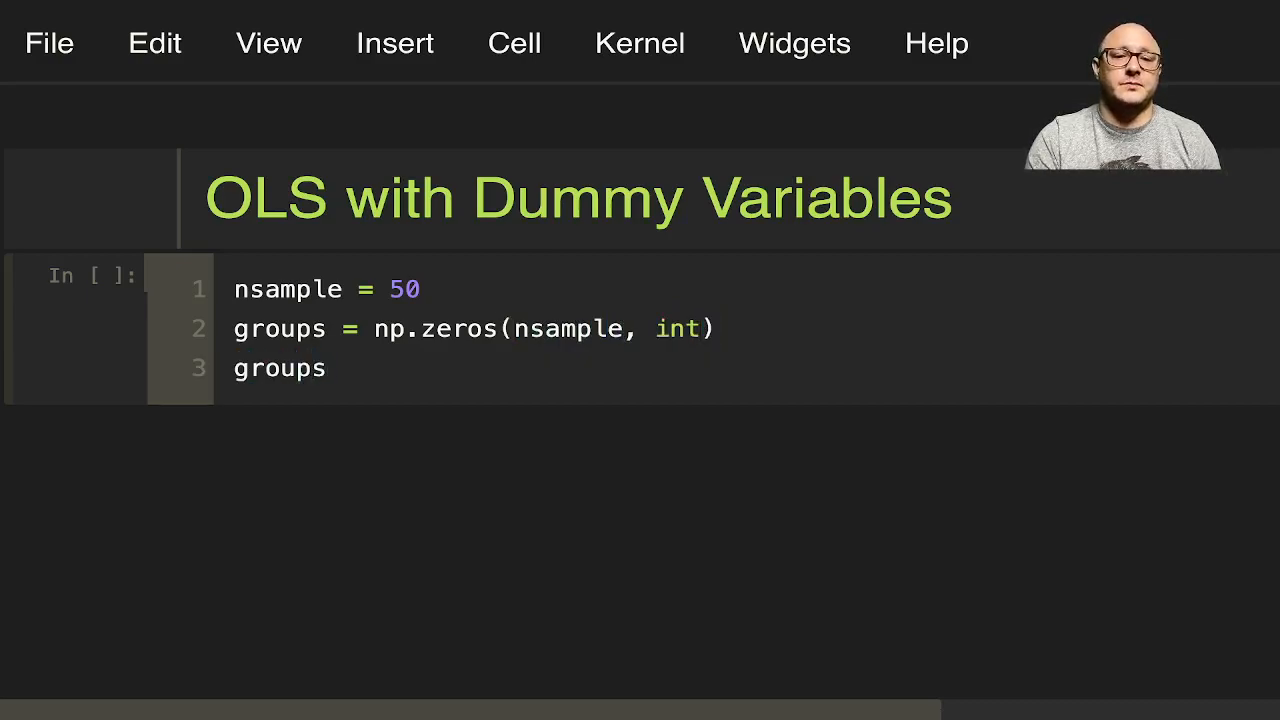
text([20:])
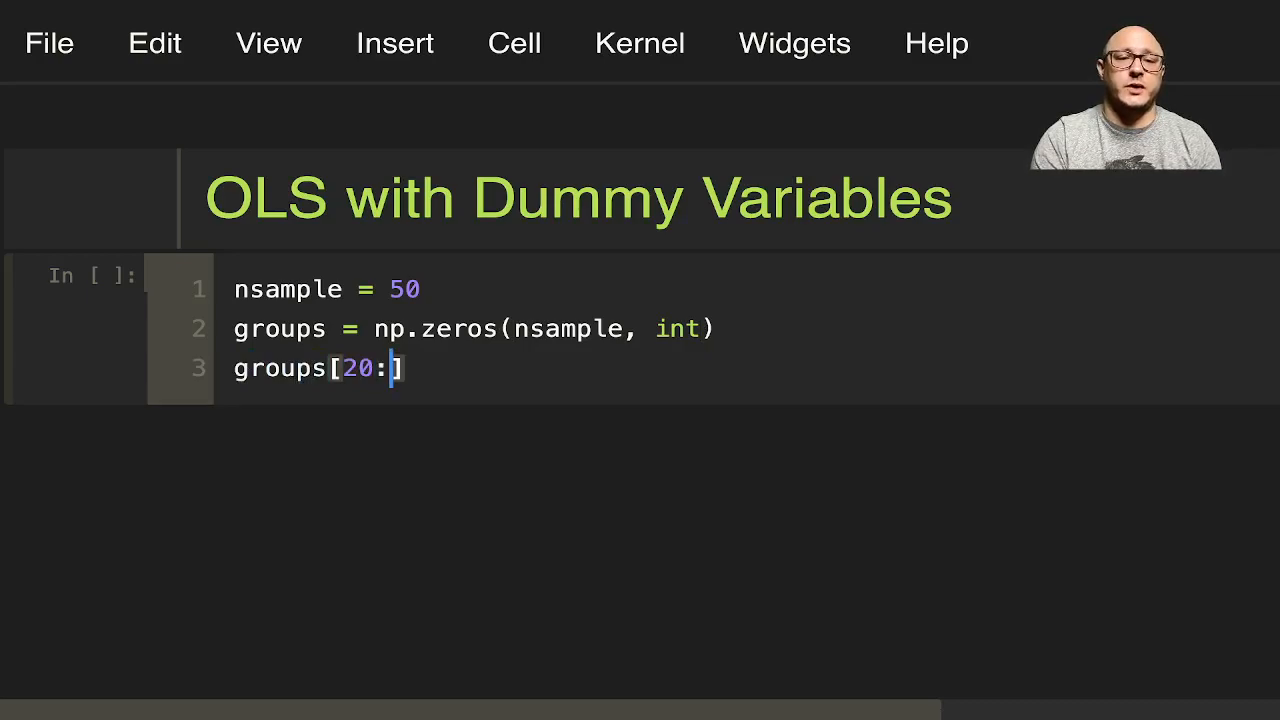
text(40)
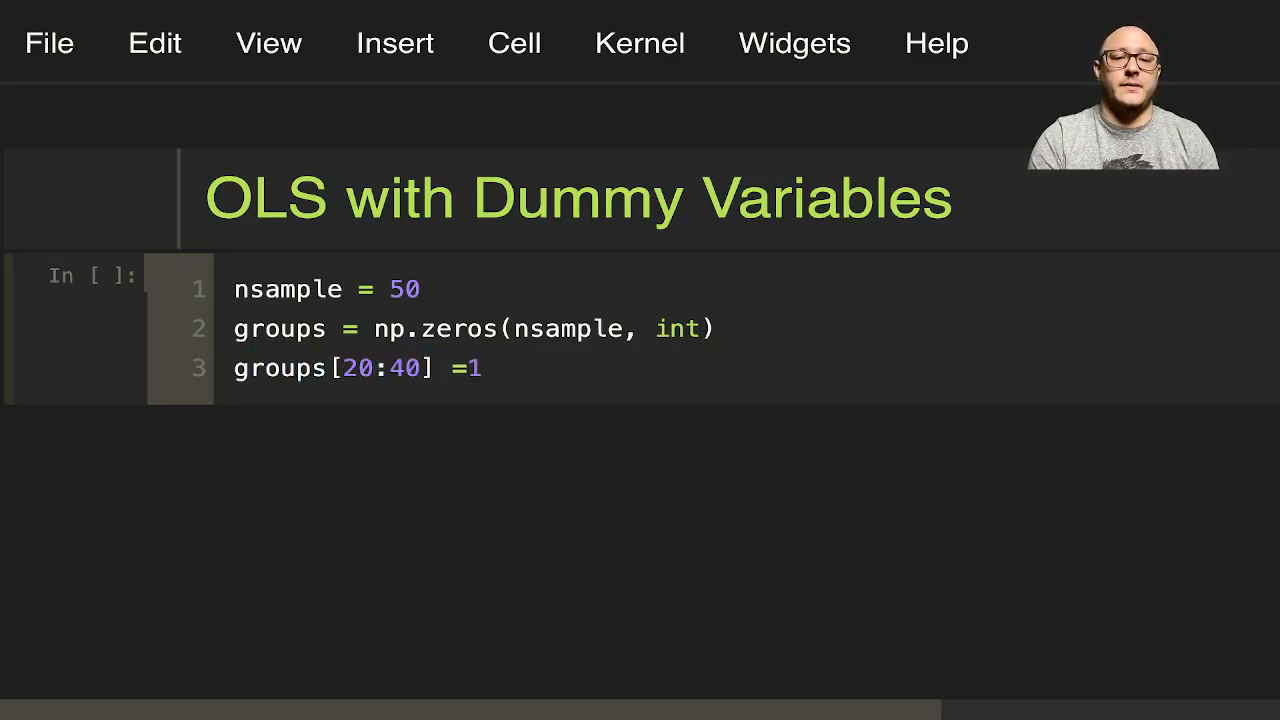
text(grou)
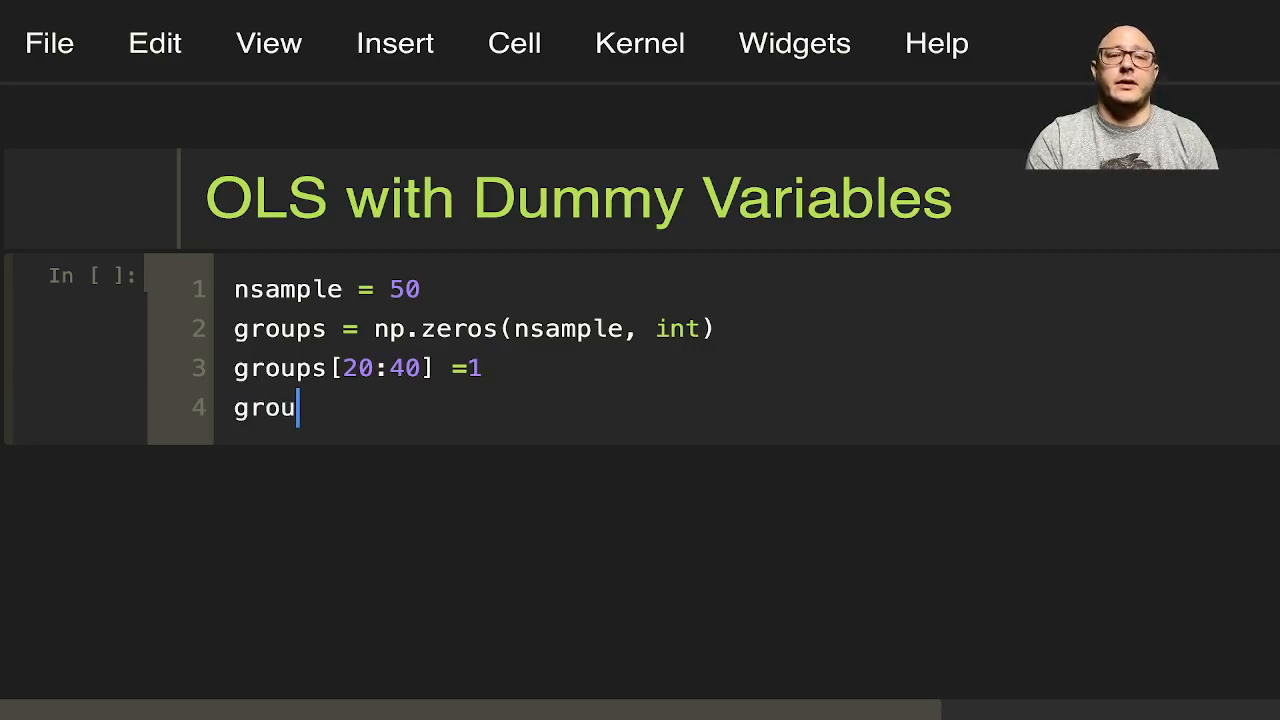
text(ps[])
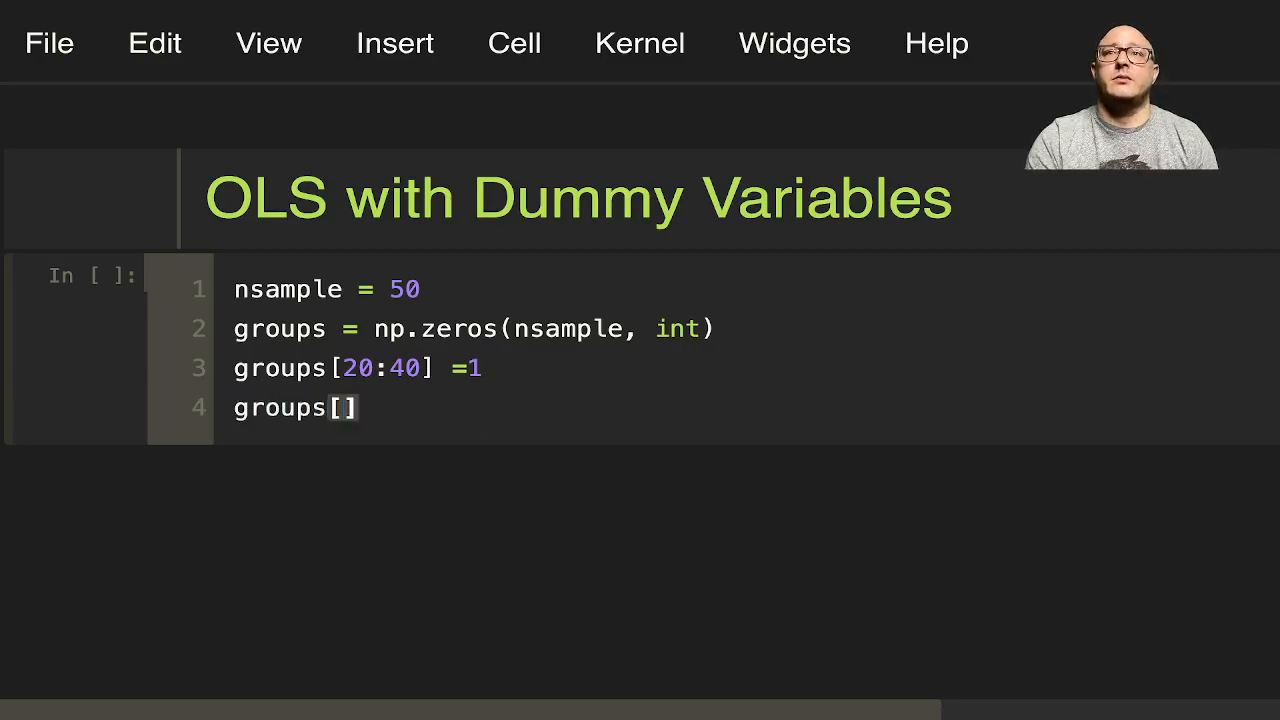
text(40:)
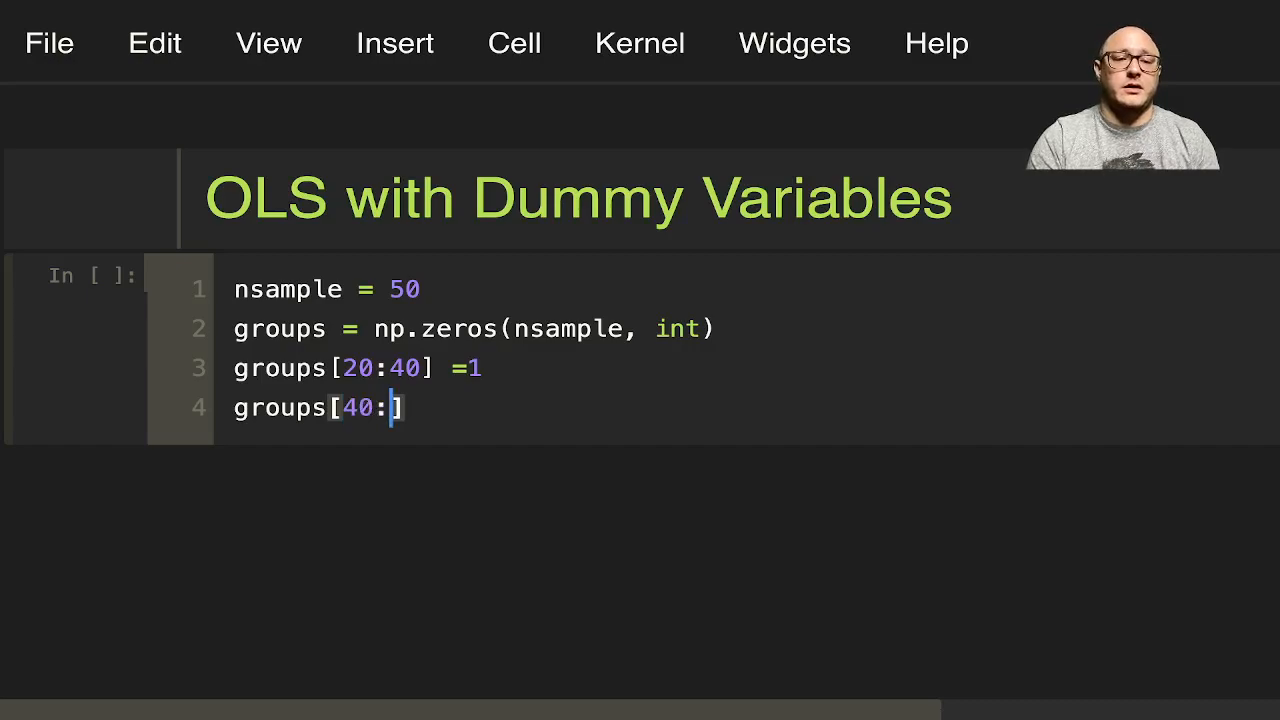
text(= 2)
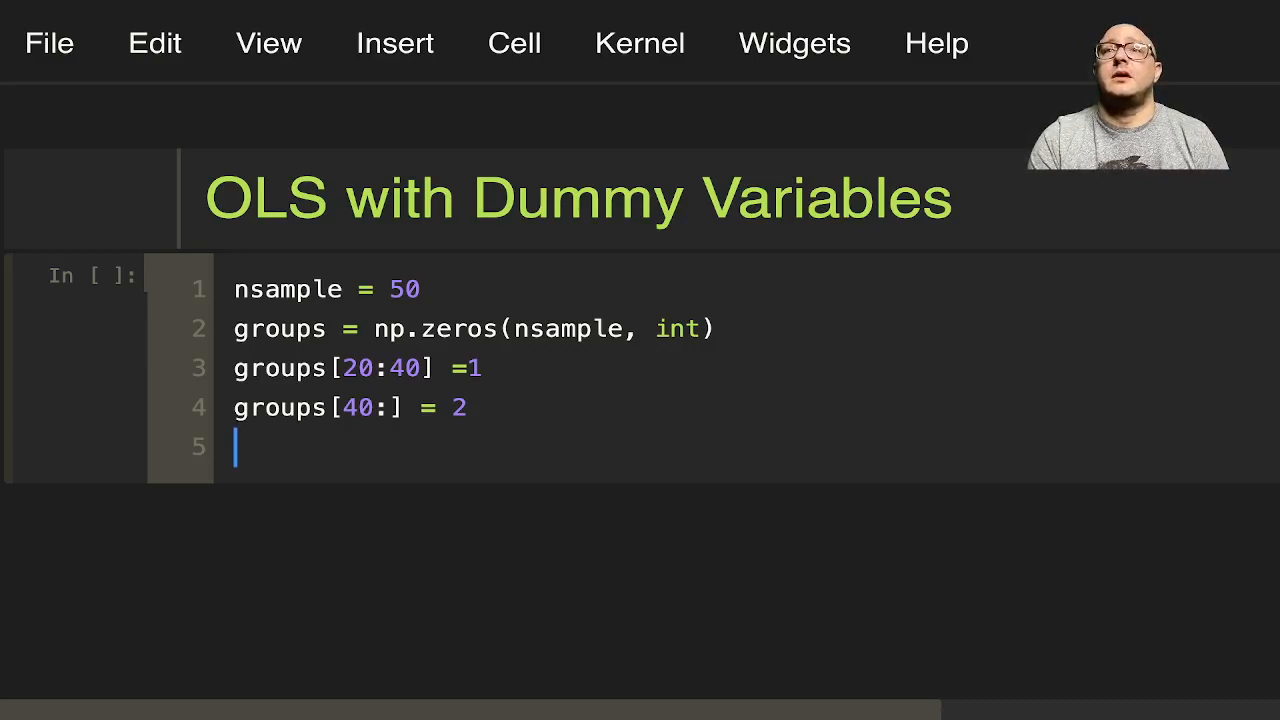
text(d)
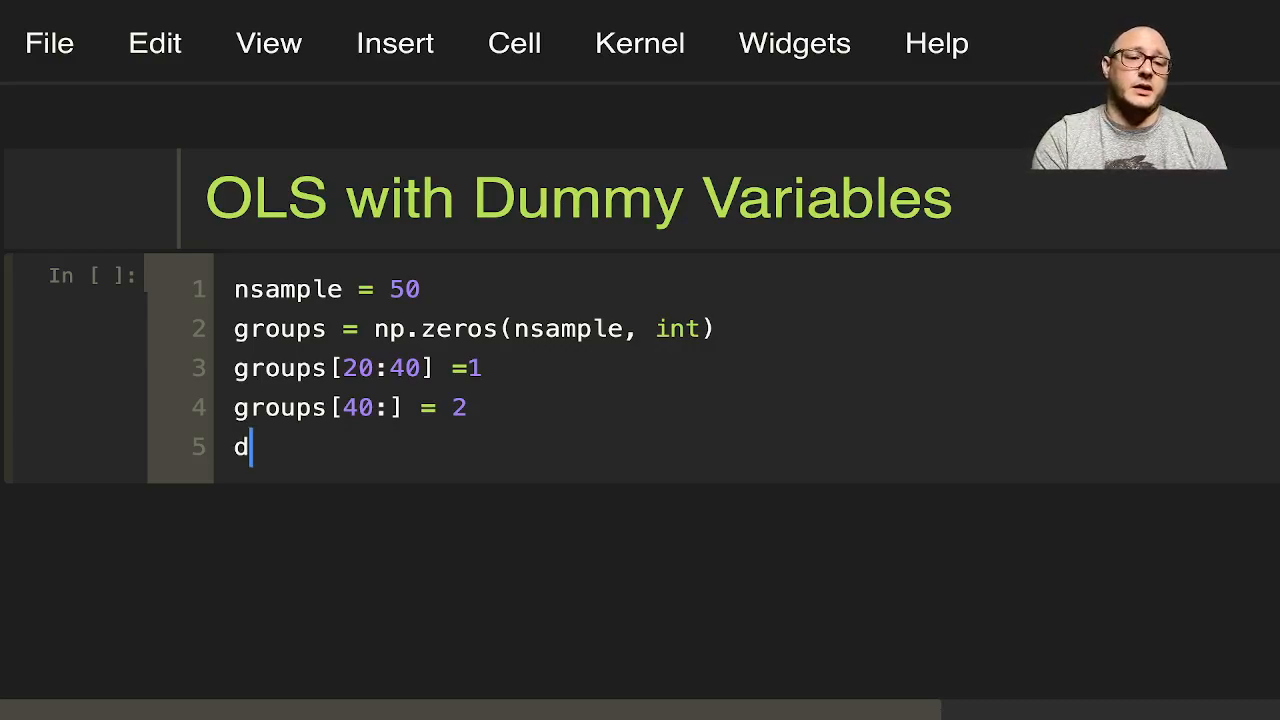
text(ummy)
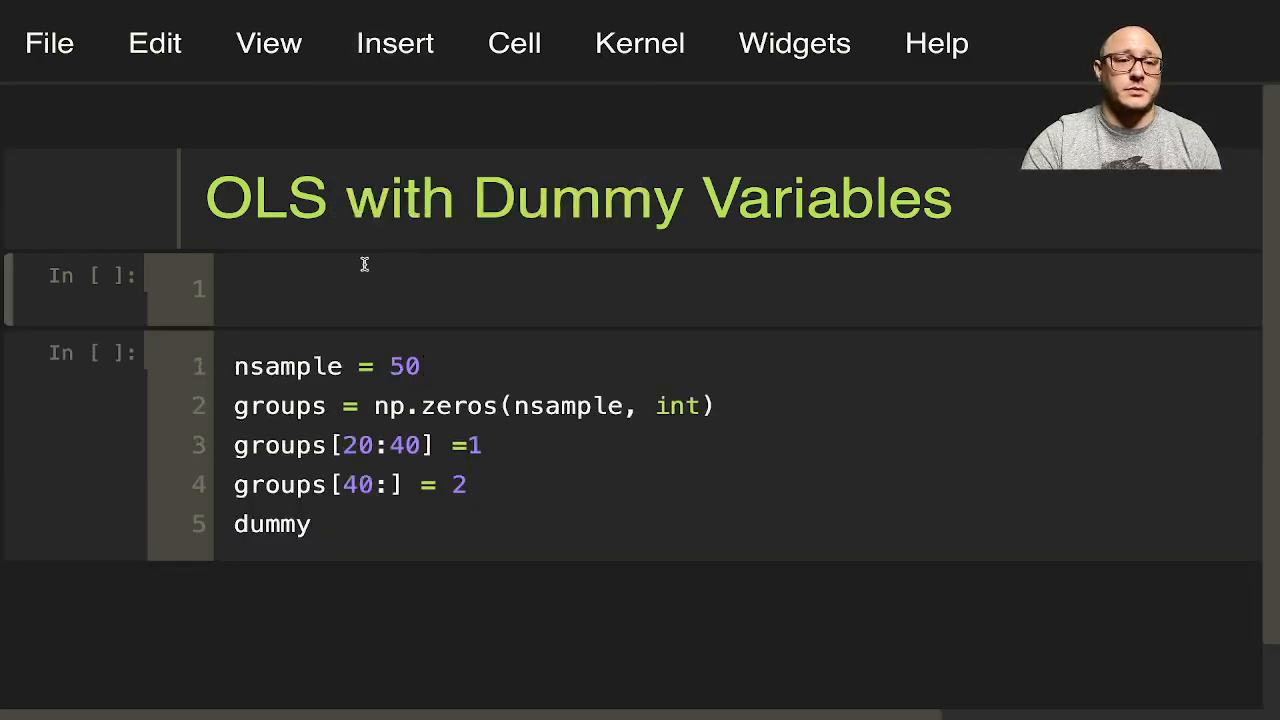
Step: Import numpy as np and matplotlib.pyplot as plt in the first cell
text(im)
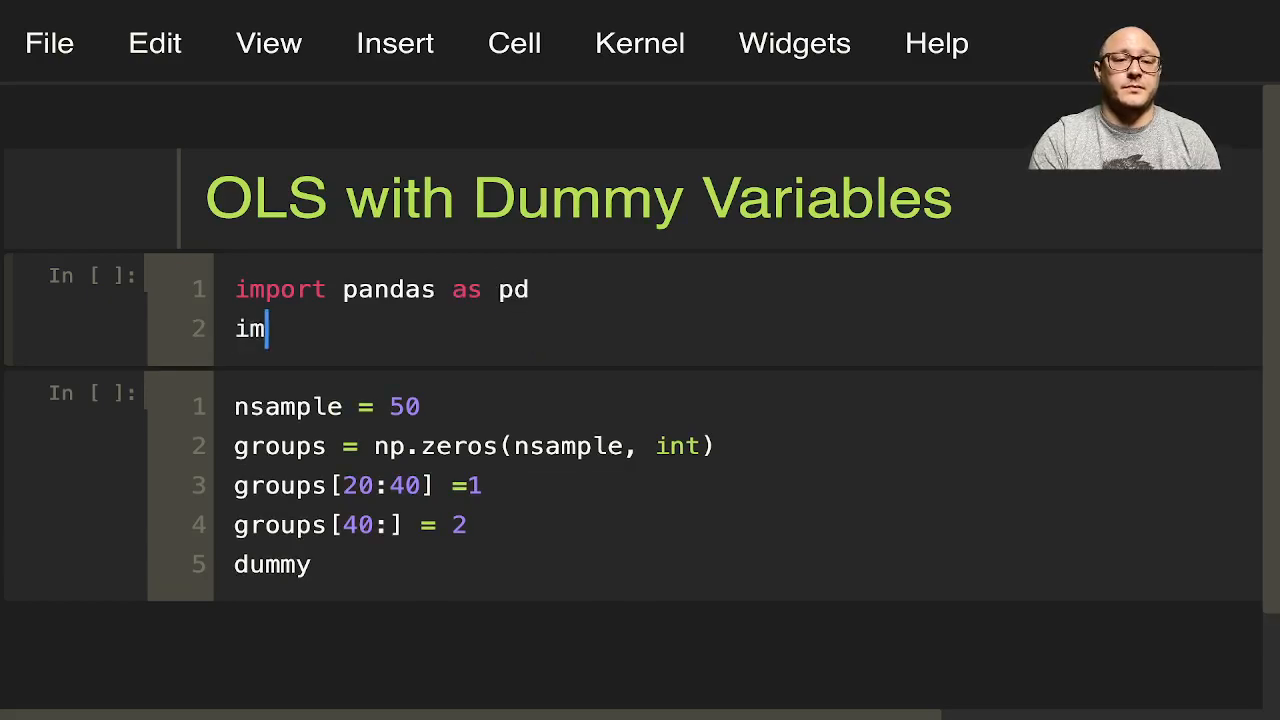
text(portn)
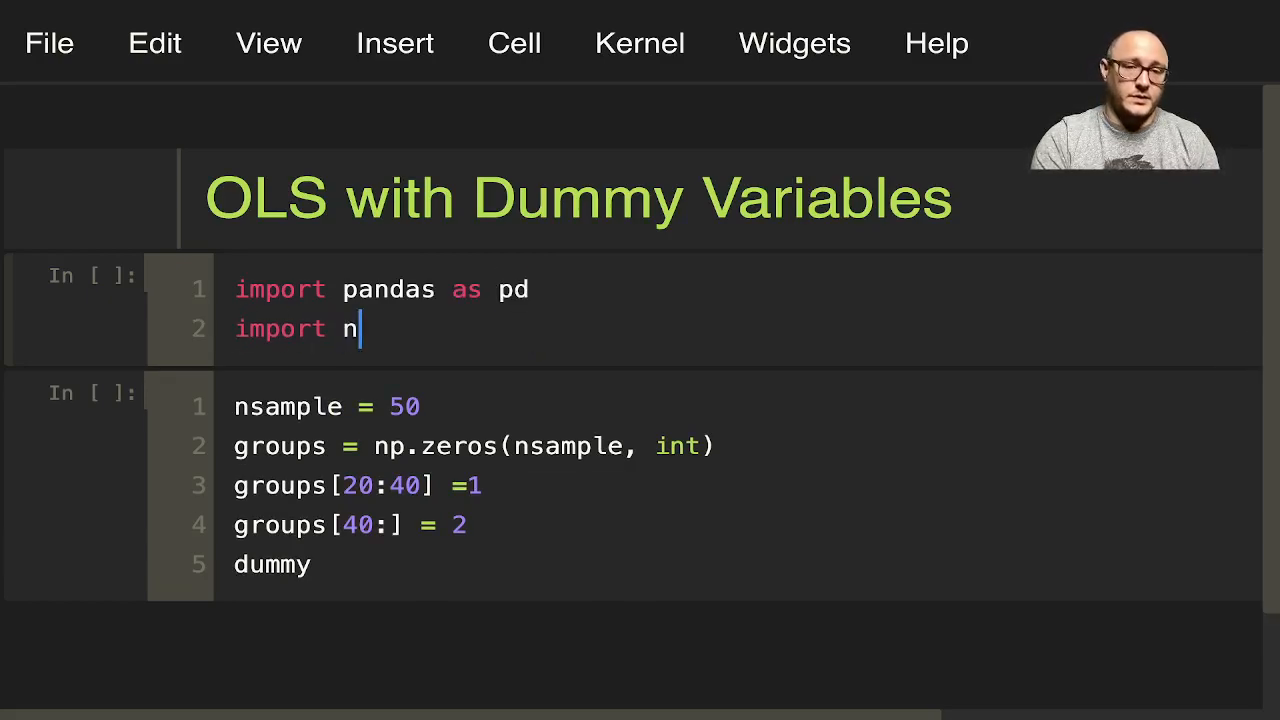
text(umpy as np)
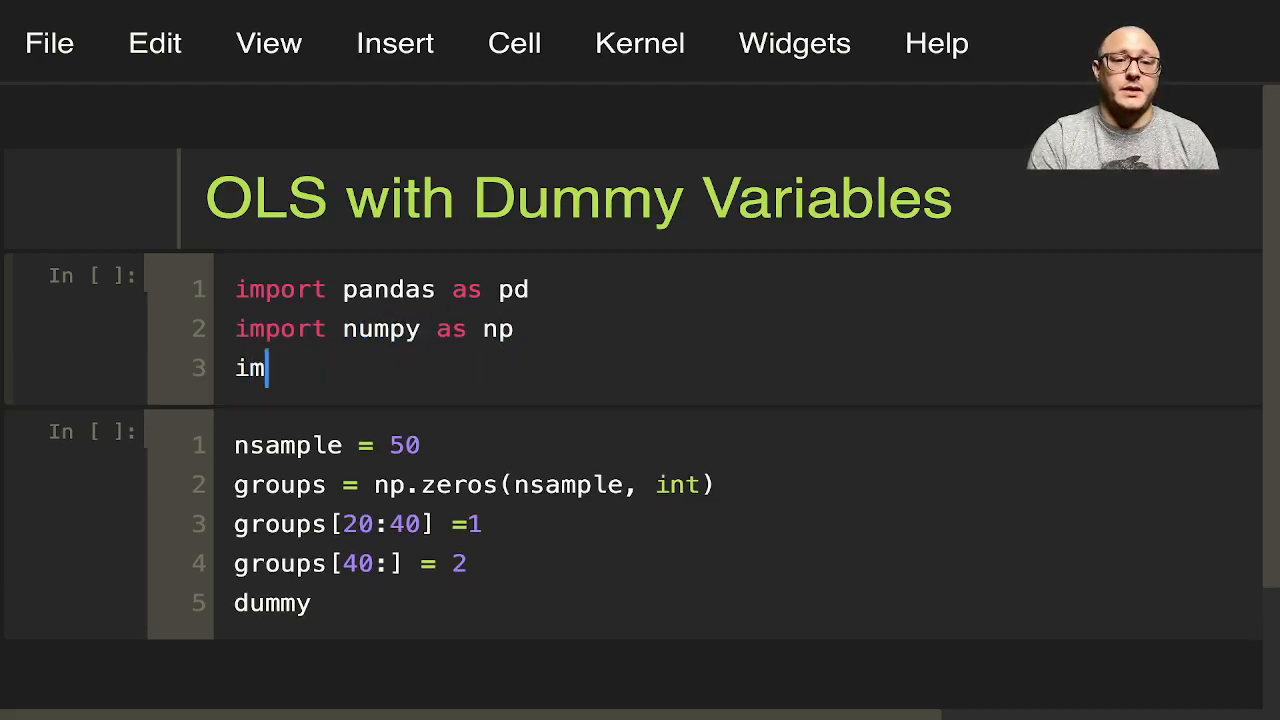
text(port)
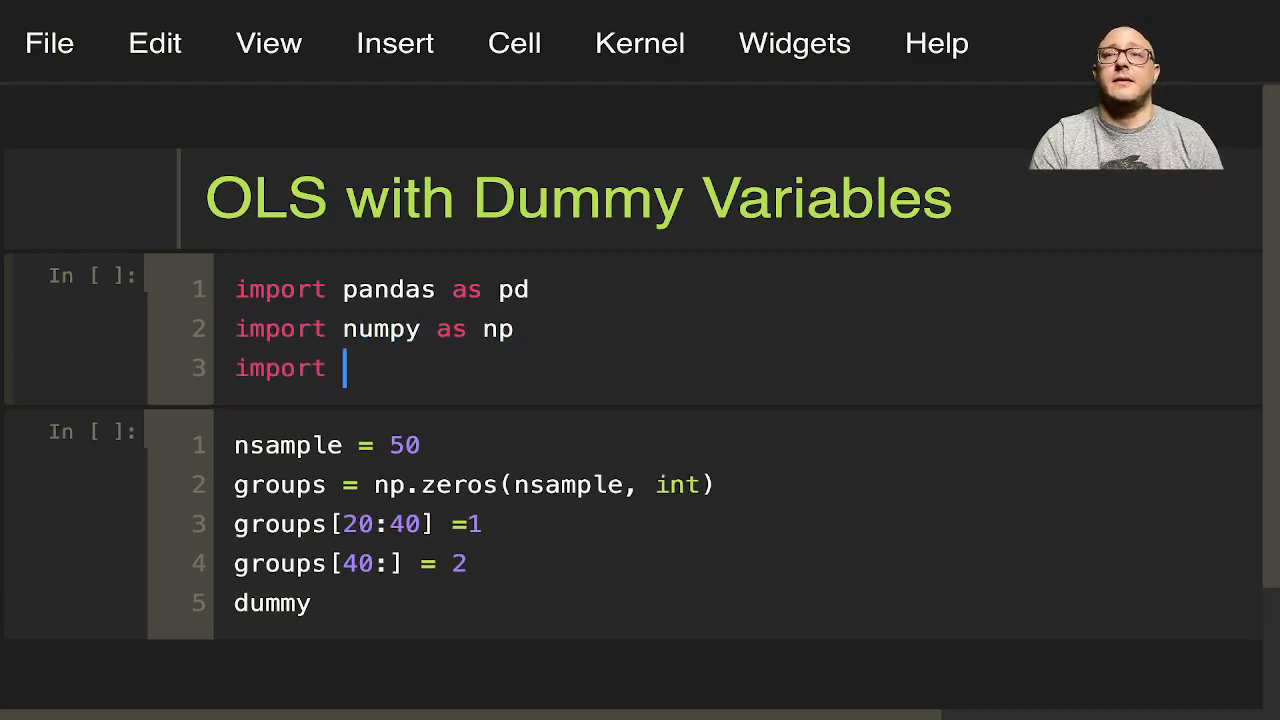
text(matplotlib)
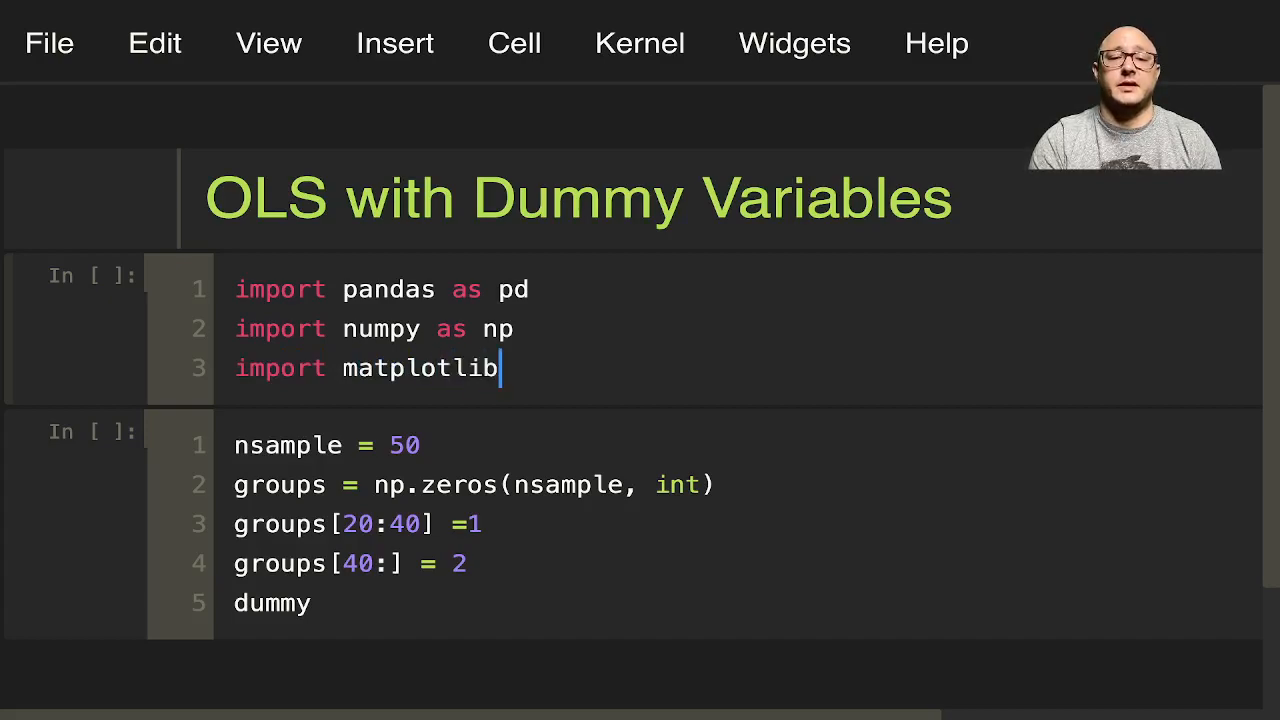
text(.pyplot)
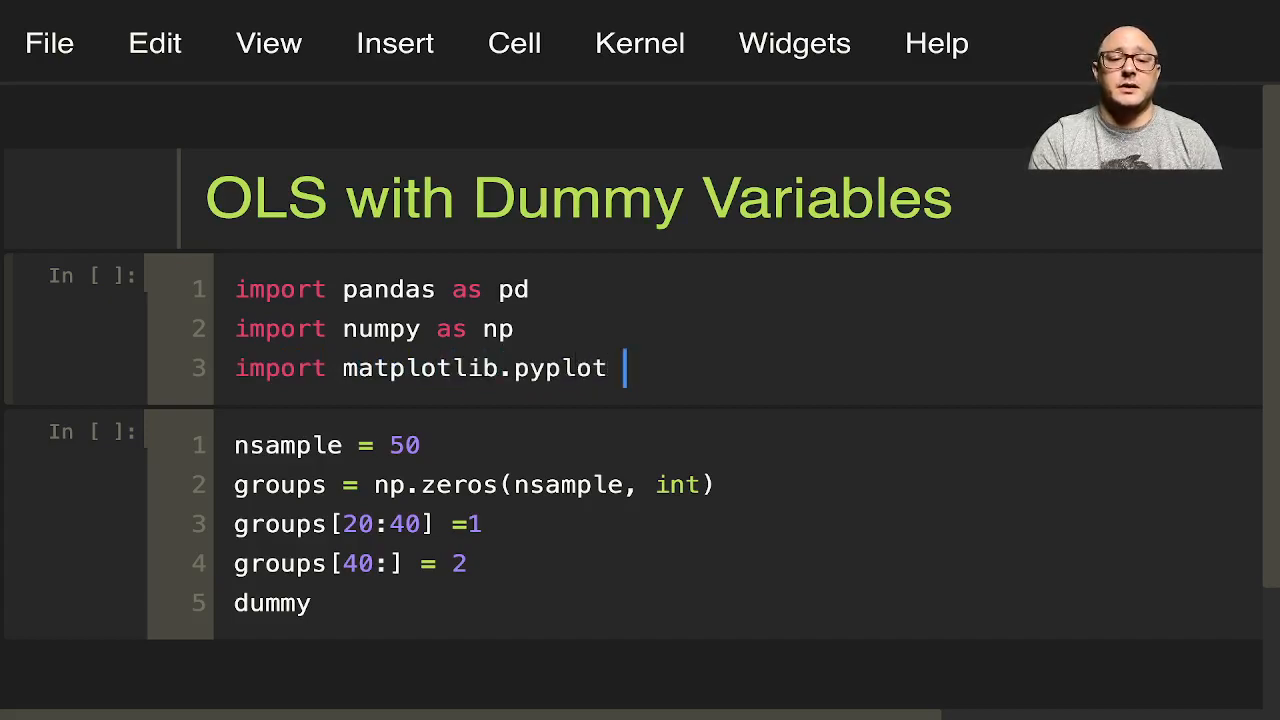
text(as plt)
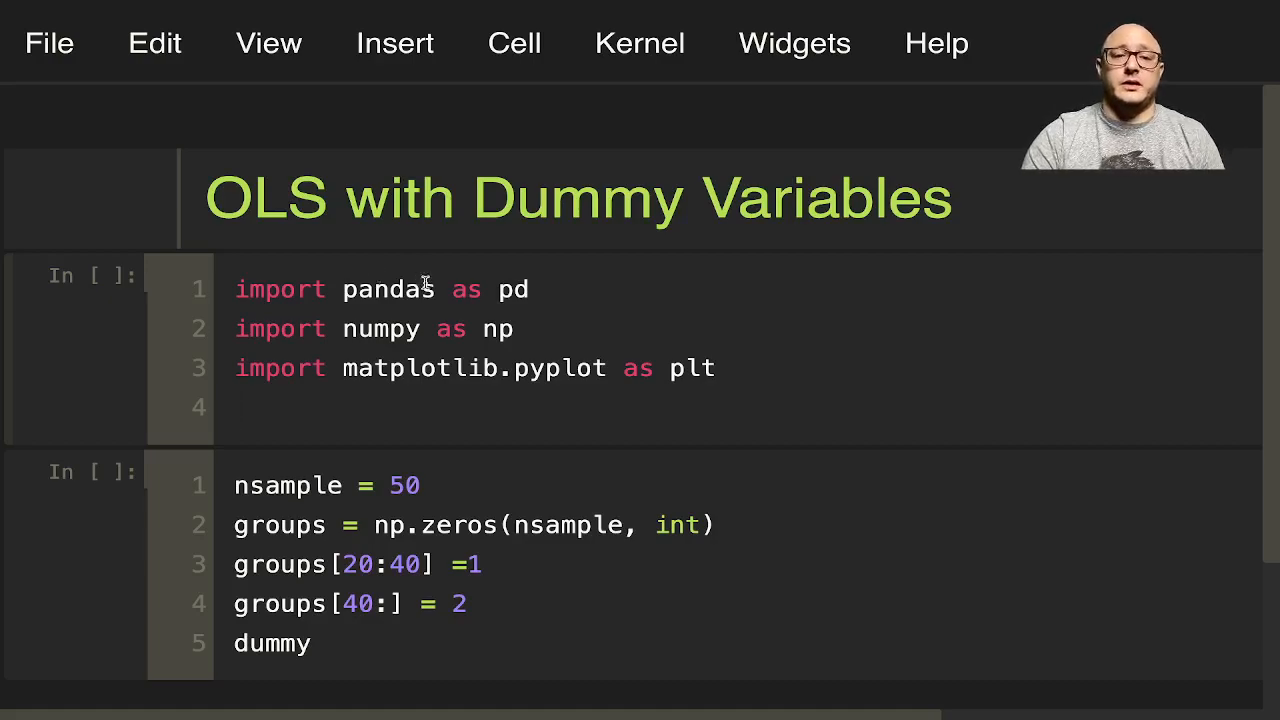
scroll(down, 3)
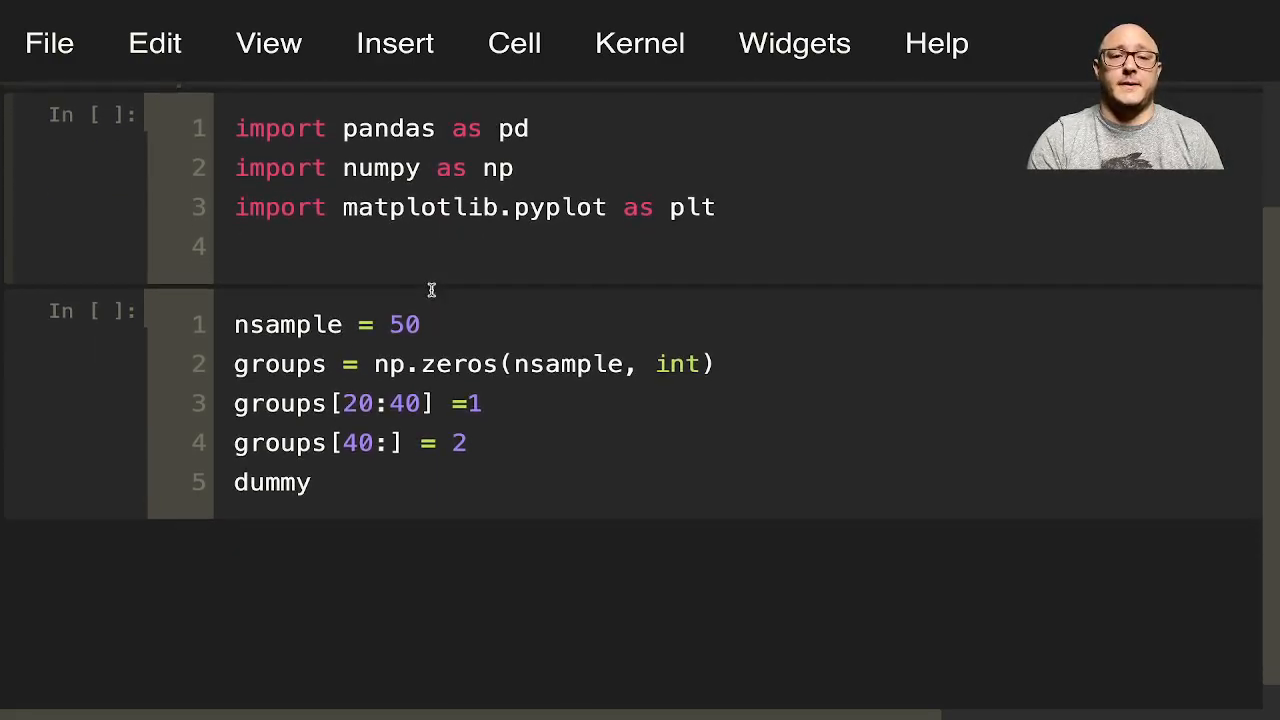
Step: Import statsmodels.api as sm and wls_prediction_std from statsmodels.sandbox.regression.predstd
text(impo)
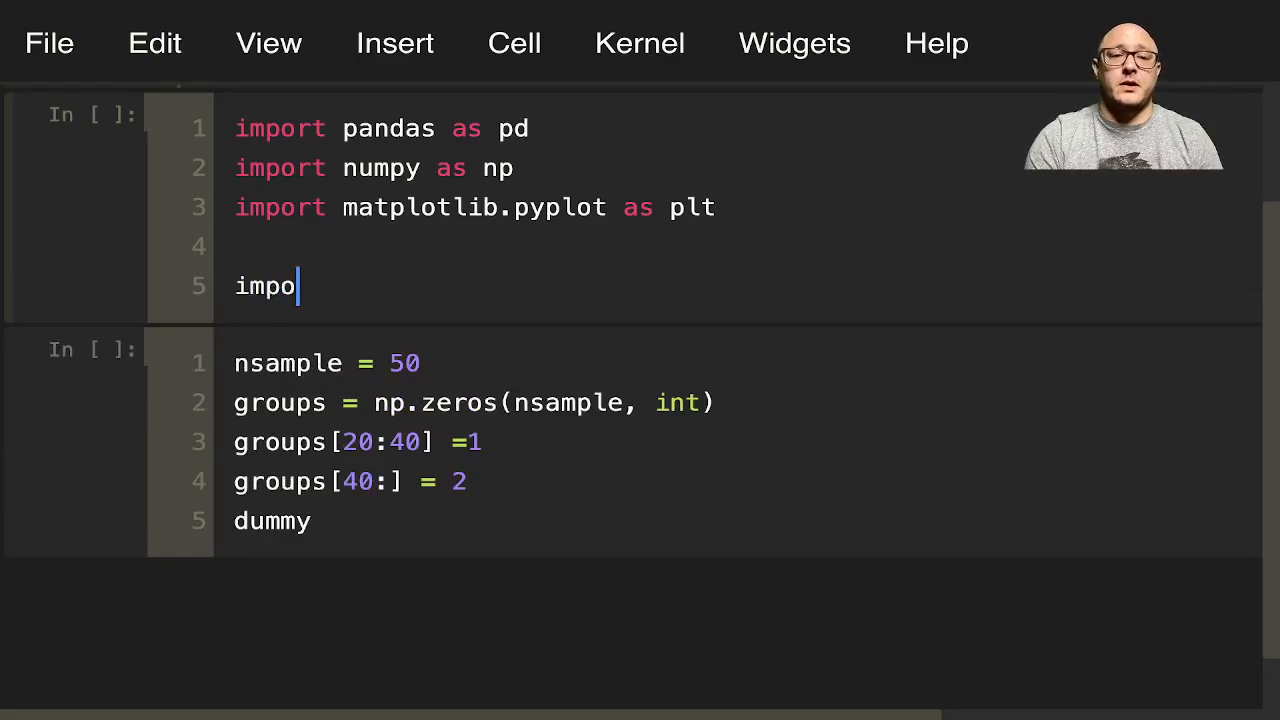
text(rt statsm)
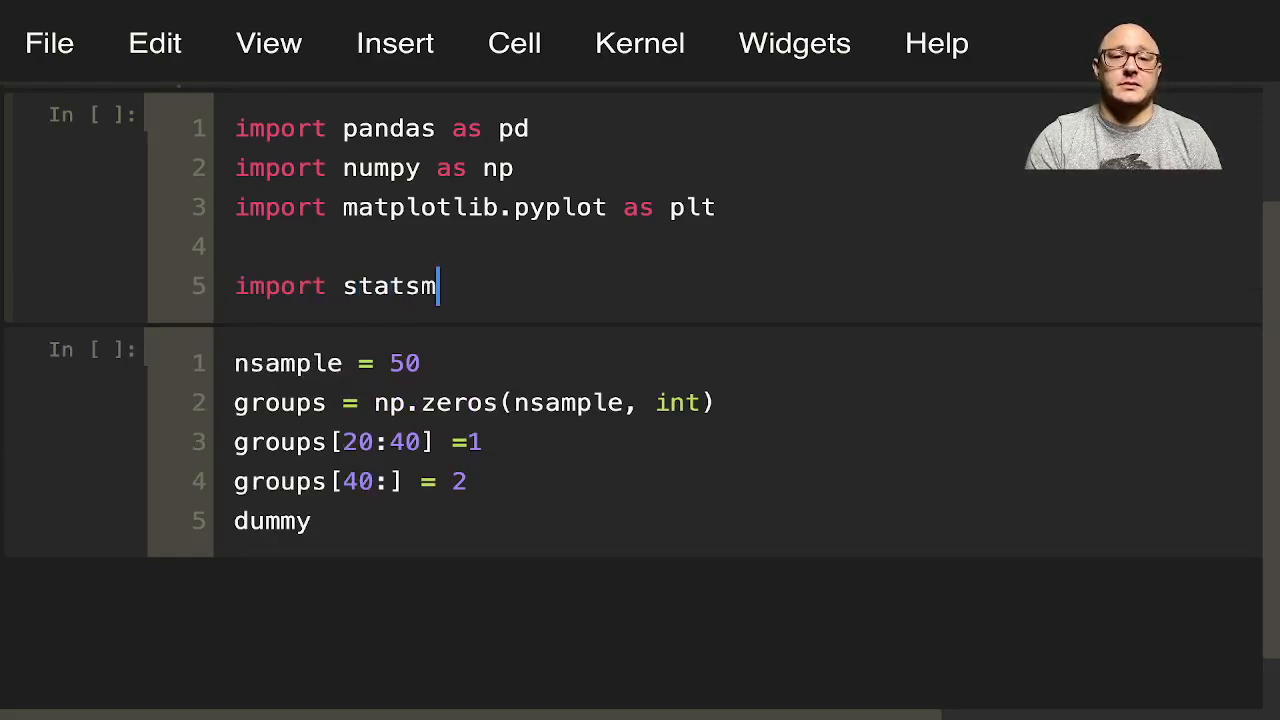
text(odels.api as sm)
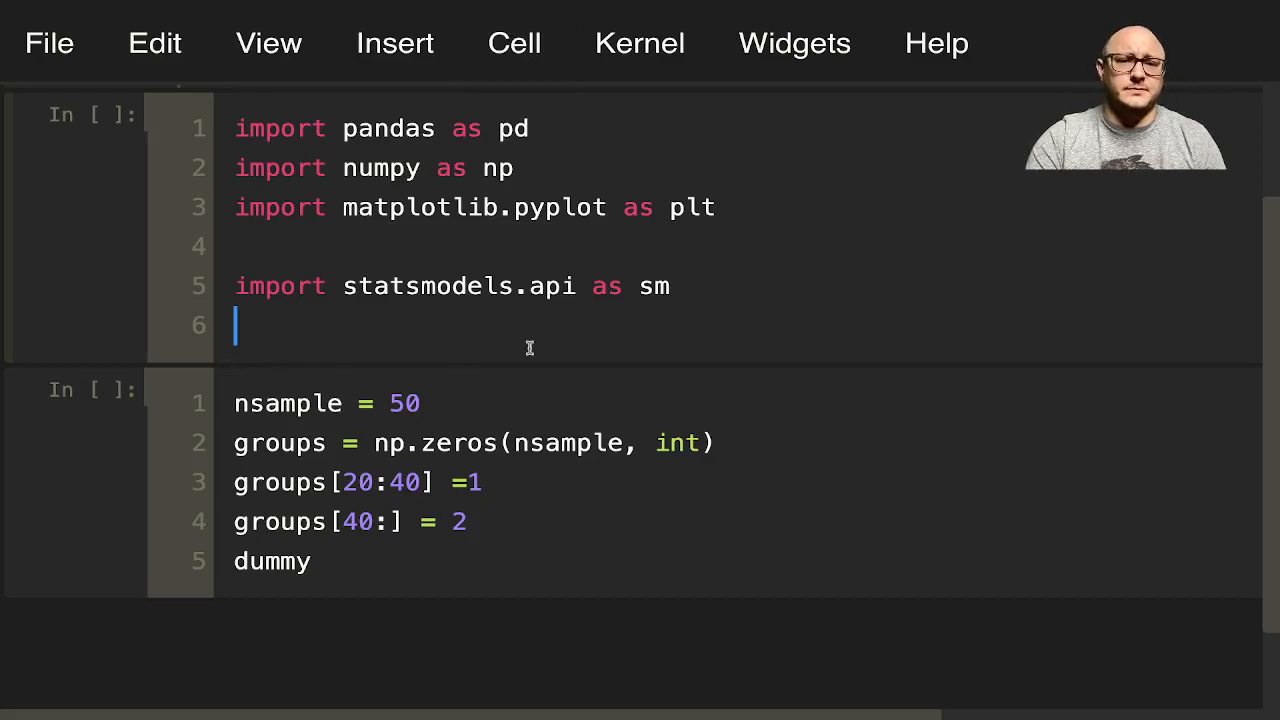
text(from)
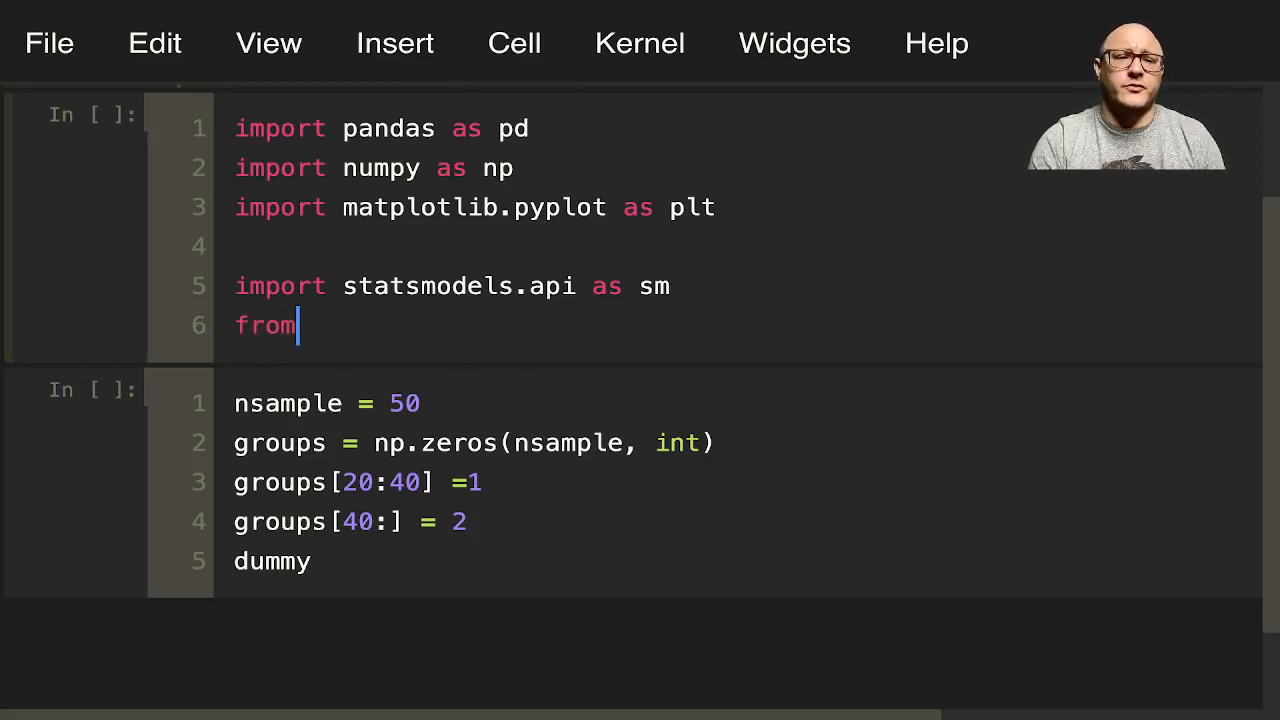
text(statsmodels.)
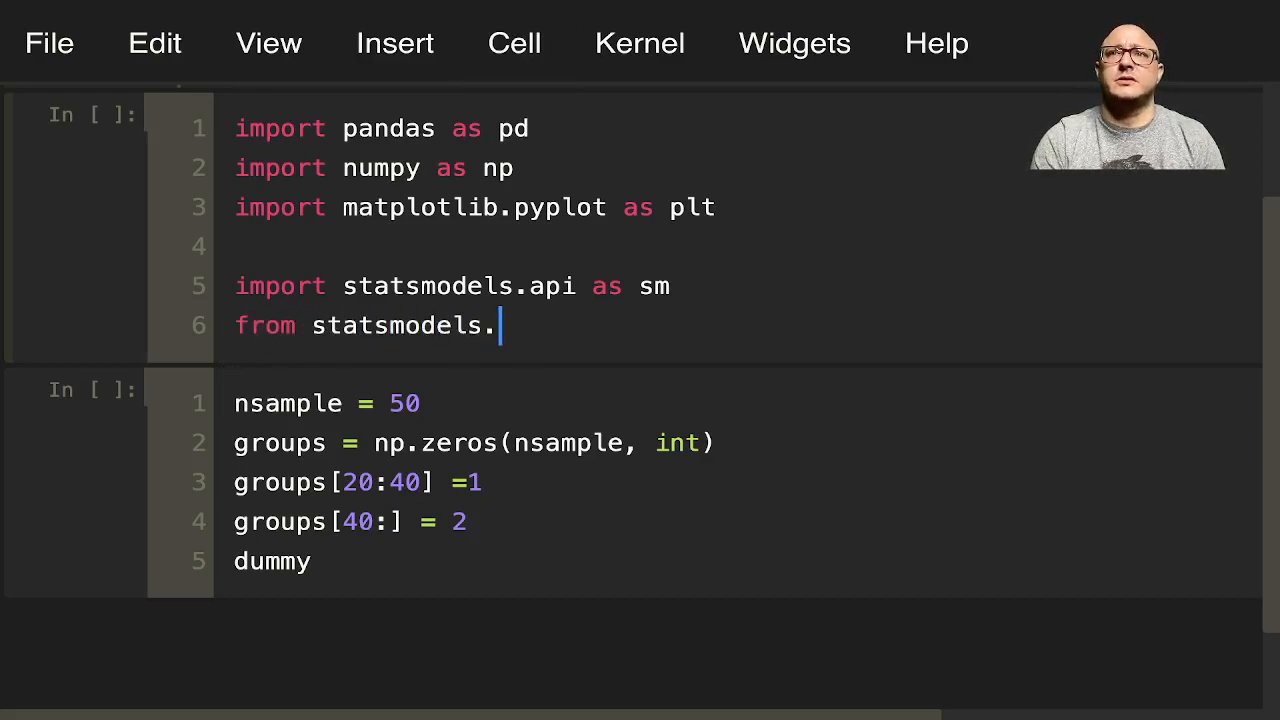
text(sandbo)
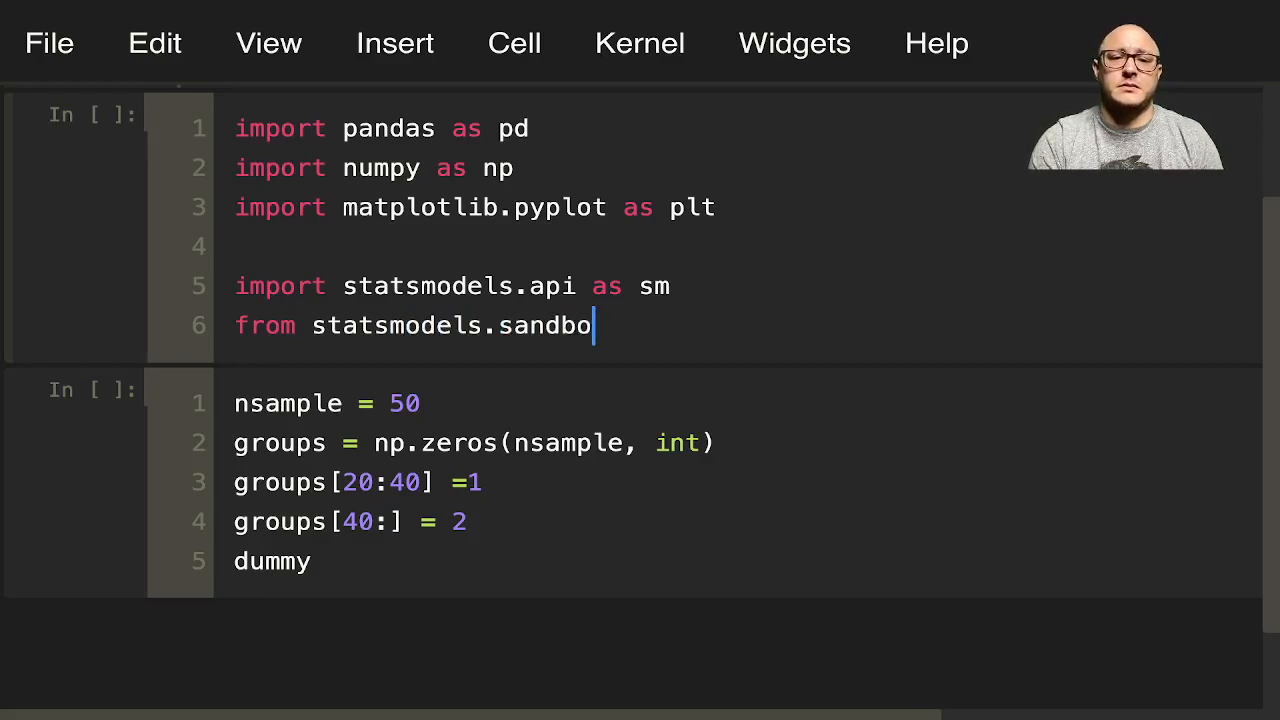
text(x.regre)
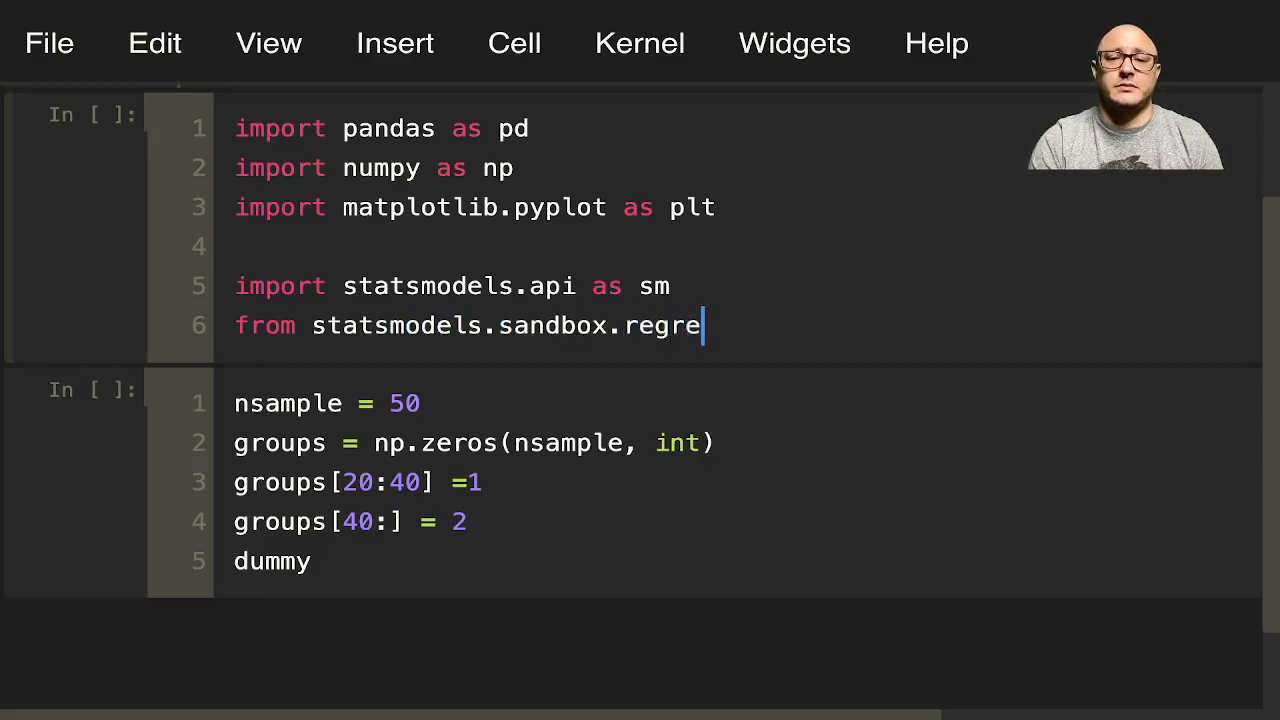
text(ssion.)
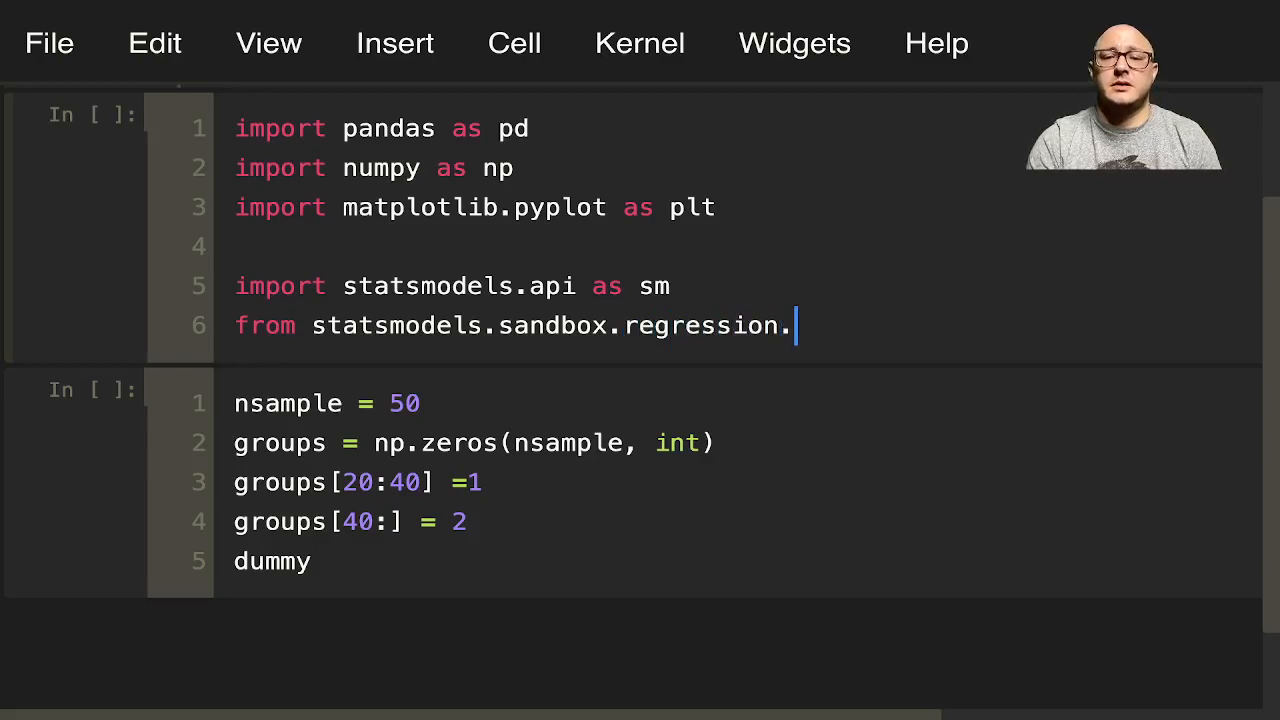
text(predst)
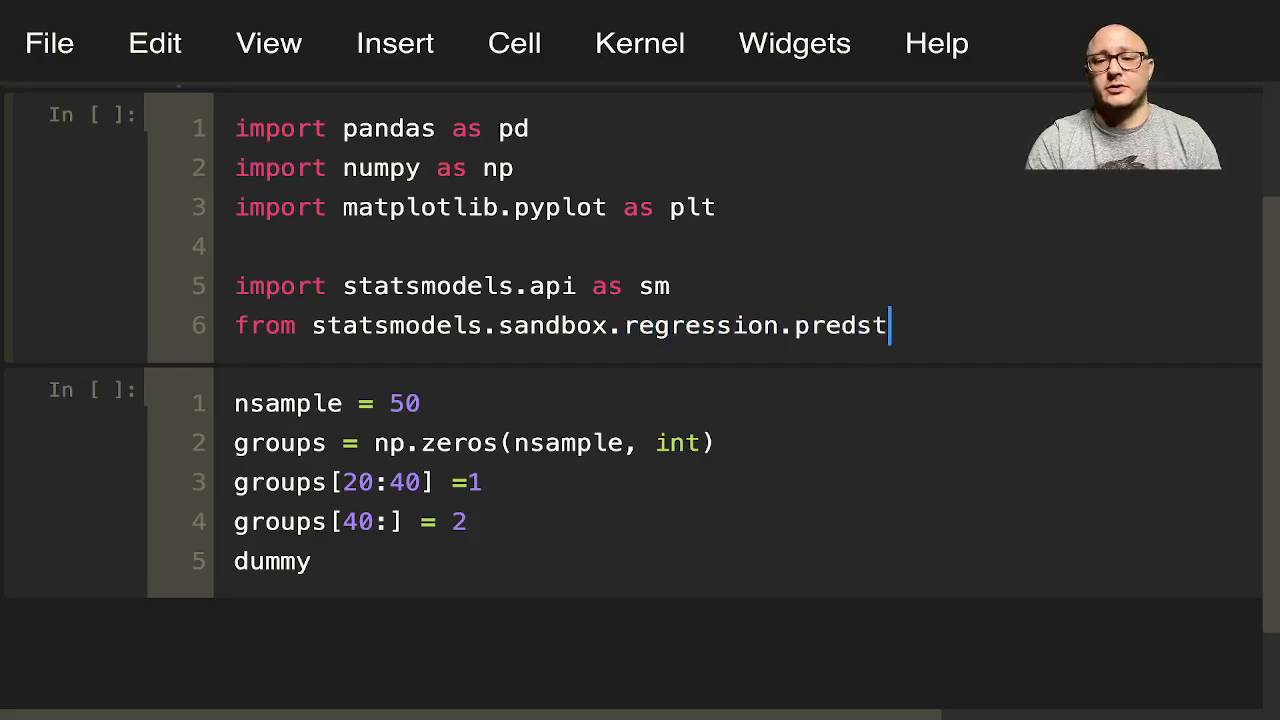
text(d)
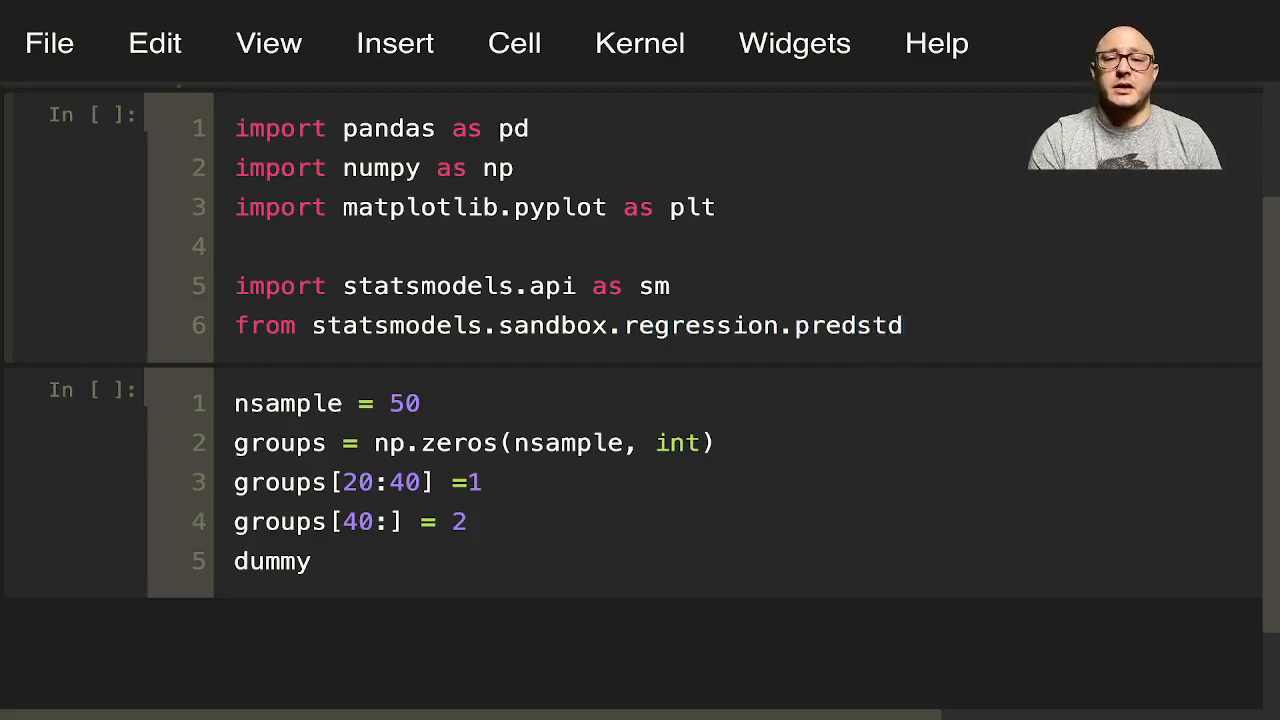
text(import wls_)
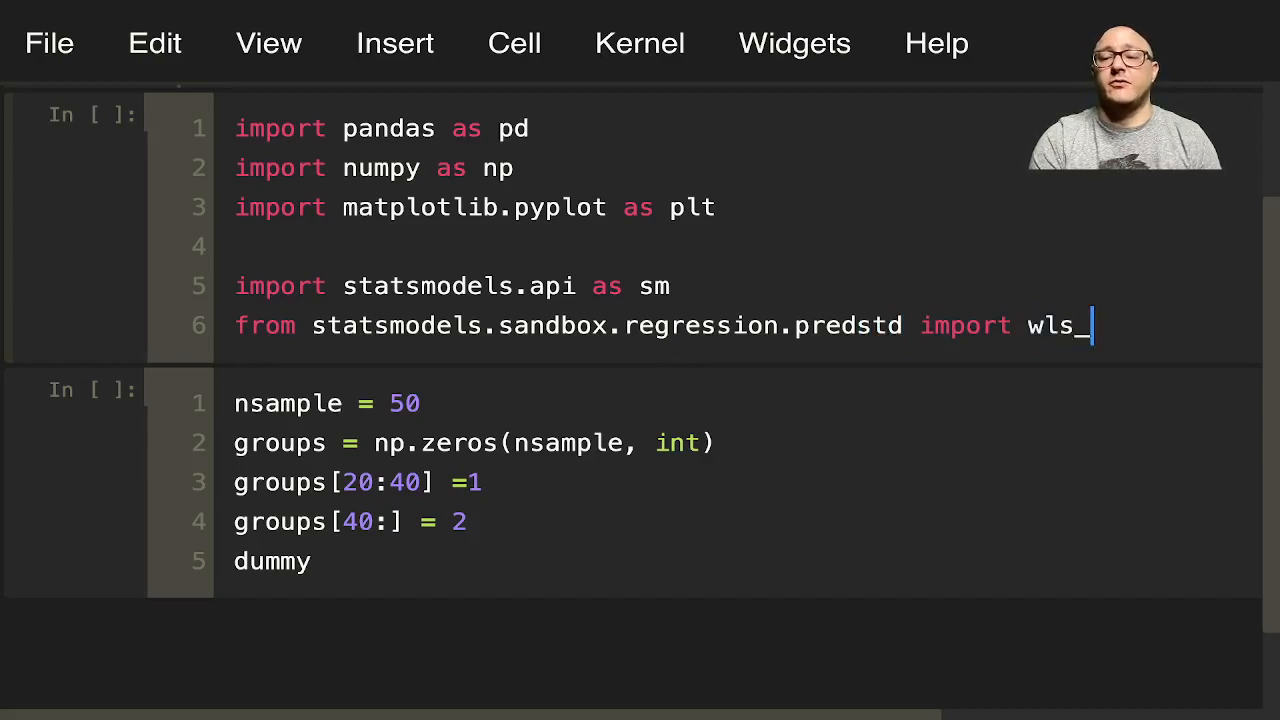
text(predi)
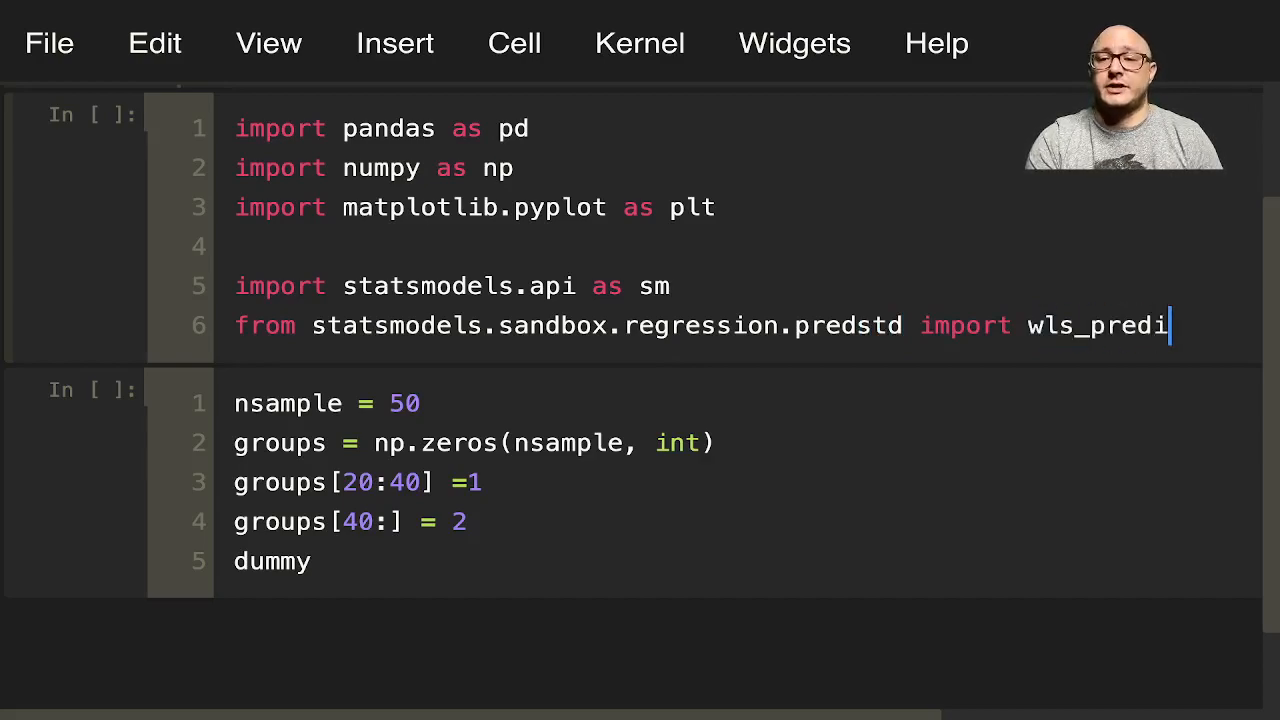
text(ction_sta)
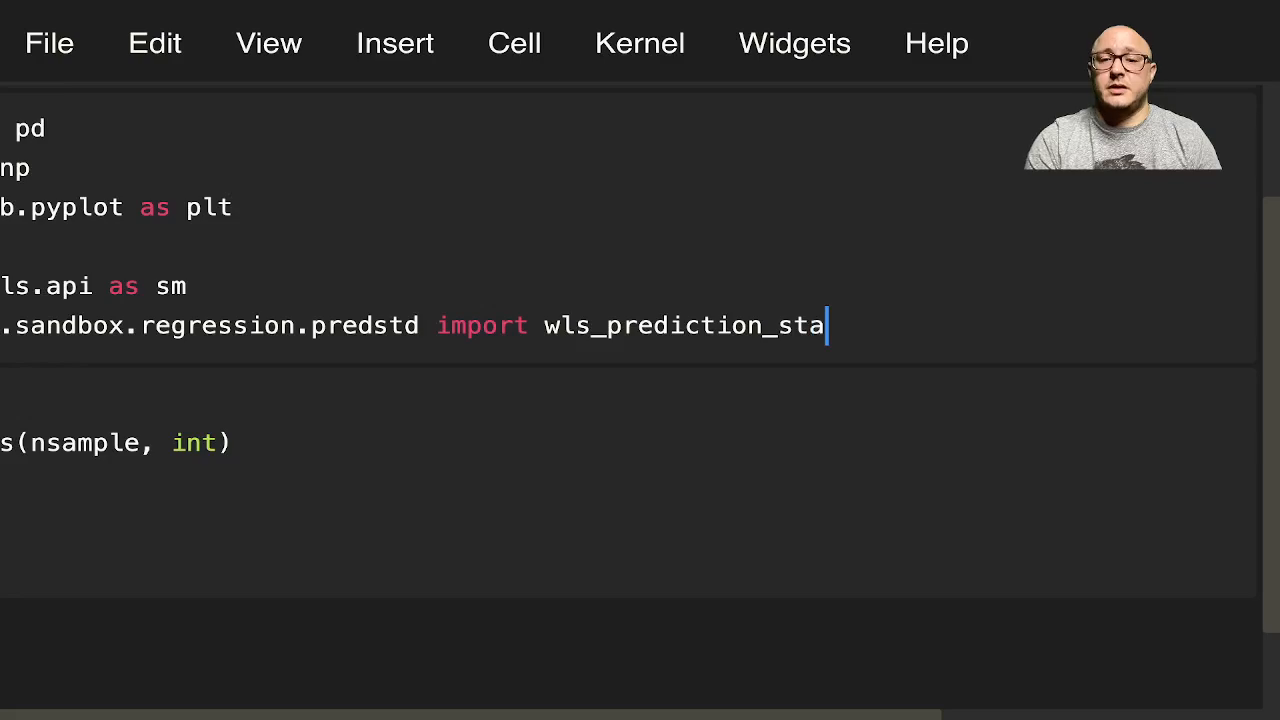
text(d)
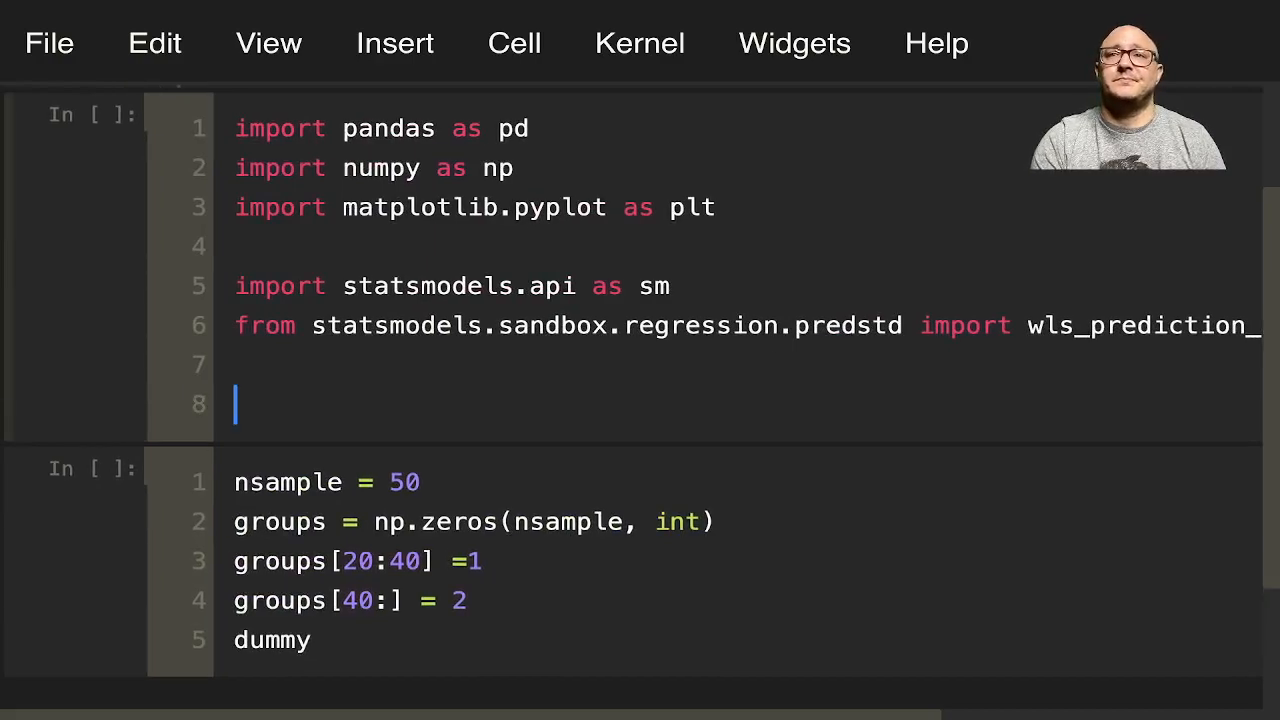
Step: Fix the random seed with np.random.seed(42)
text(np.rando)
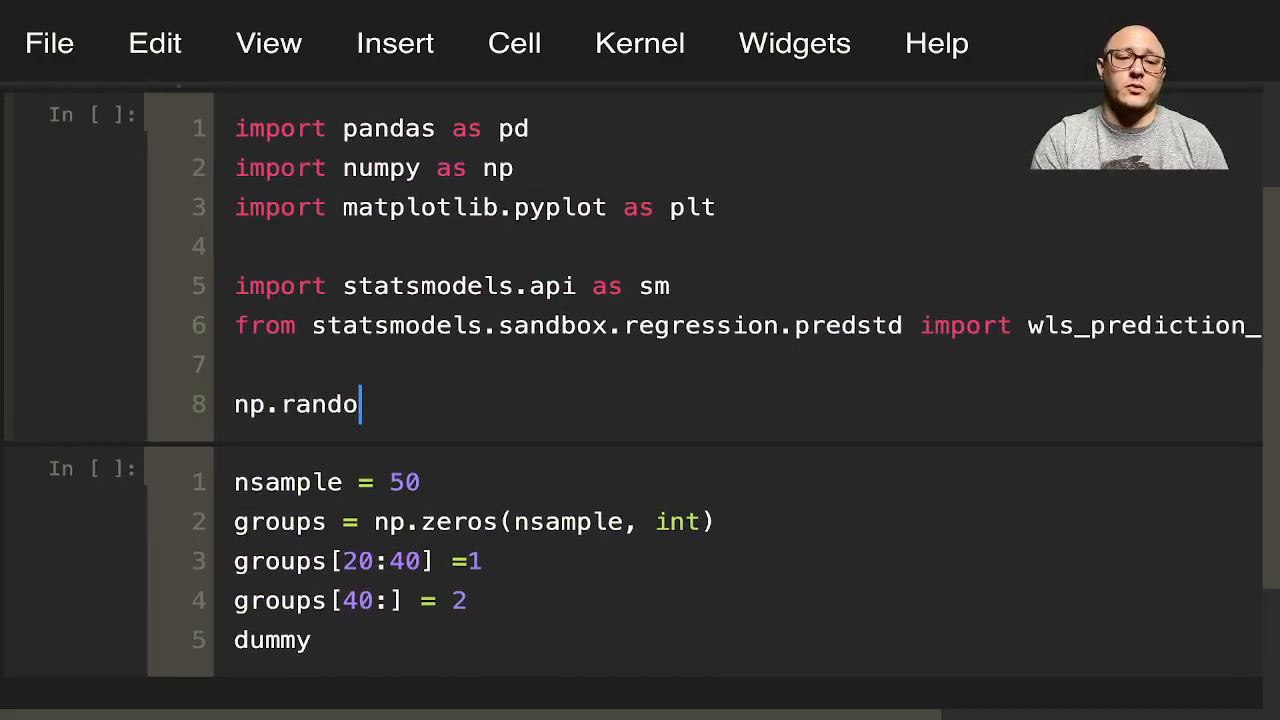
text(m.seed())
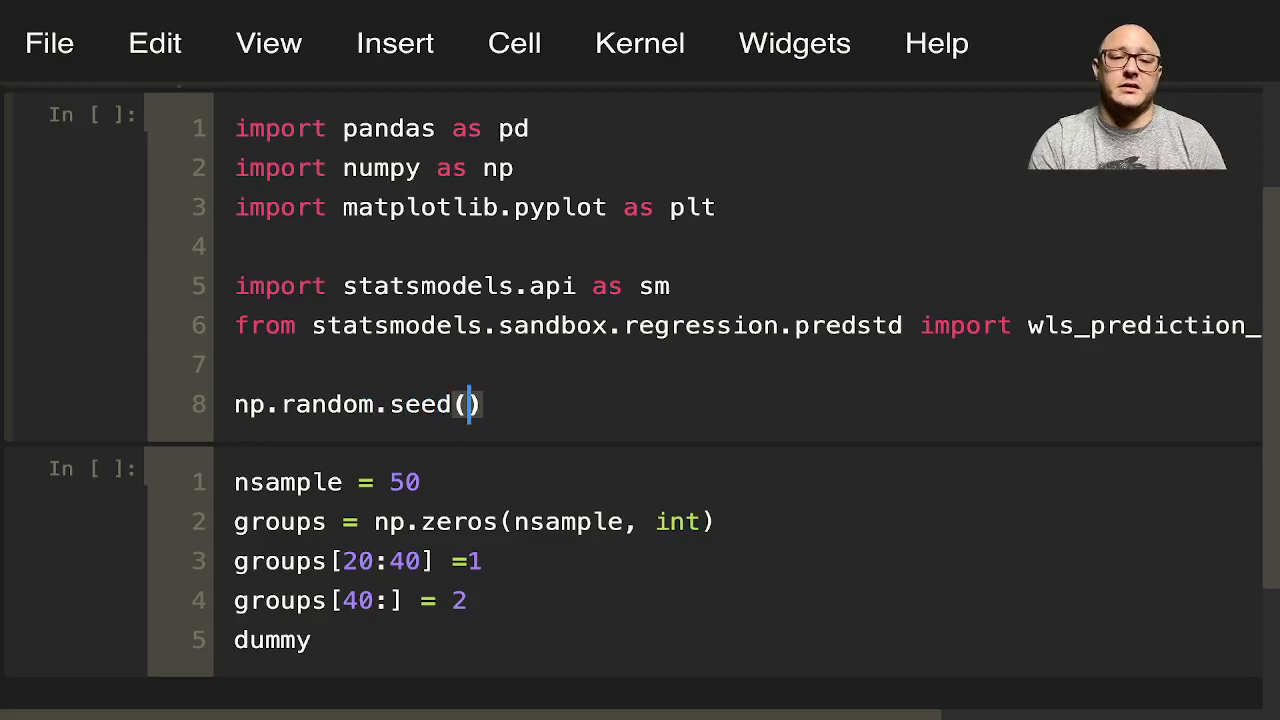
text(42)
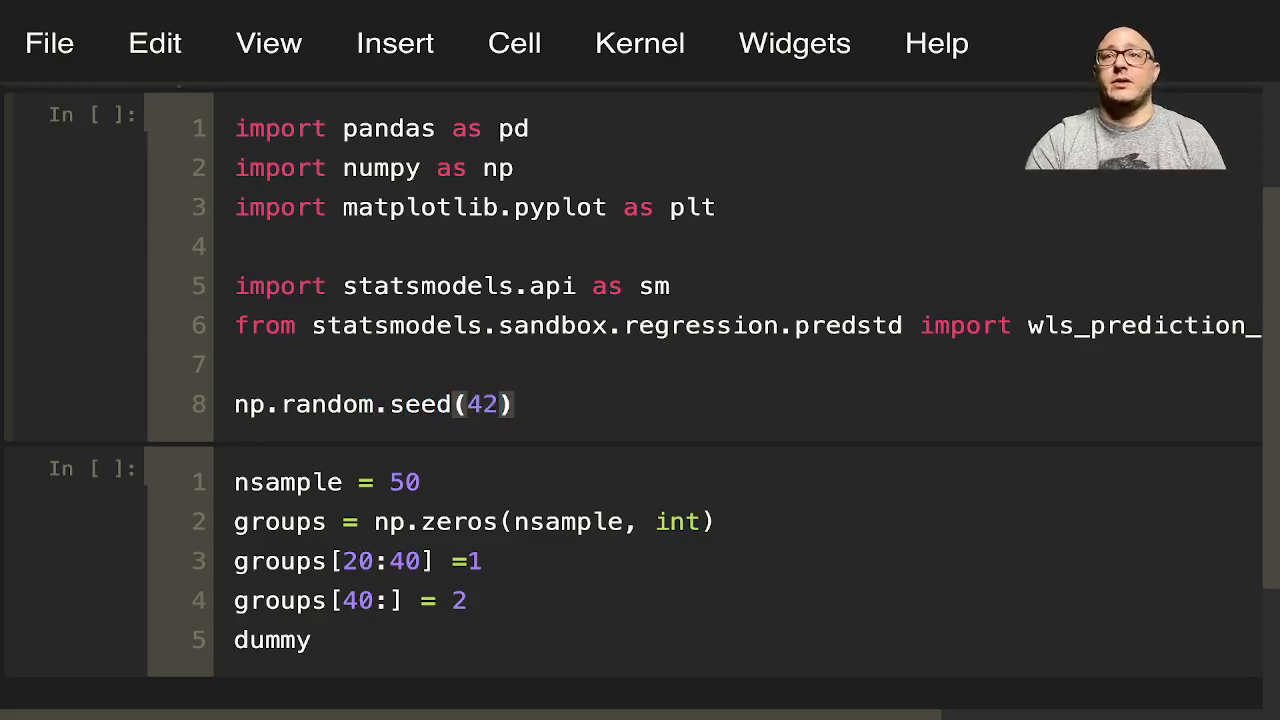
scroll(down, 3)
text( = pd.get_)
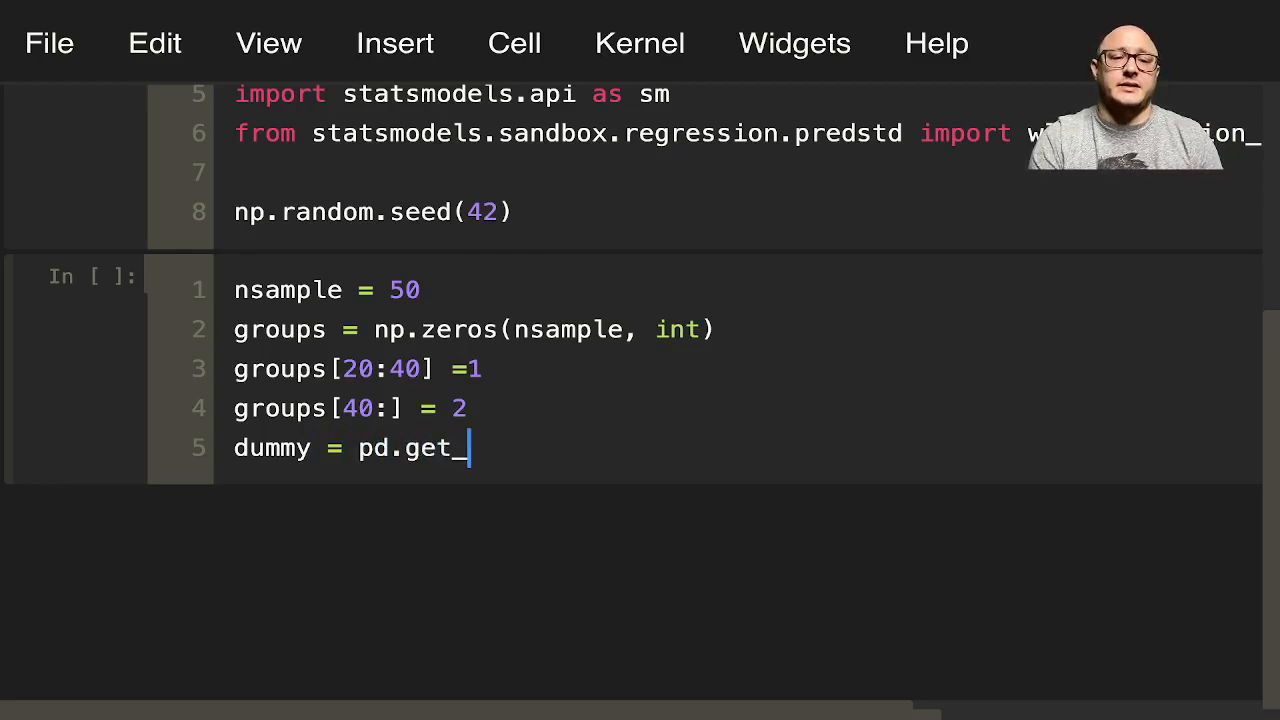
Step: Complete the line as dummy = pd.get_dummies(groups).values
text(dummies())
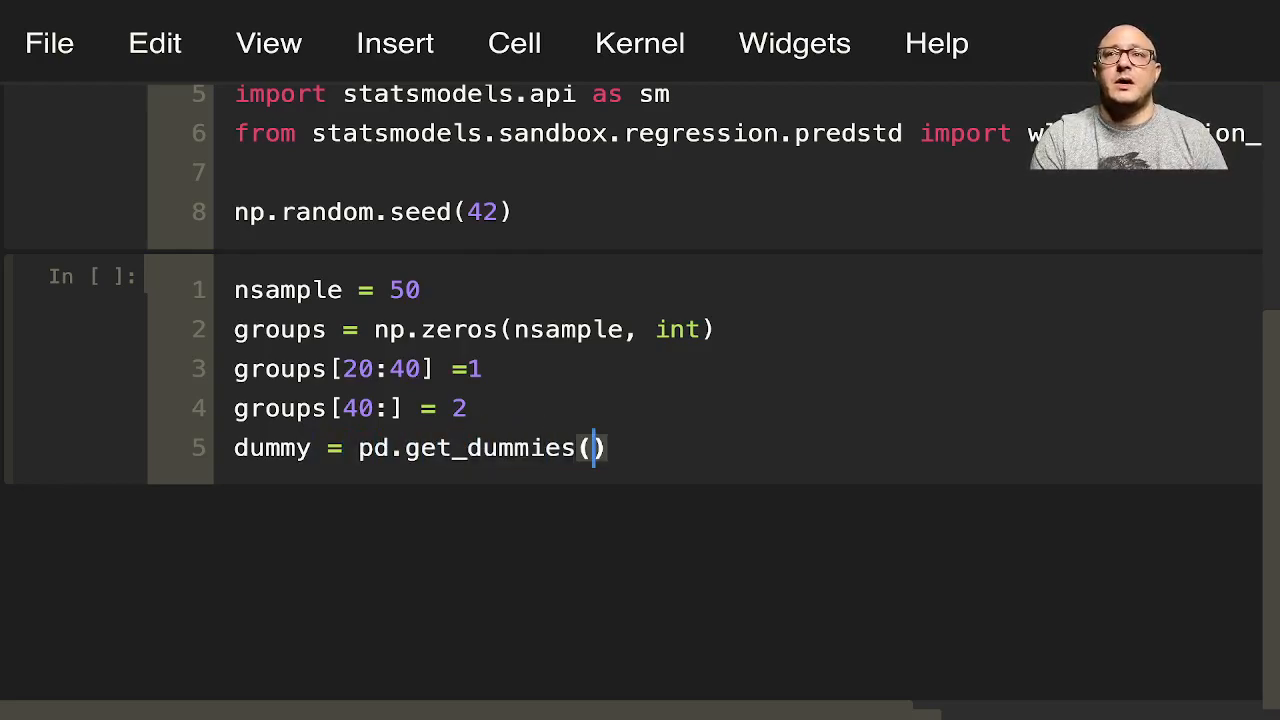
text(groups)
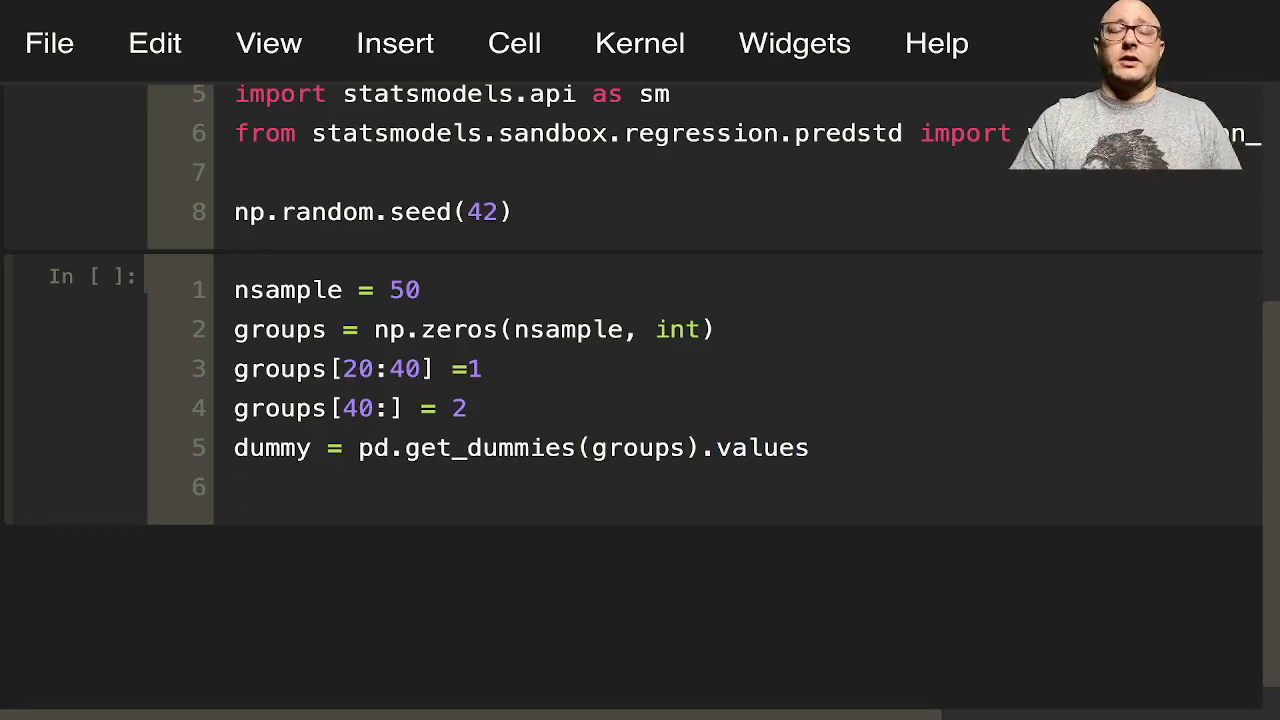
Step: Define x = np.linspace(0, 20, nsample)
text(x)
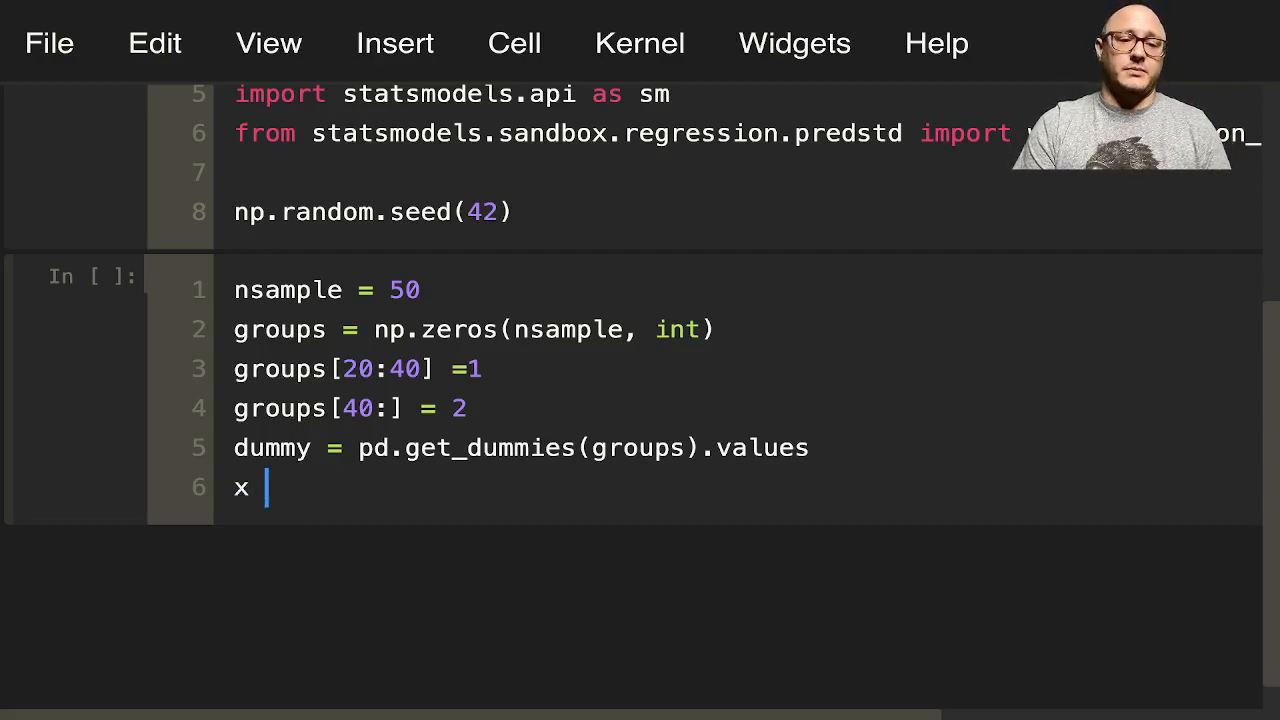
text(= np.)
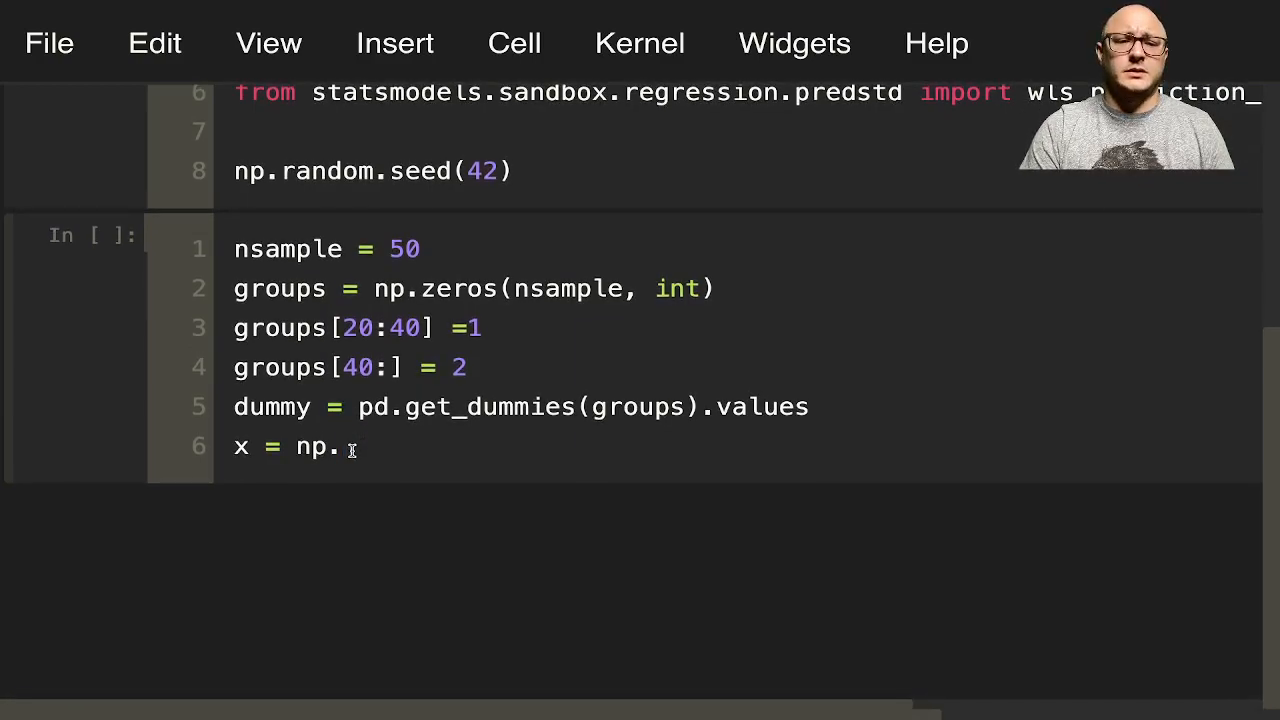
text(linspace())
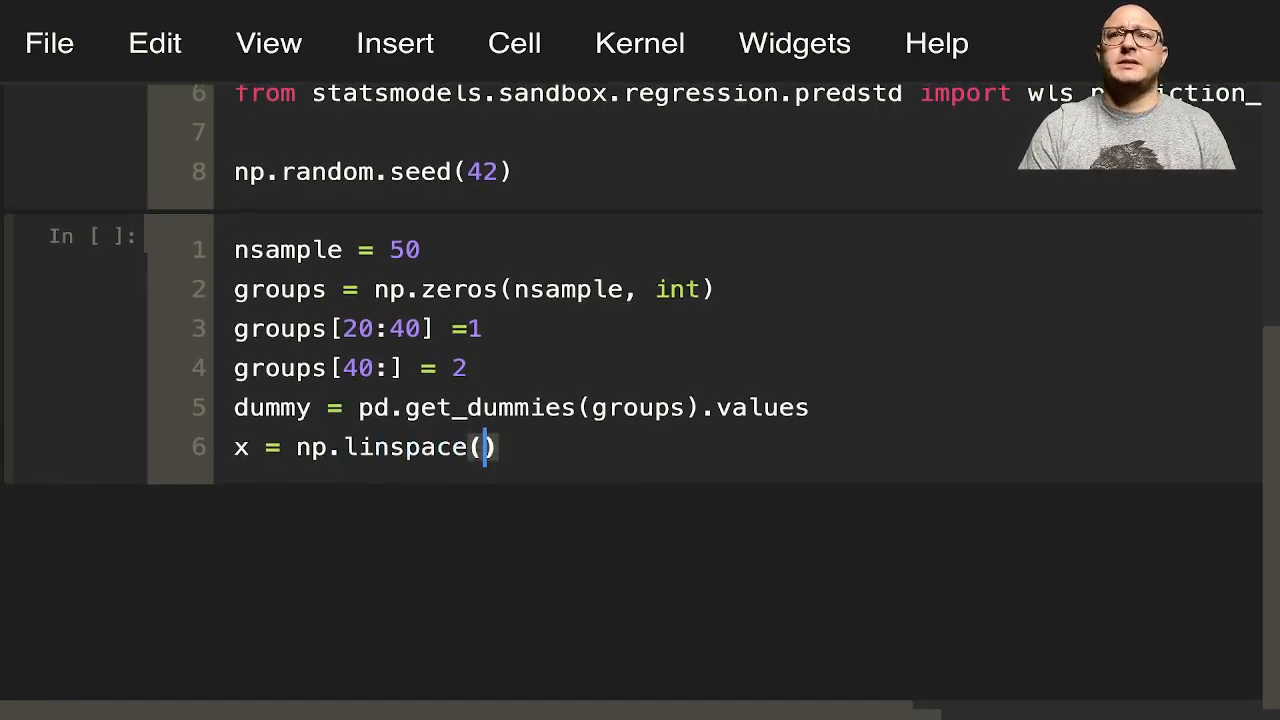
text(0,20,)
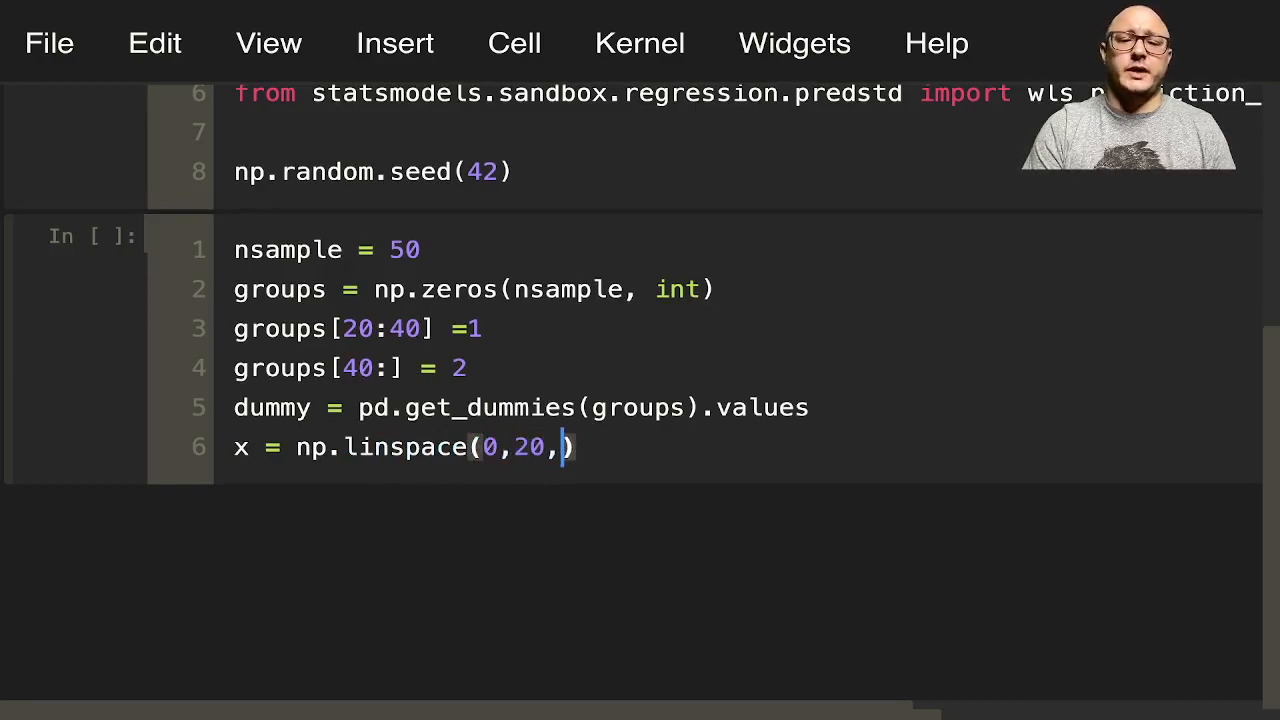
text(nsample)
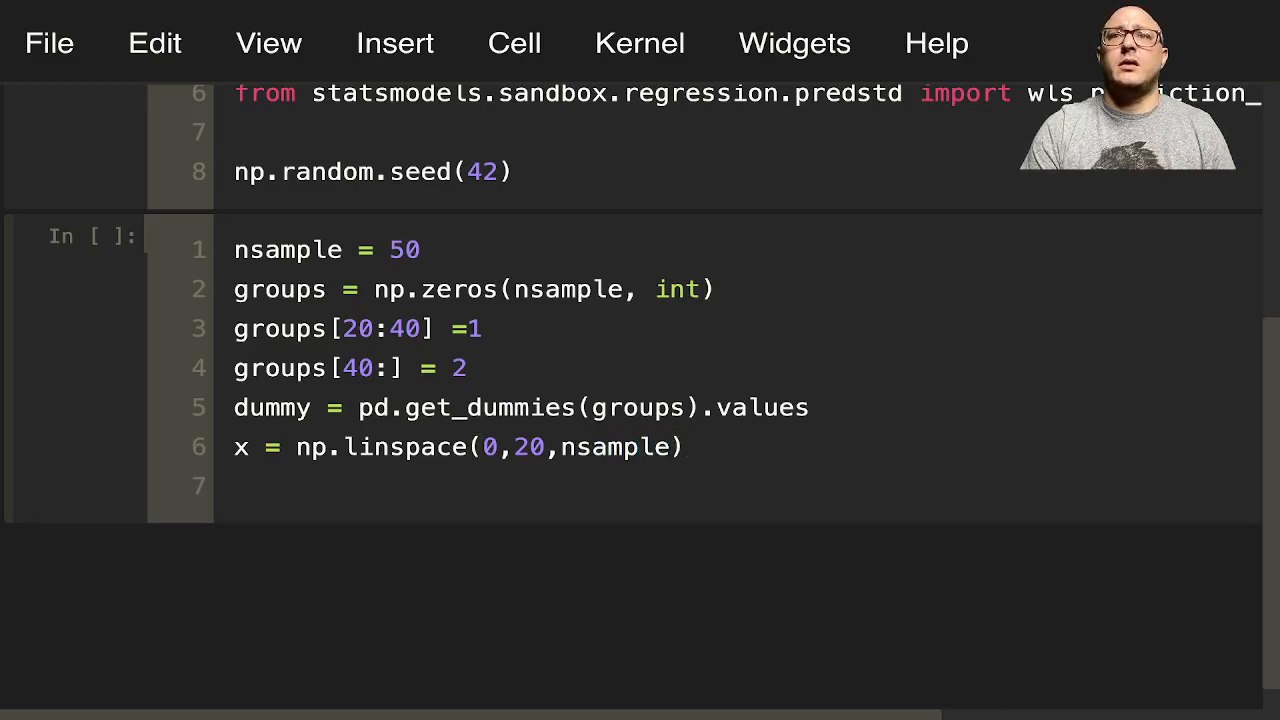
Step: Build X = np.column_stack((x, dummy(:,1:))) and start the next X line
text(X = np)
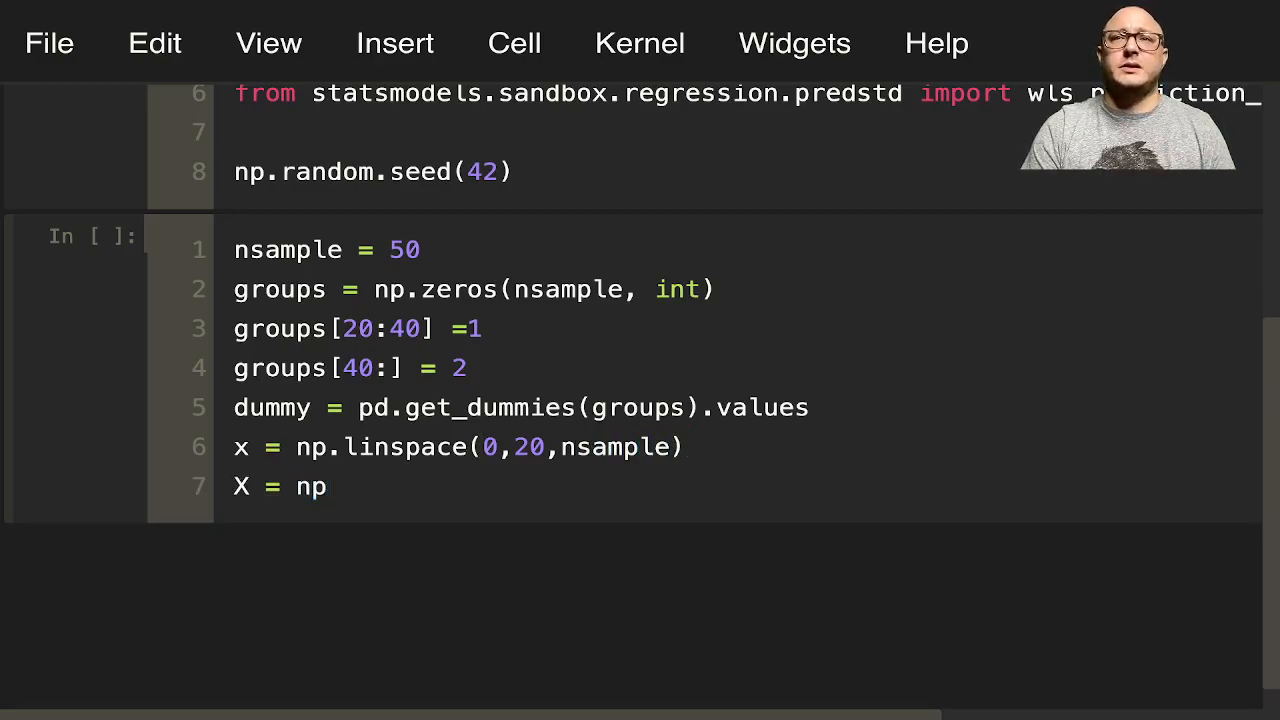
text(column)
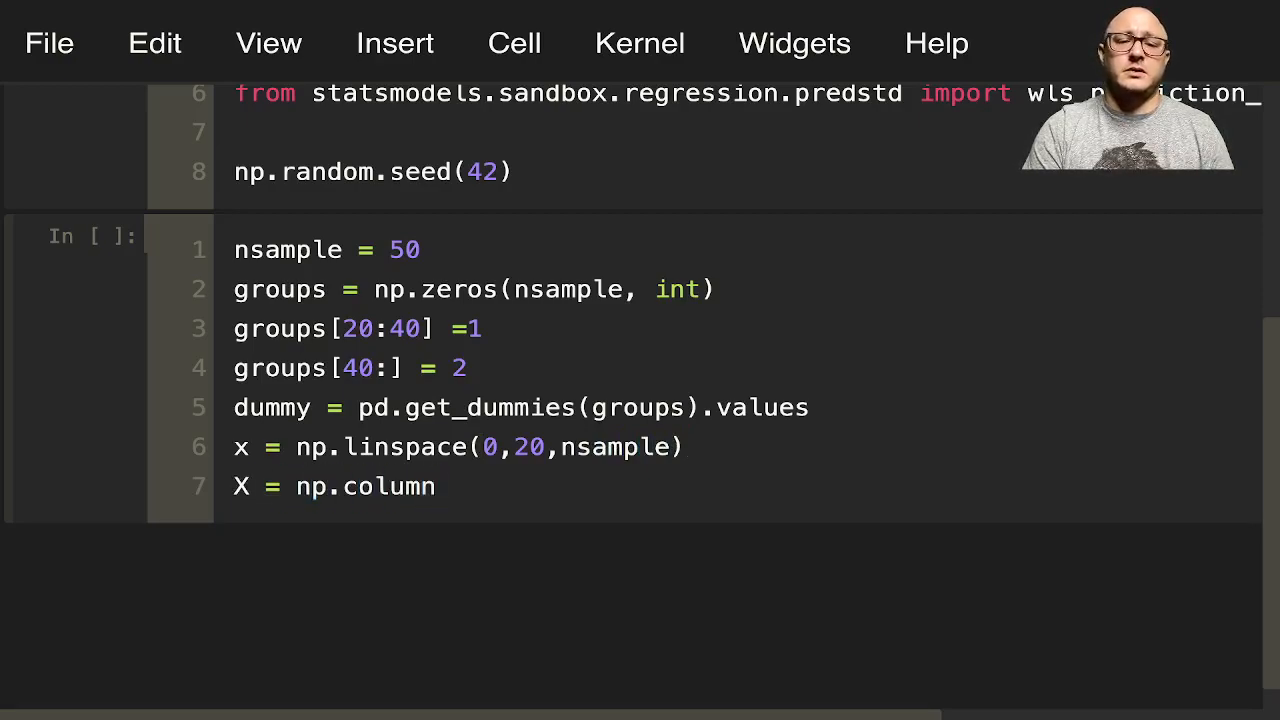
text(_stack())
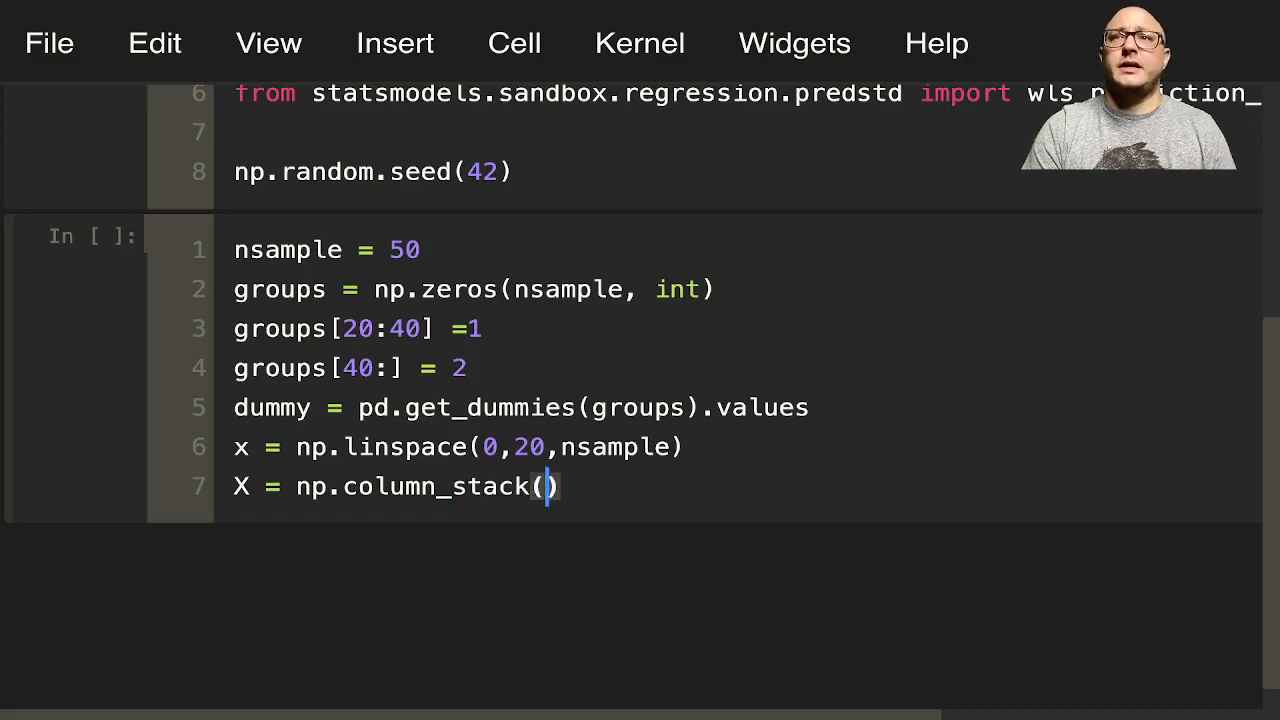
text((x, du)
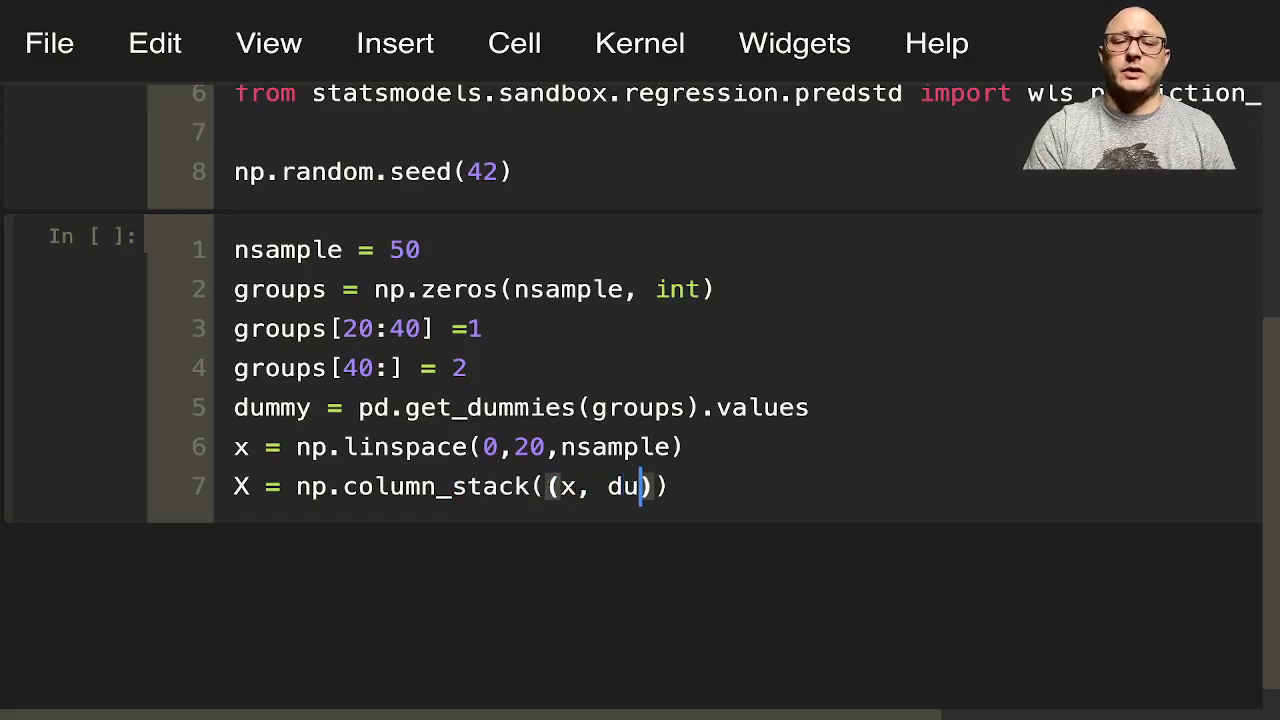
text(mmy(:)
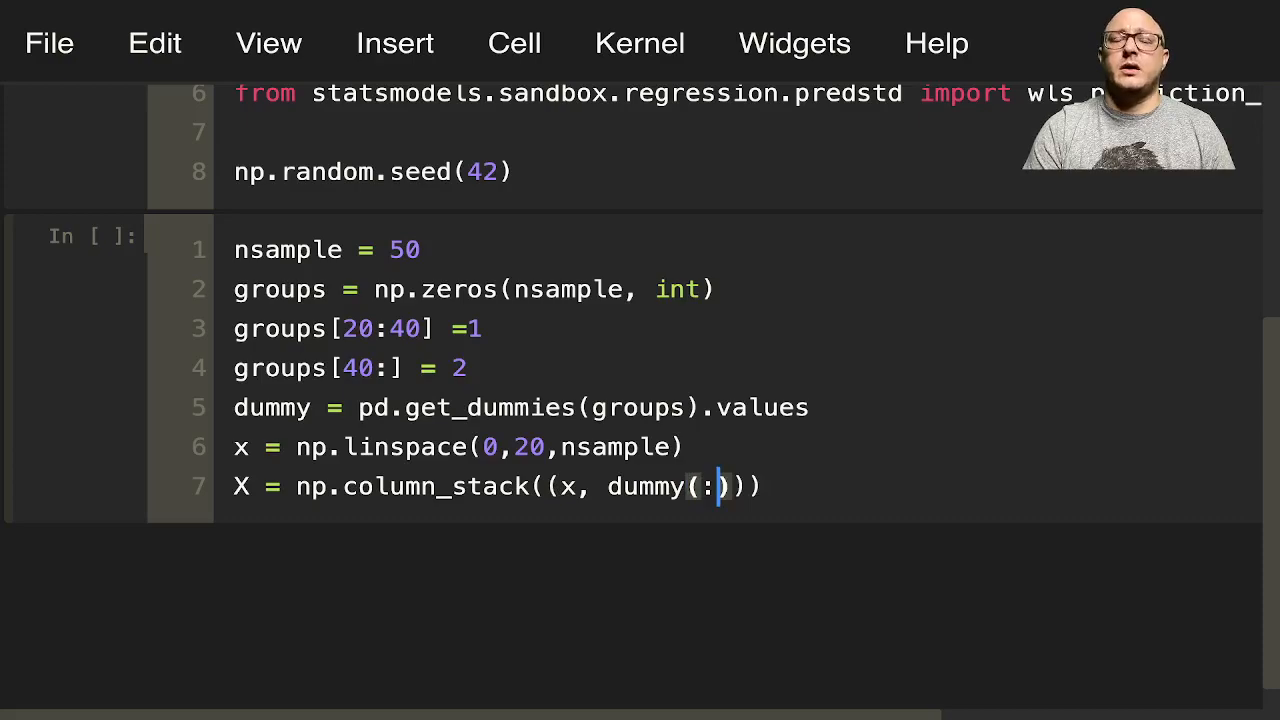
text(1)
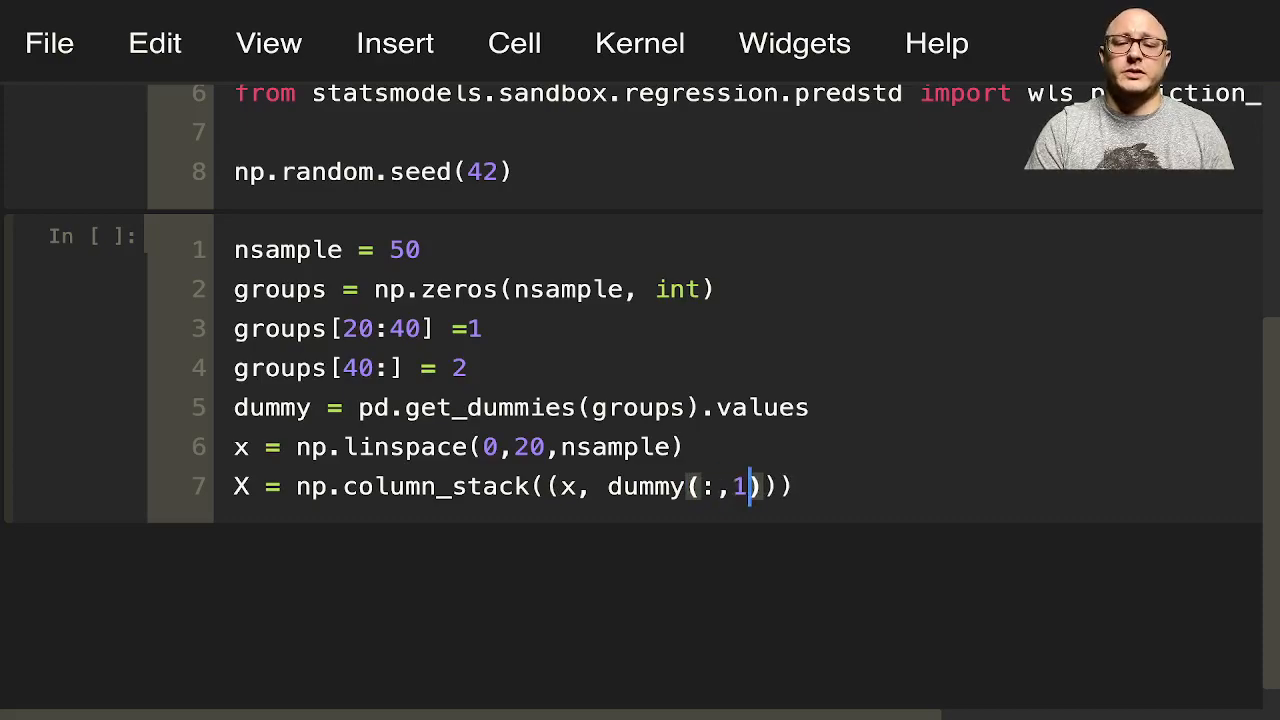
text(:)
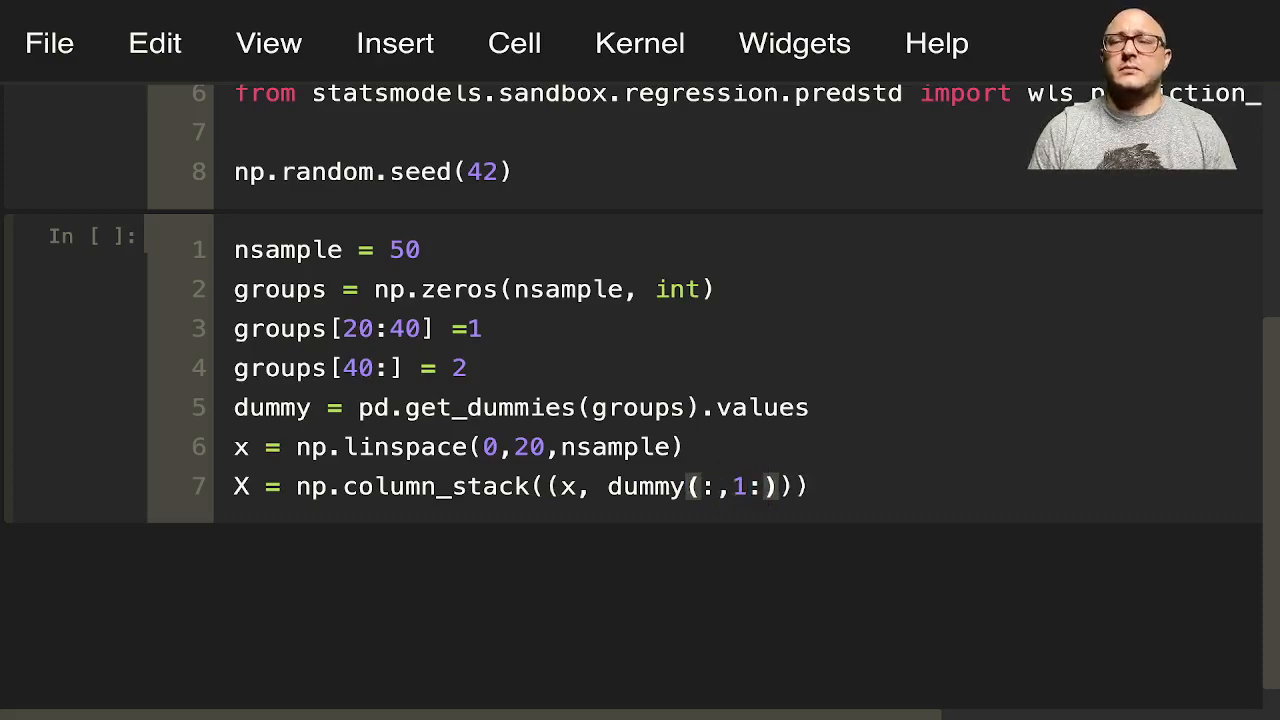
key(Enter)
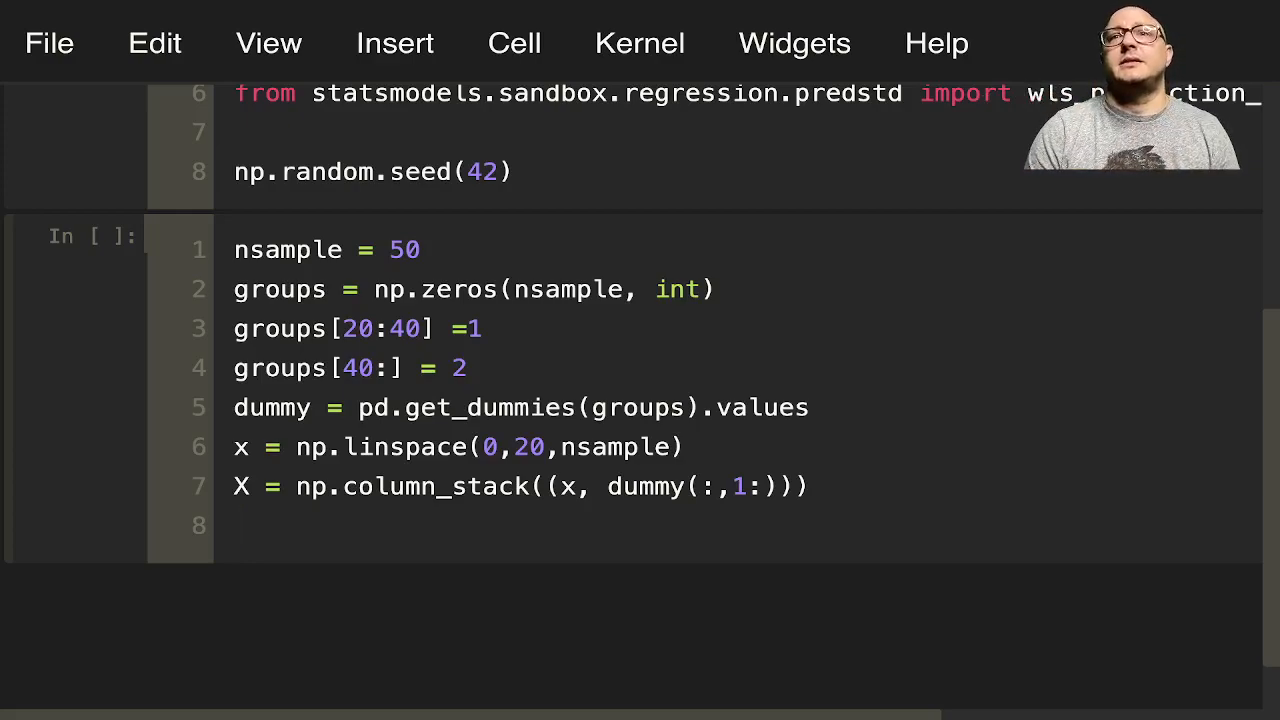
text(X = sm)
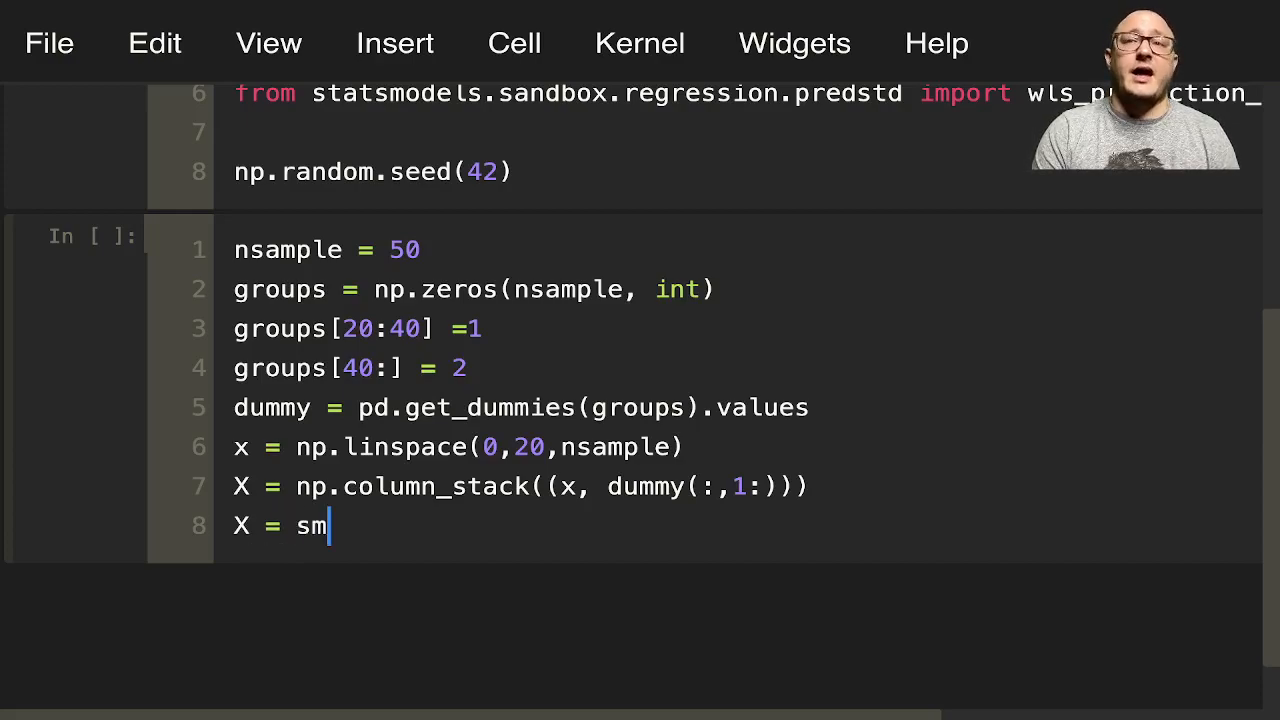
Step: Add a constant column with sm.add_constant(X, prepend=False)
text(.add_con)
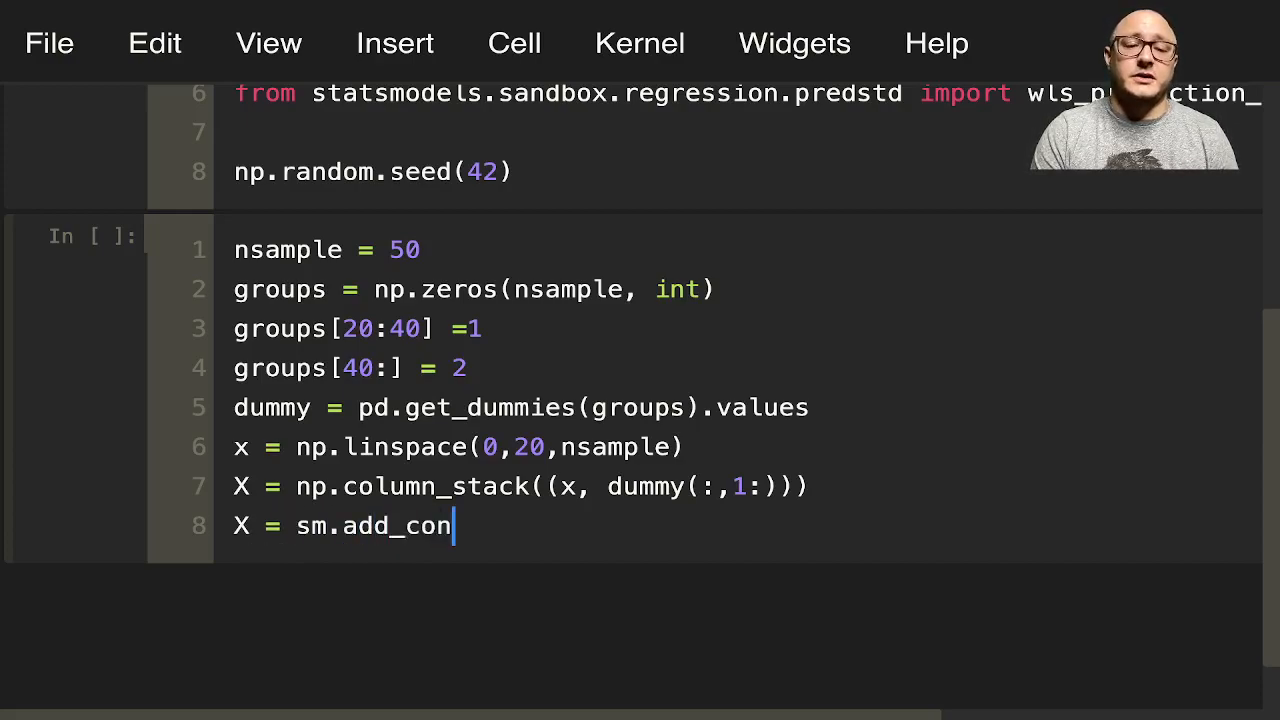
key(backspace)
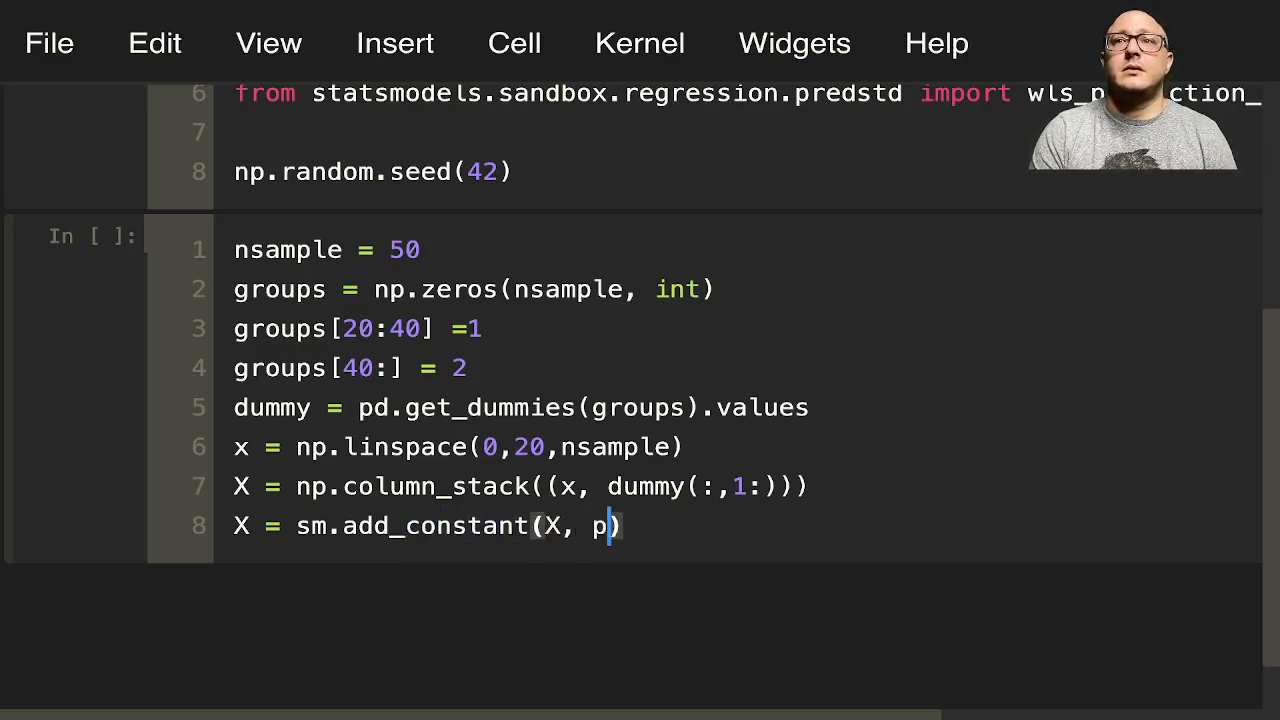
text(repend=Fa)
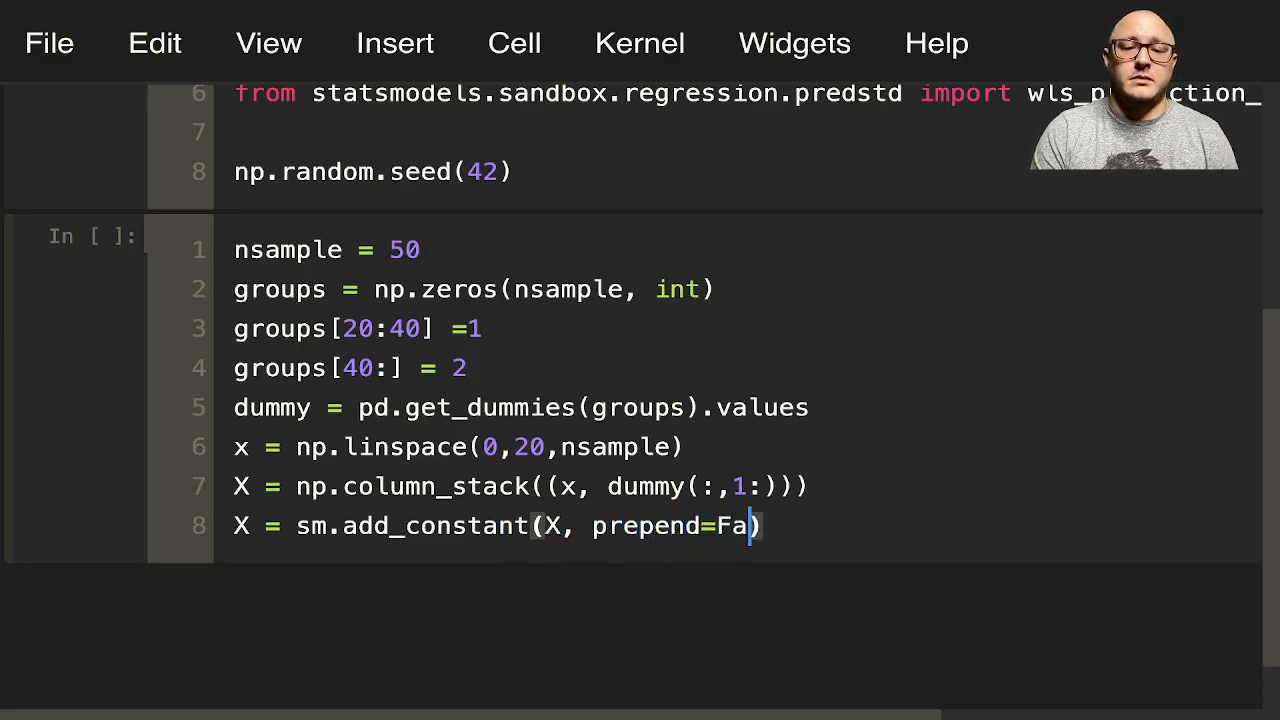
text(lse)
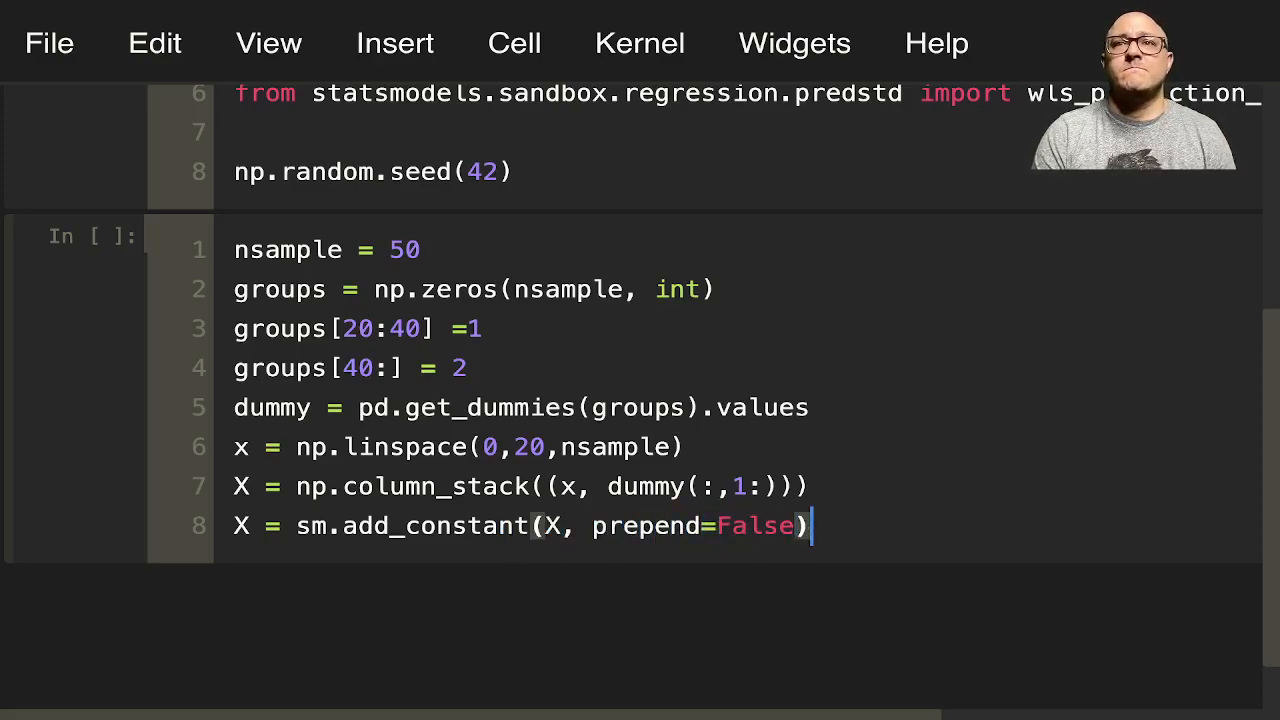
Step: Set beta = [1., 3, -3, 10] and compute y_true = np.dot(X, beta)
text(beta)
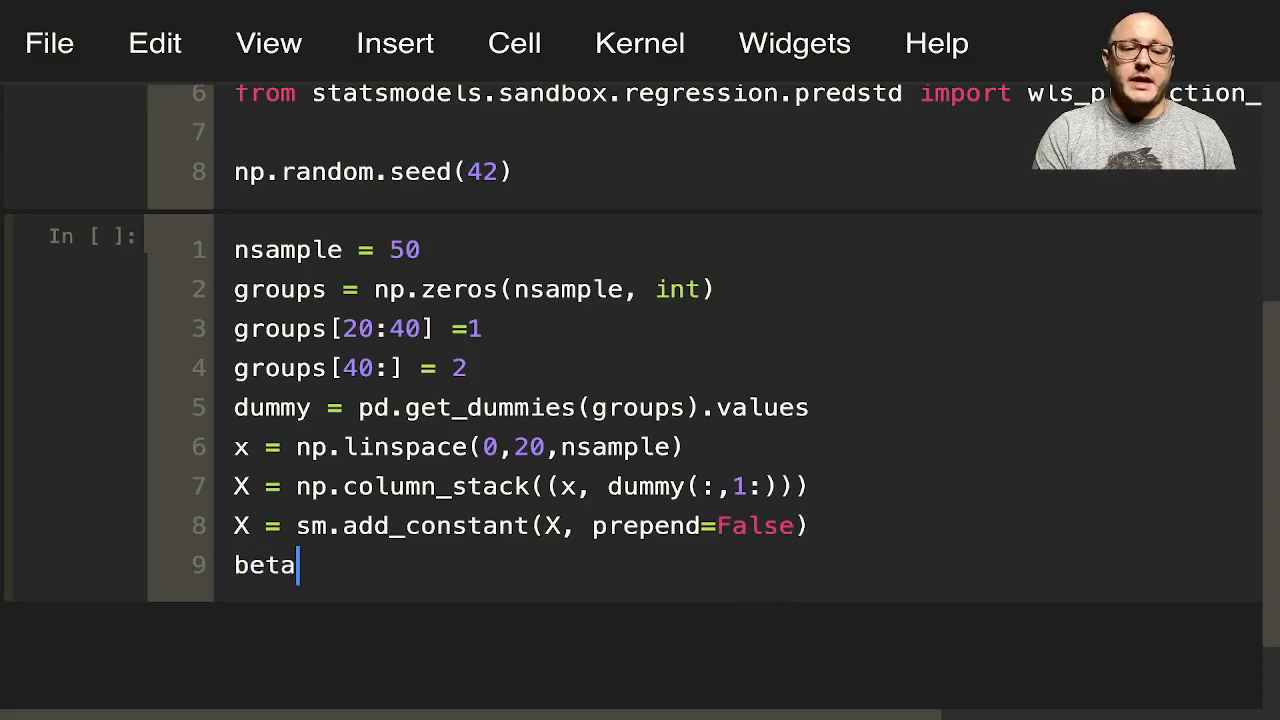
text(= [])
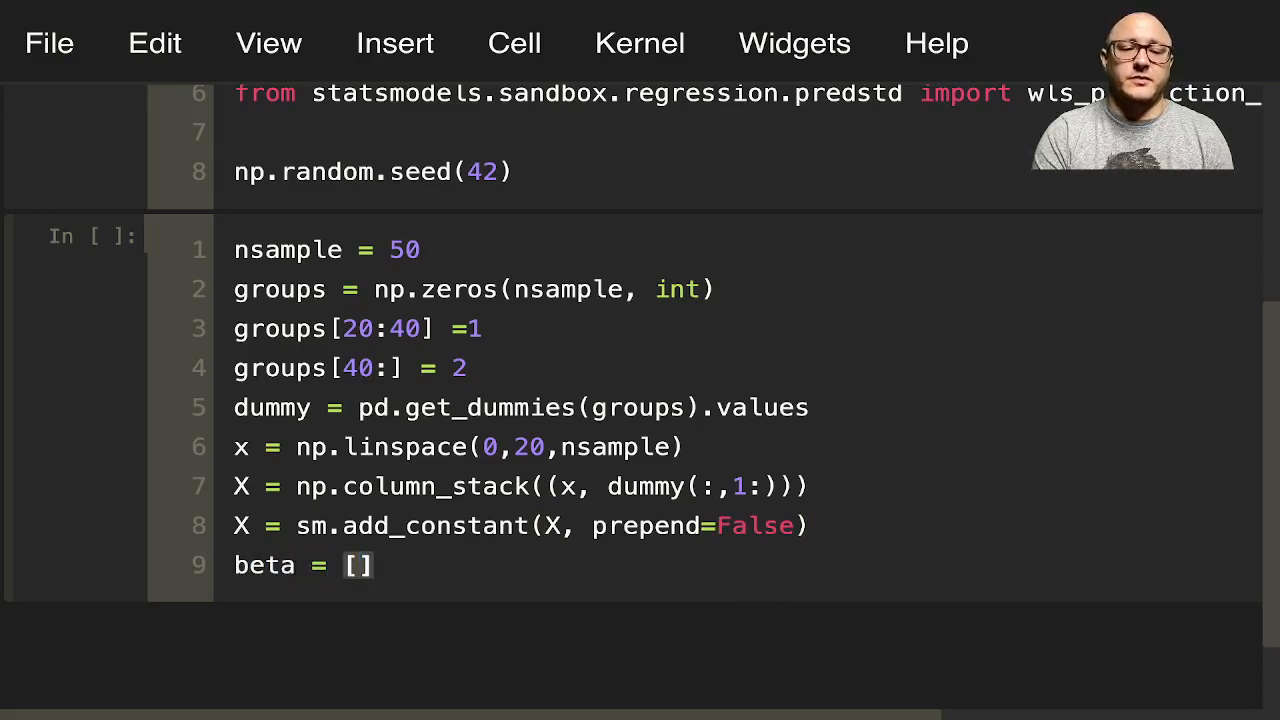
text(1., 3)
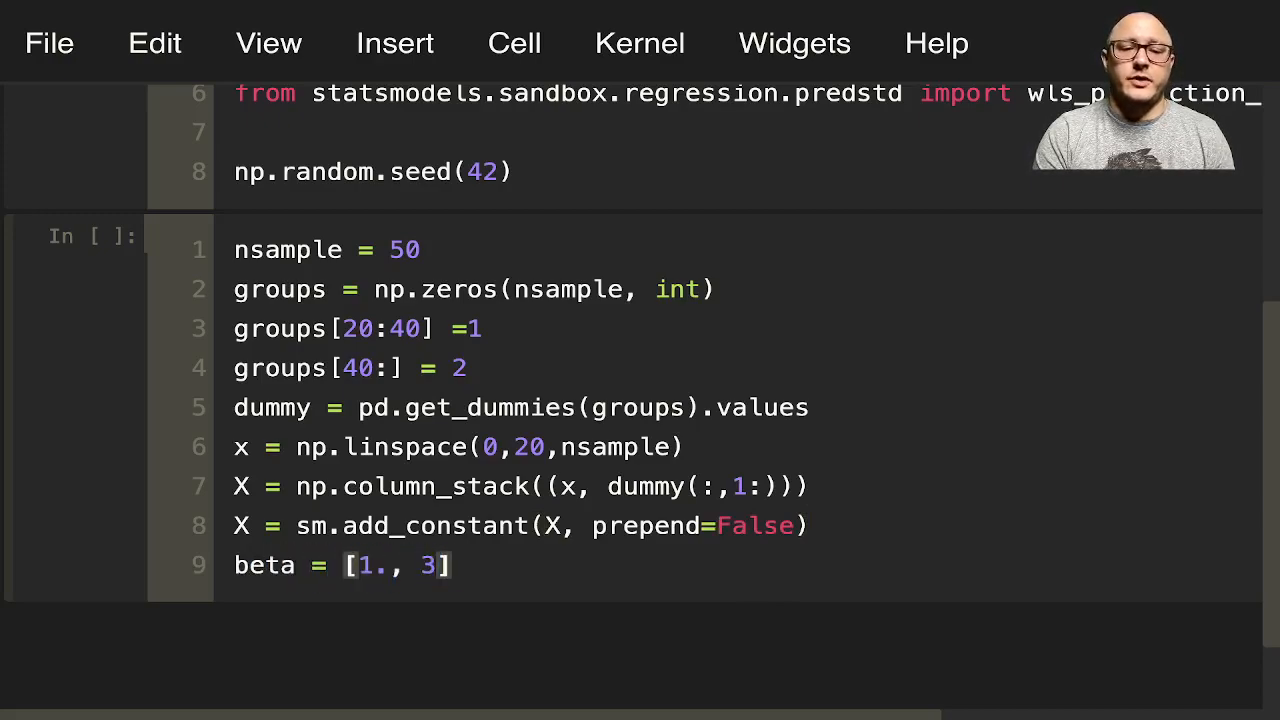
text(, -2)
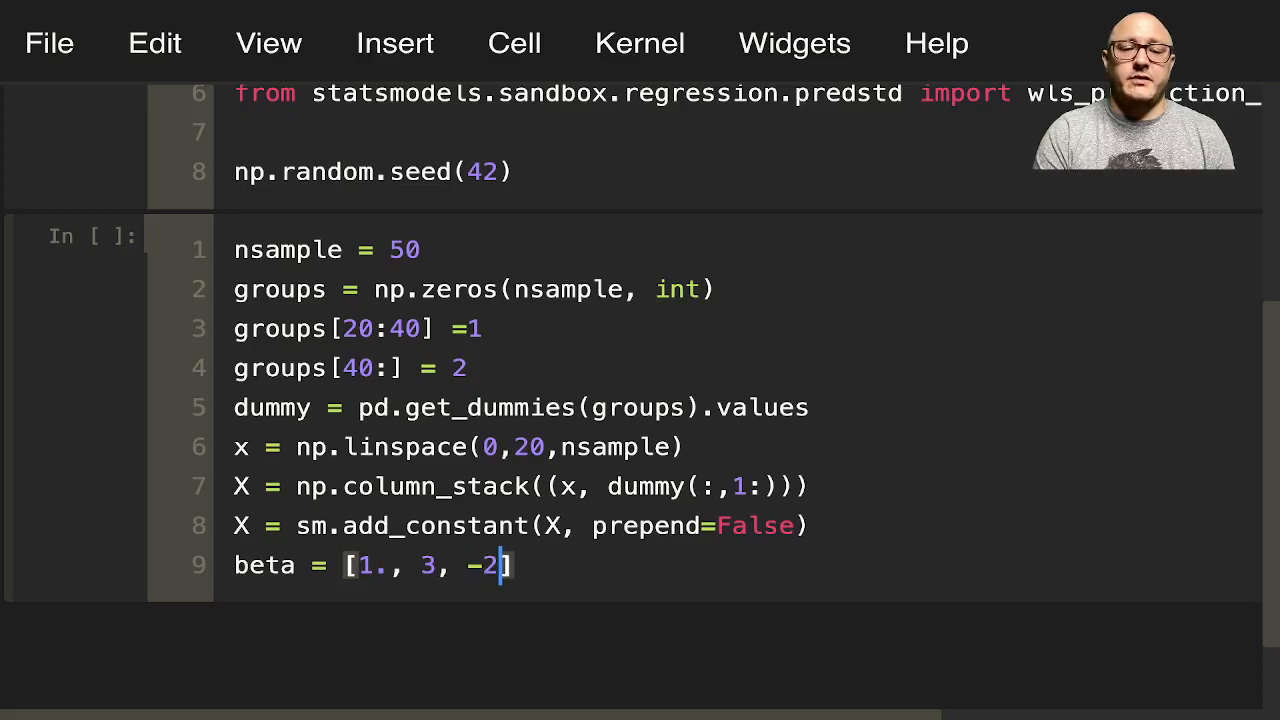
text(3,)
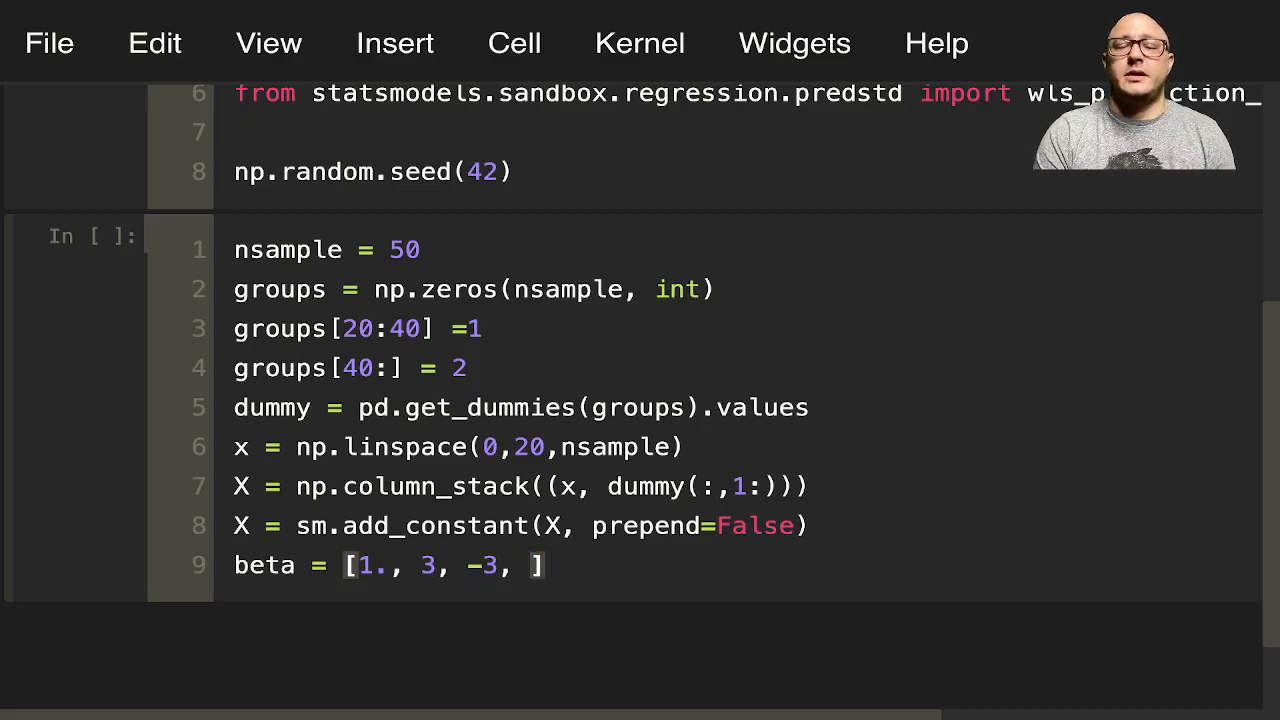
text(10)
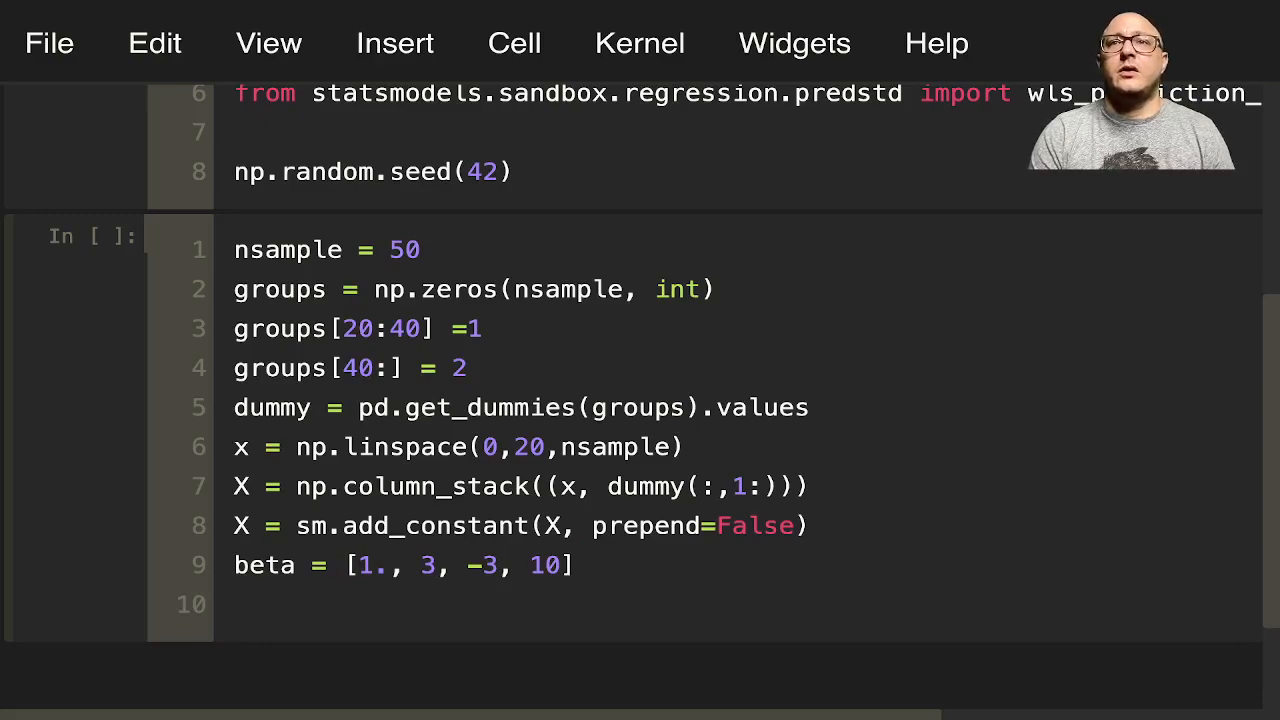
text(y_true = np)
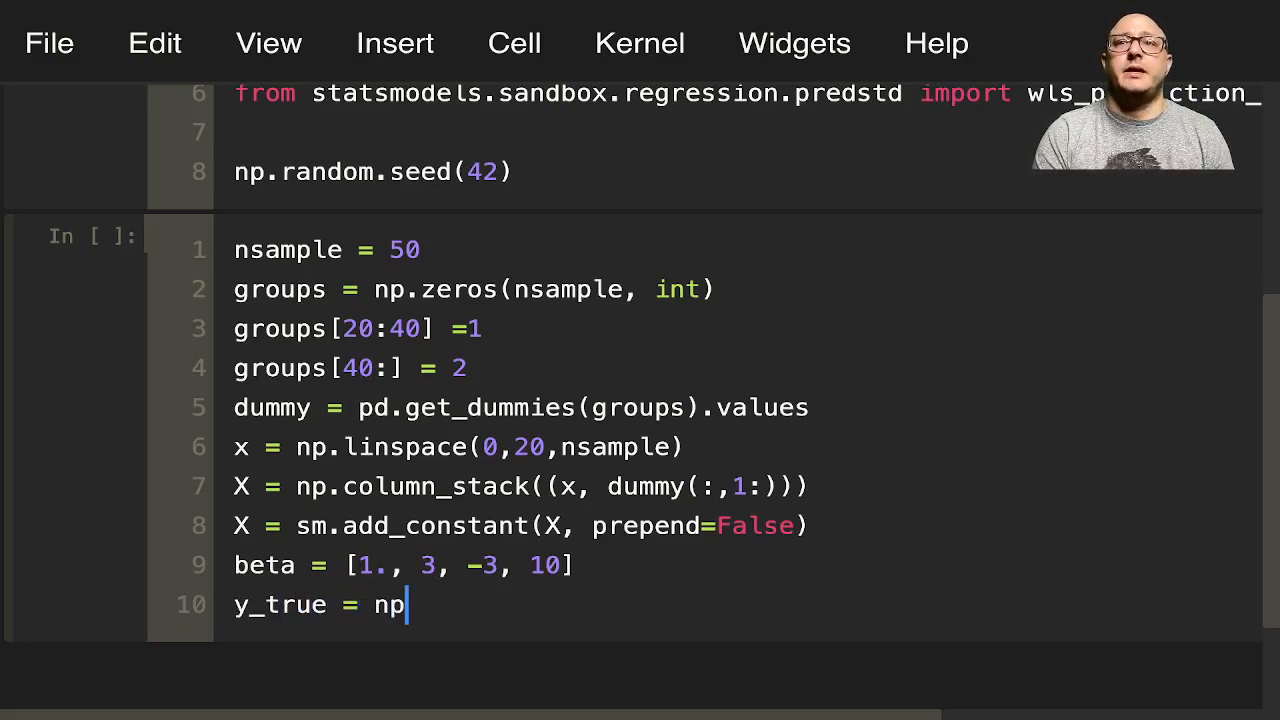
text(.dot(X, beta)
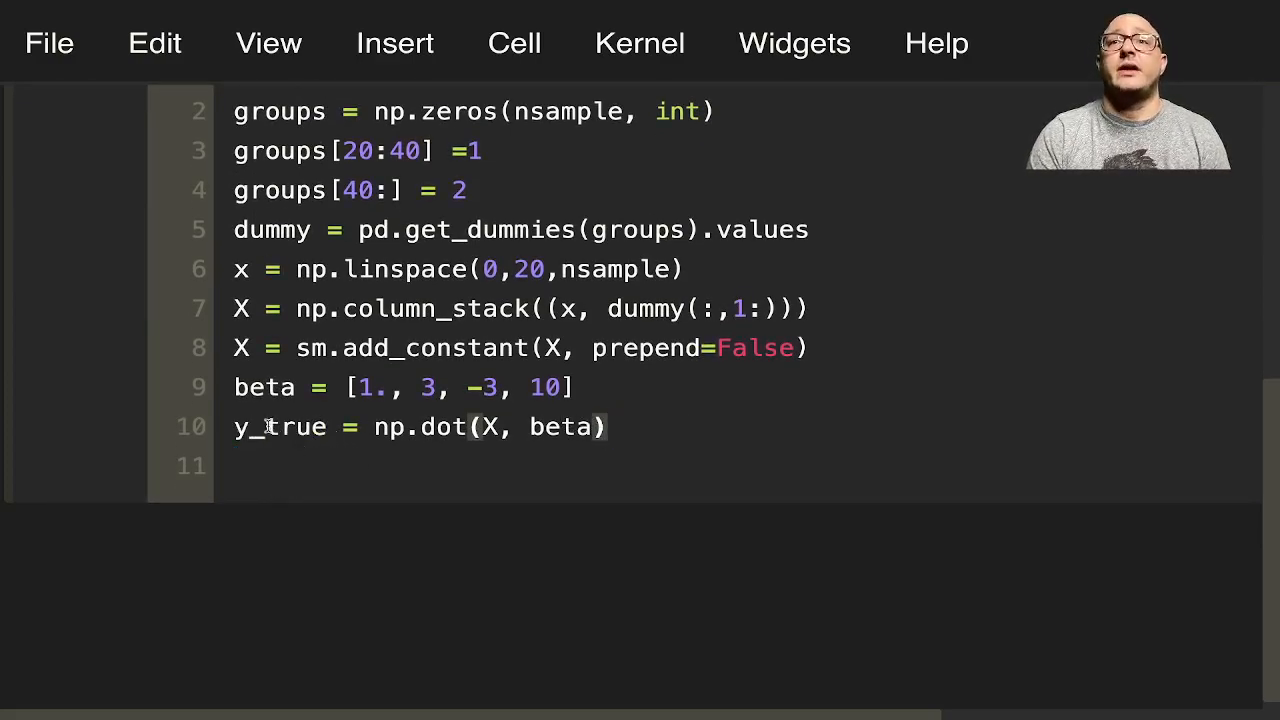
key(enter)
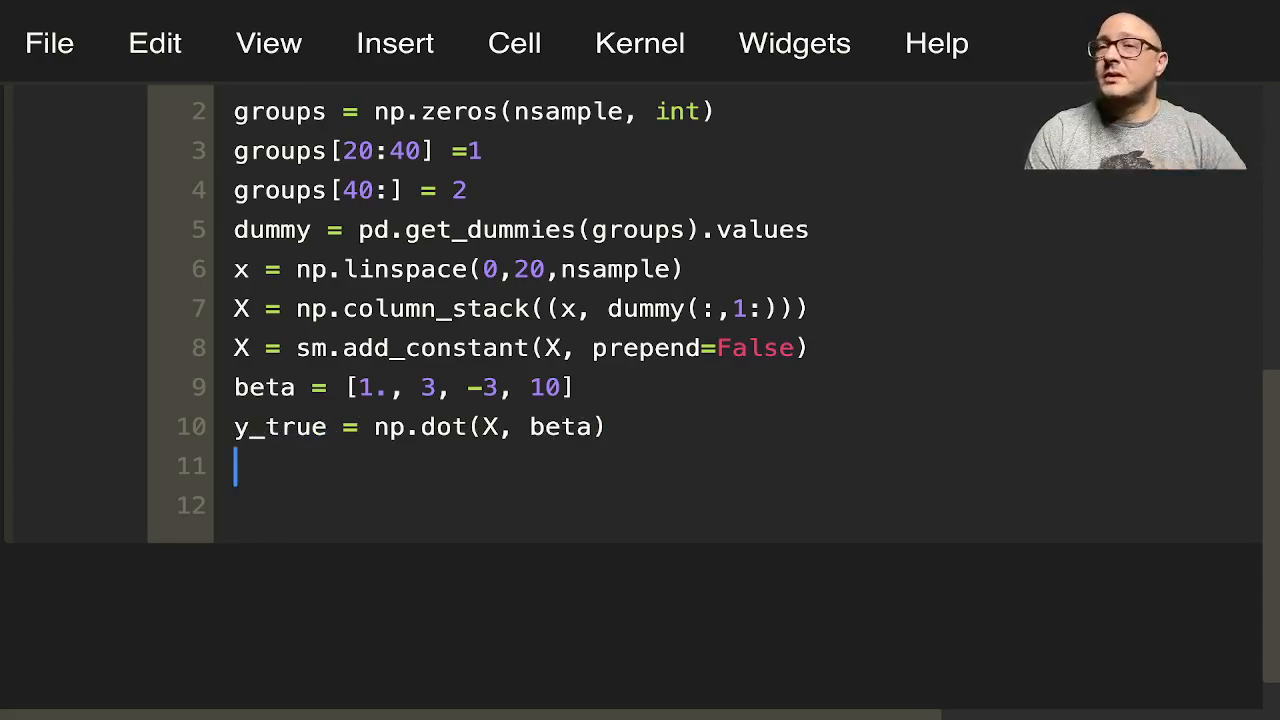
Step: Draw normal noise e of size nsample and form y = y_true + e
text(e = np)
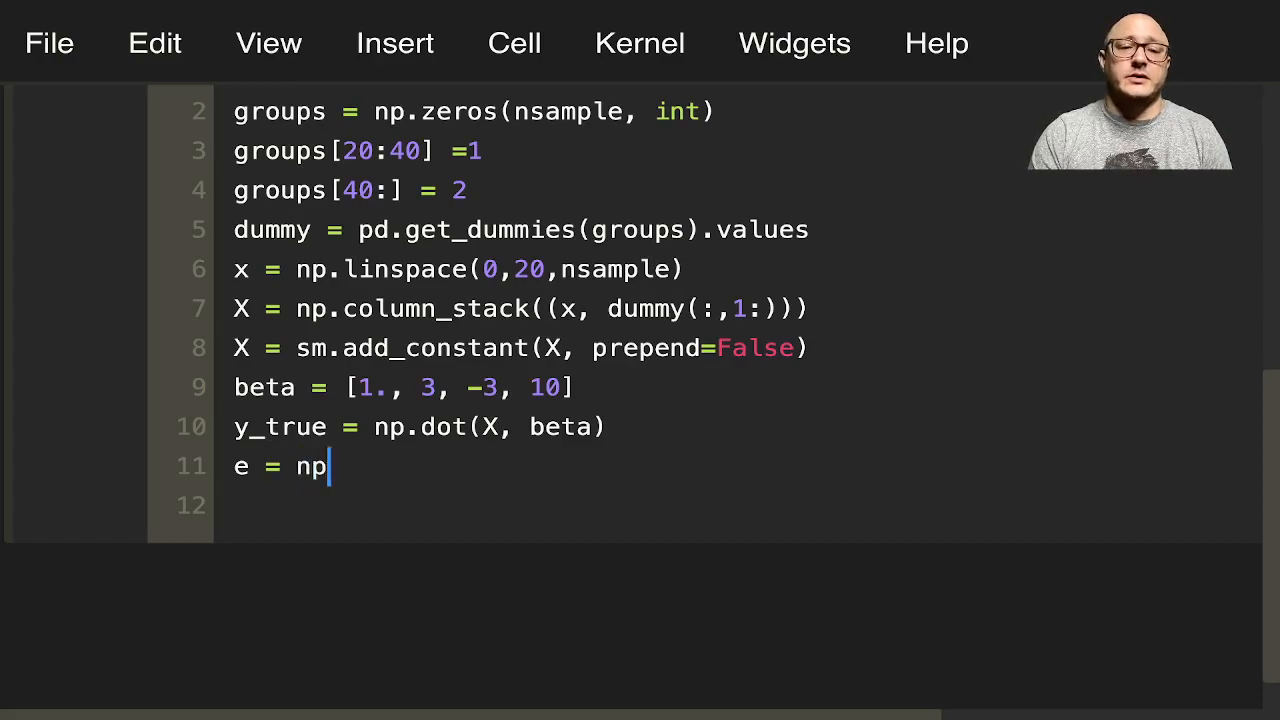
text(.random.)
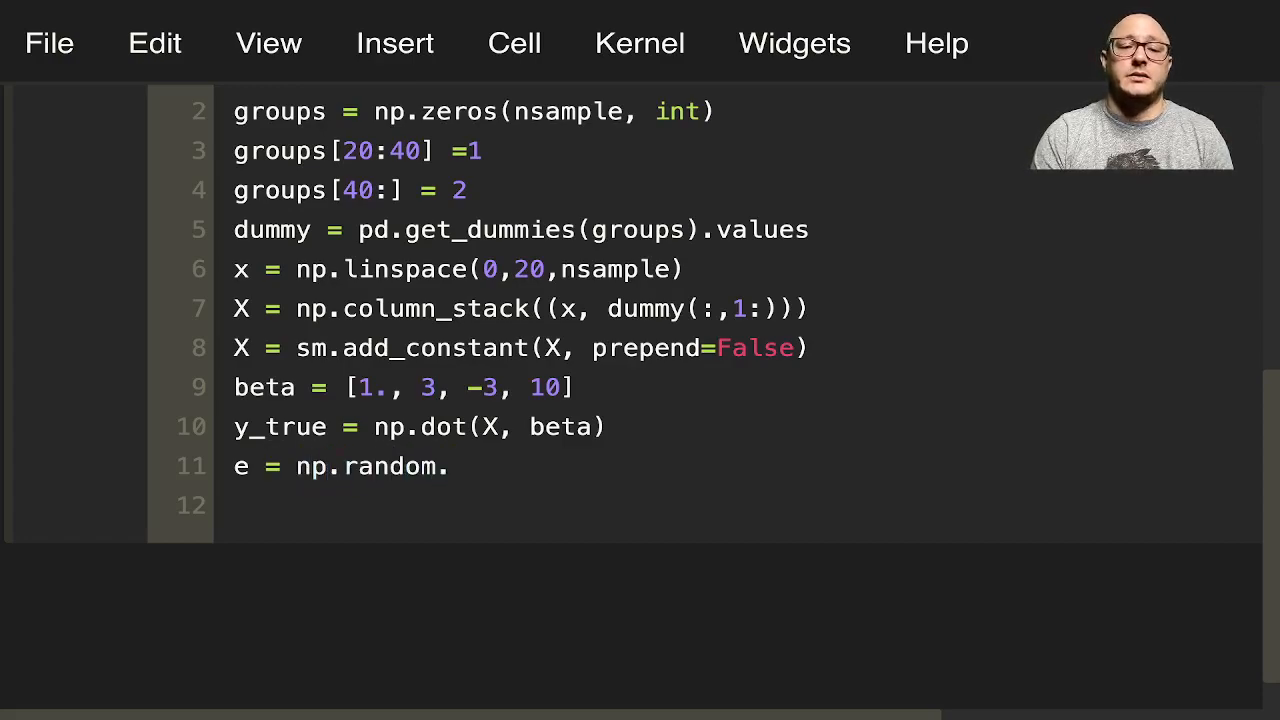
text(normal())
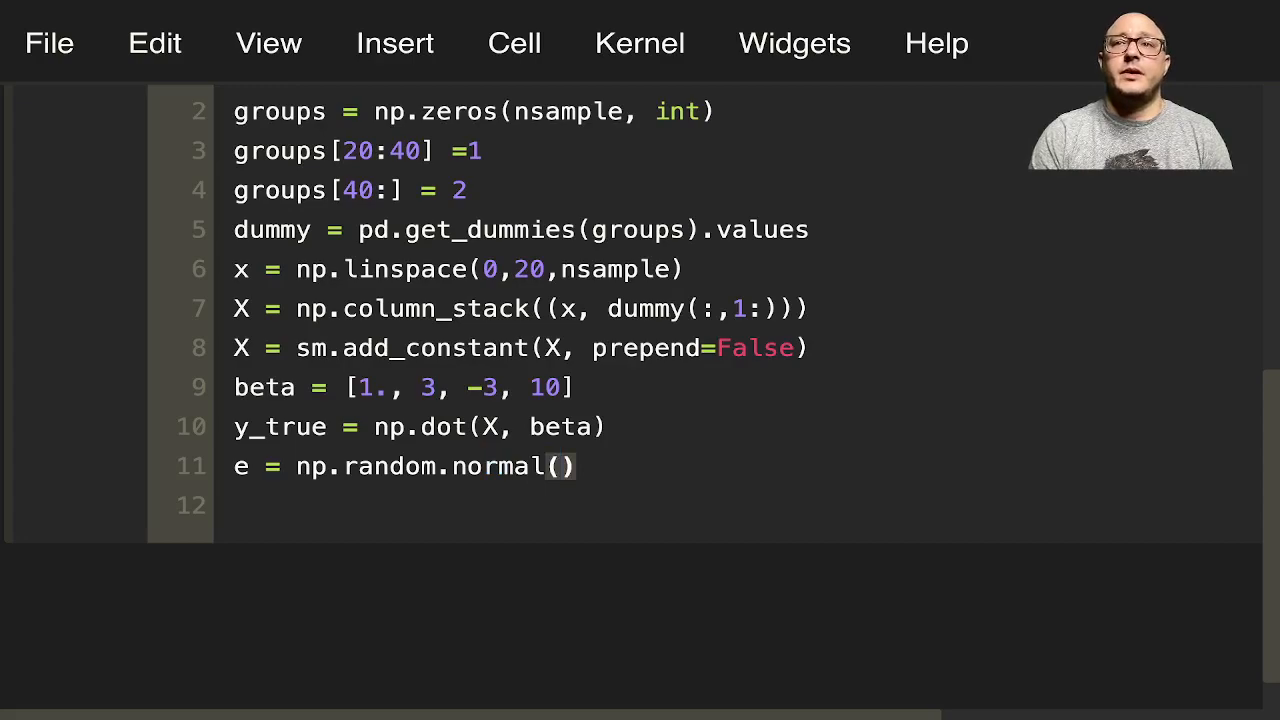
text(size=nsample)
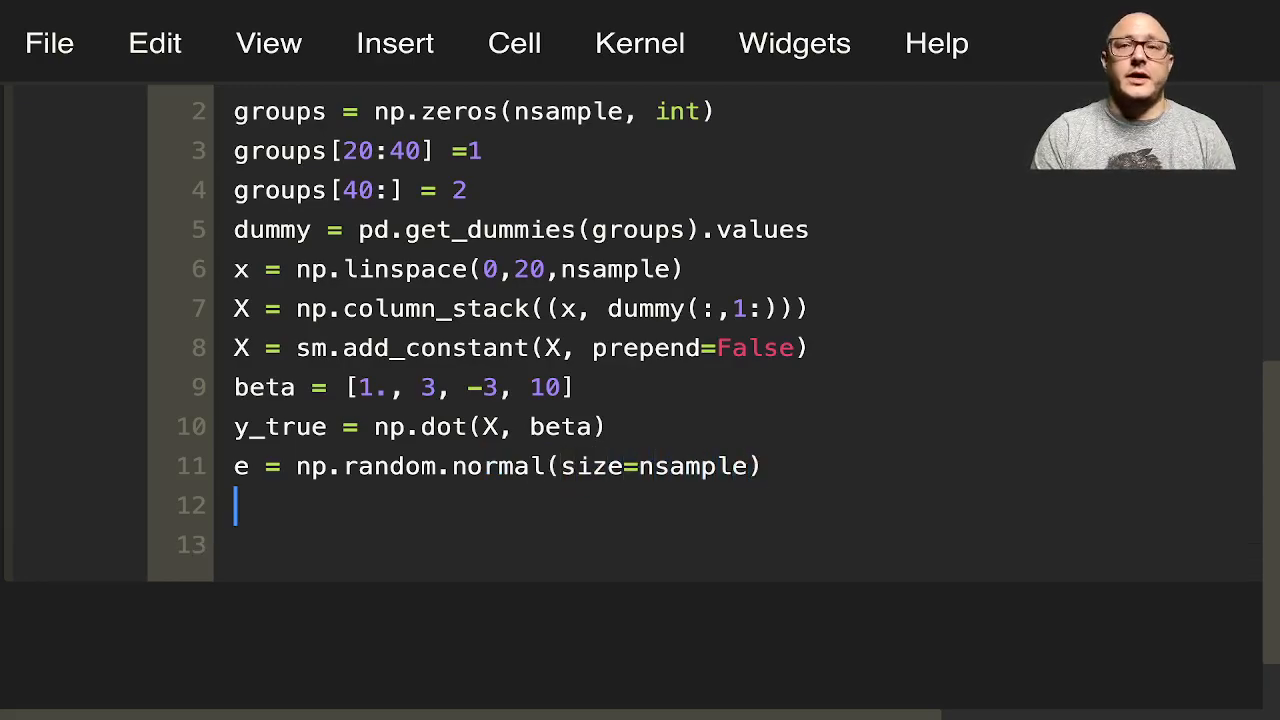
text(y = y)
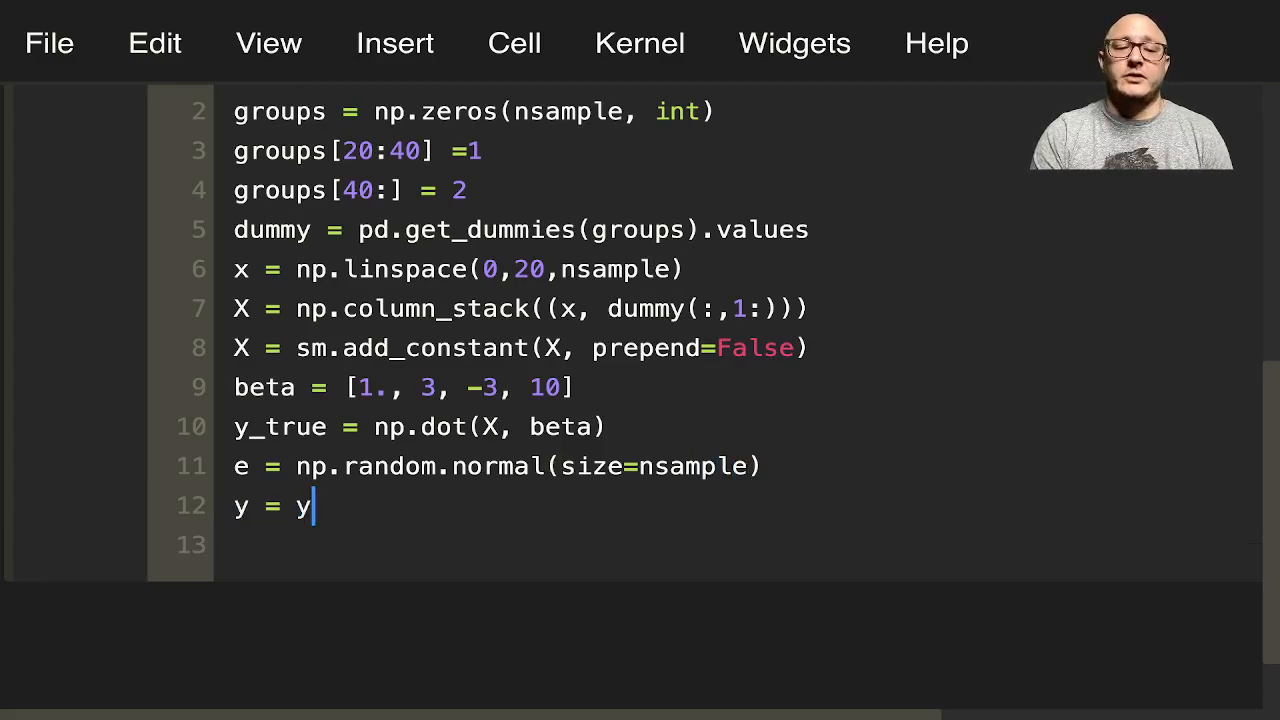
text(_true + e)
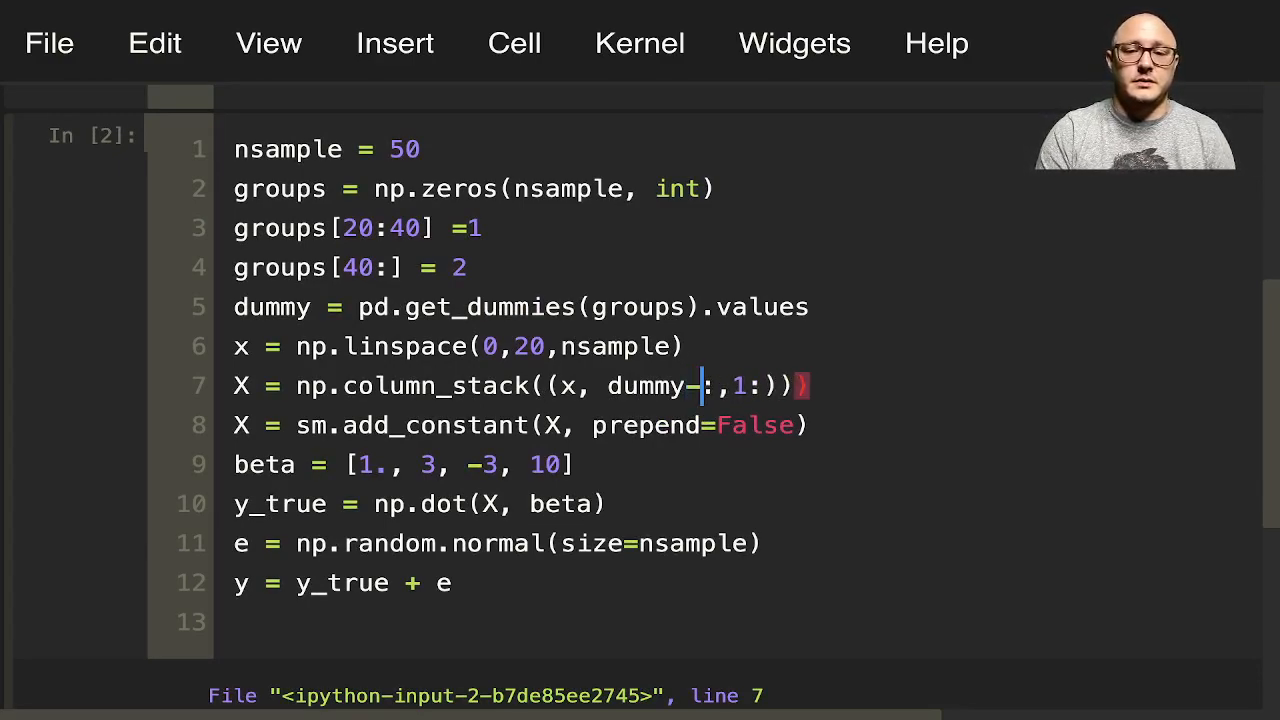
Step: Replace the parentheses in dummy(:,1:) with square brackets and rerun the cell cleanly
key(Backspace)
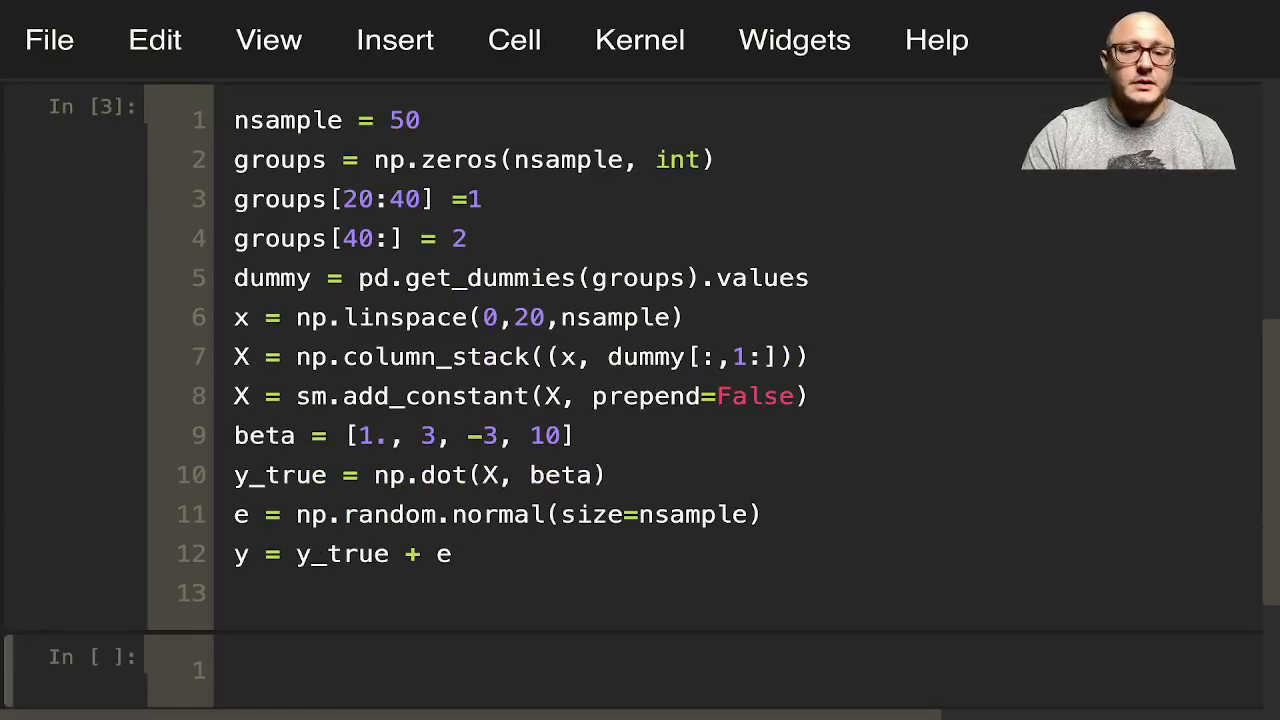
scroll(down, 3)
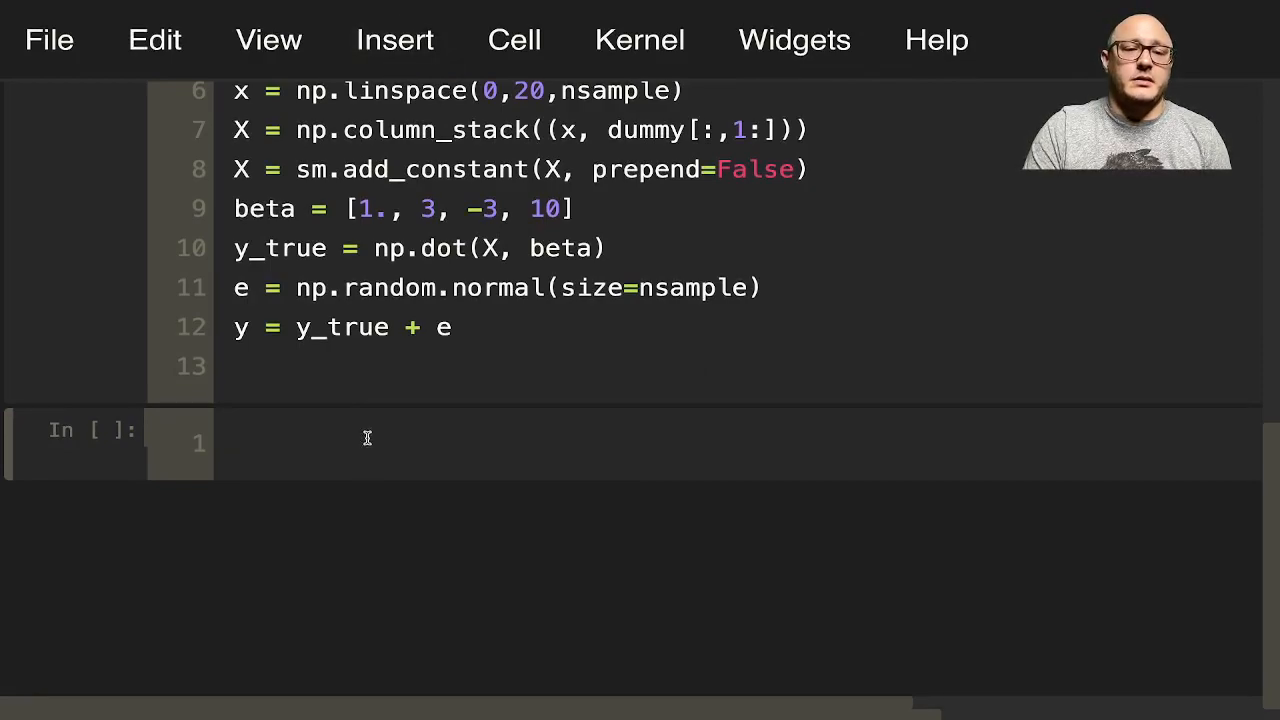
Step: Display the dummy one-hot array and the groups array in two inspection cells
text(dummy)
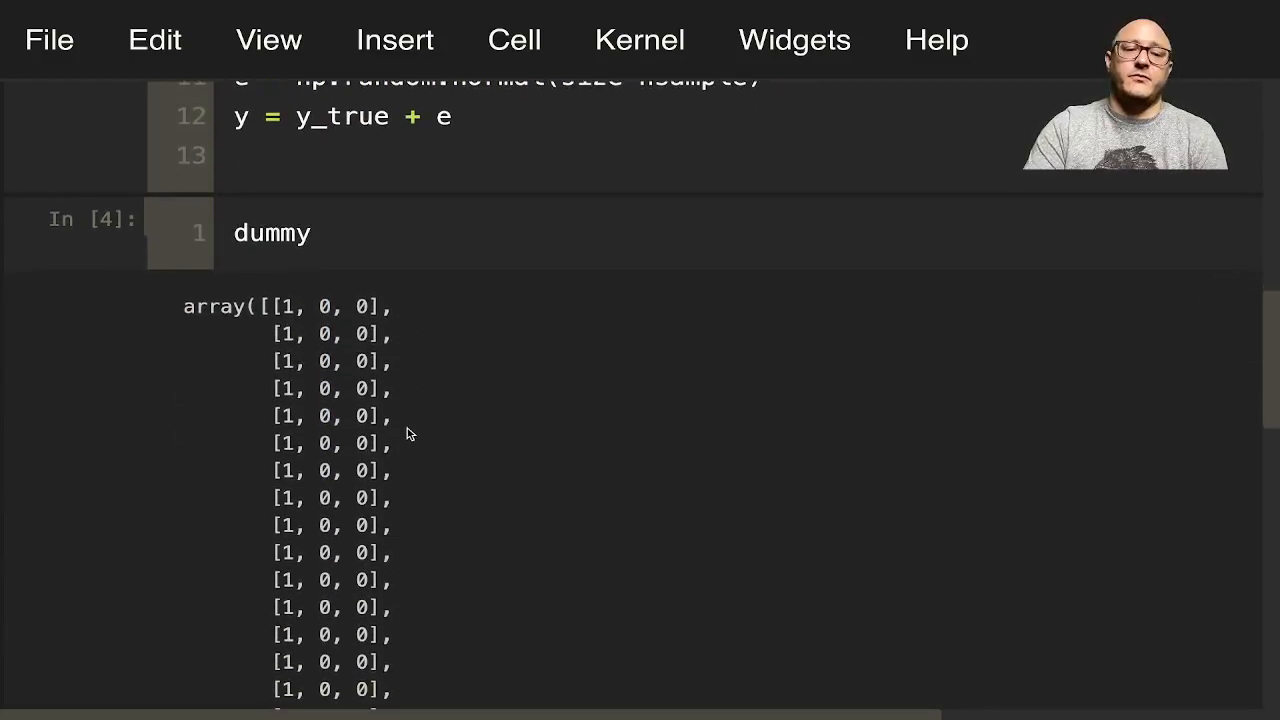
scroll(down, 3)
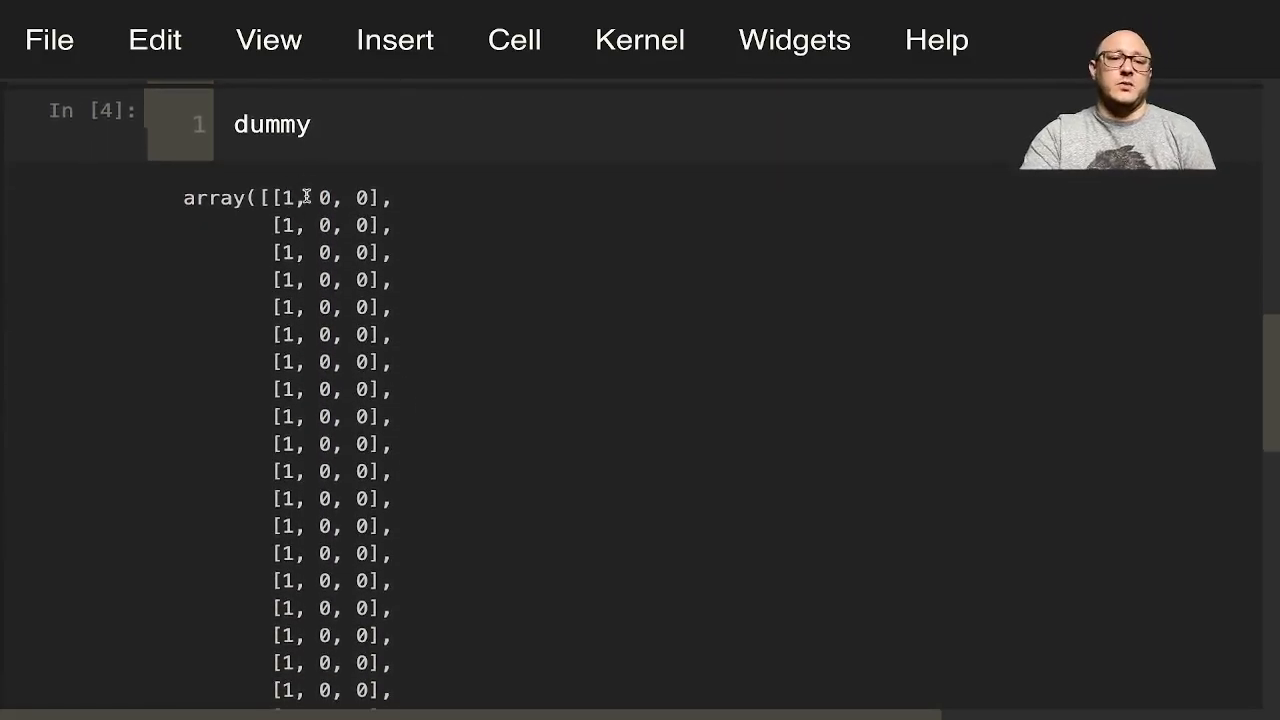
scroll(down, 3)
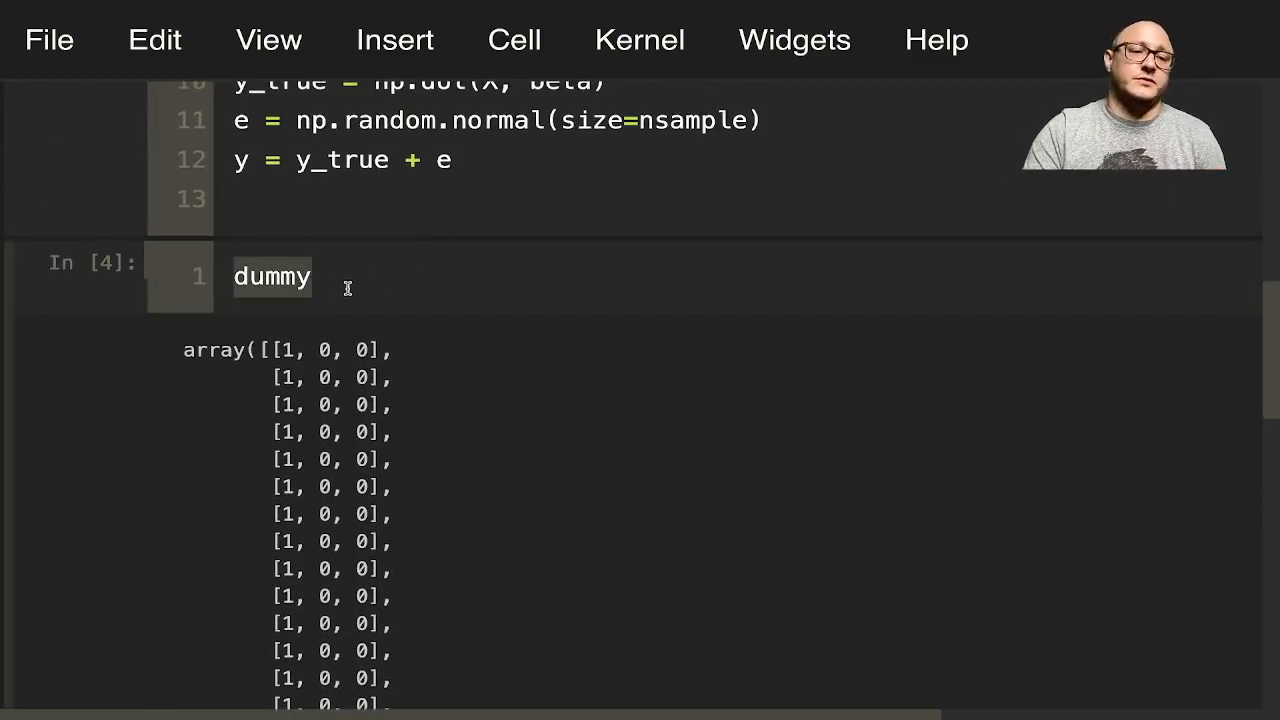
text(groups)
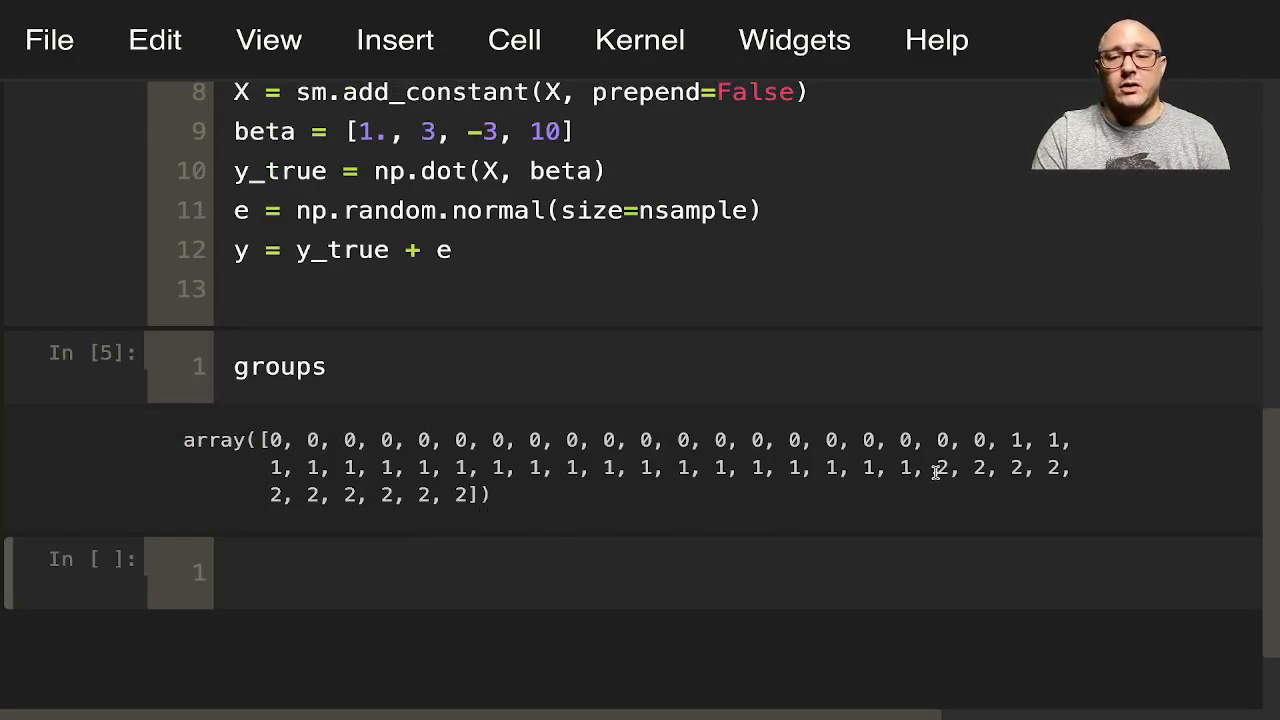
scroll(down, 3)
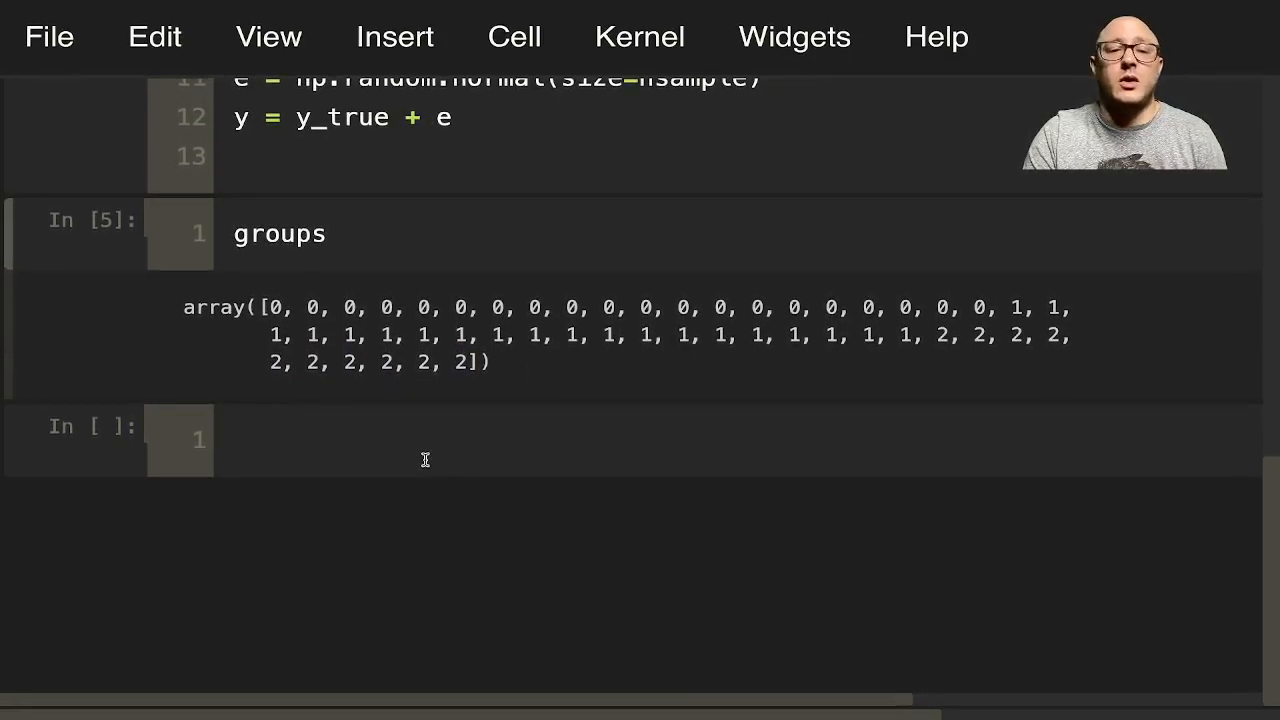
Step: Fit res = sm.OLS(y, X).fit() and show res.summary() with R-squared 0.979
text(res =)
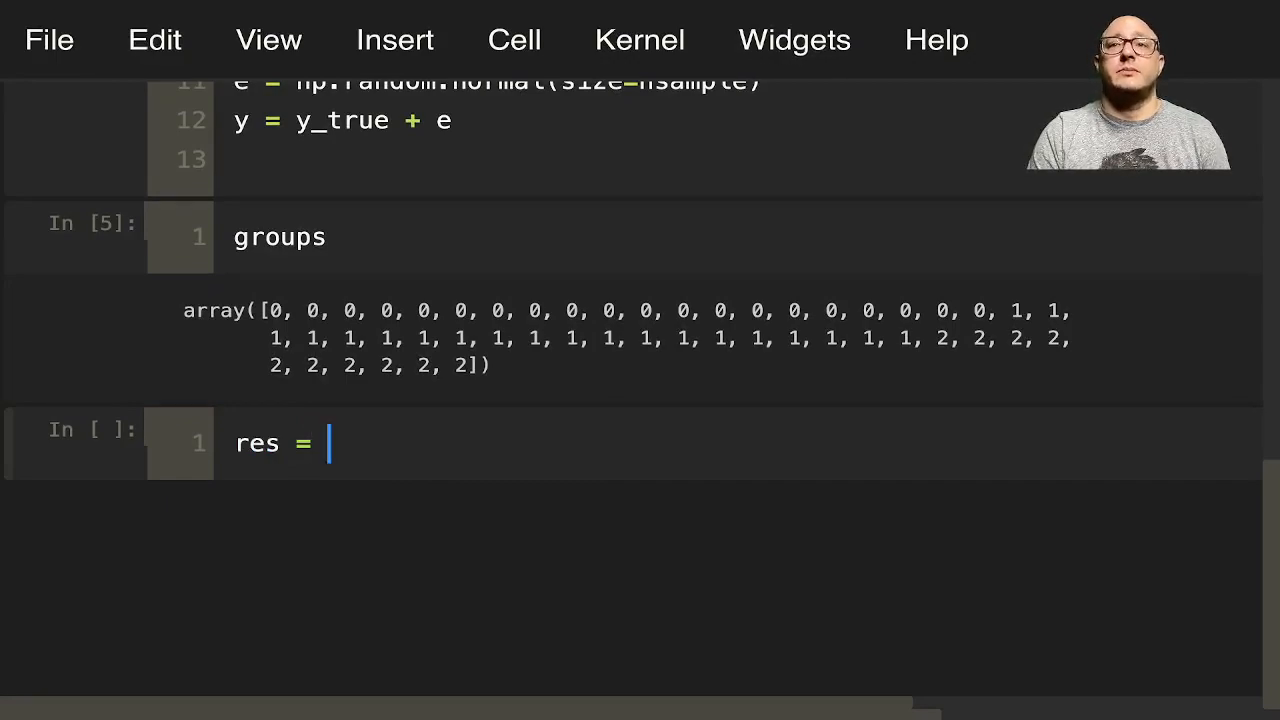
text(sm.OL)
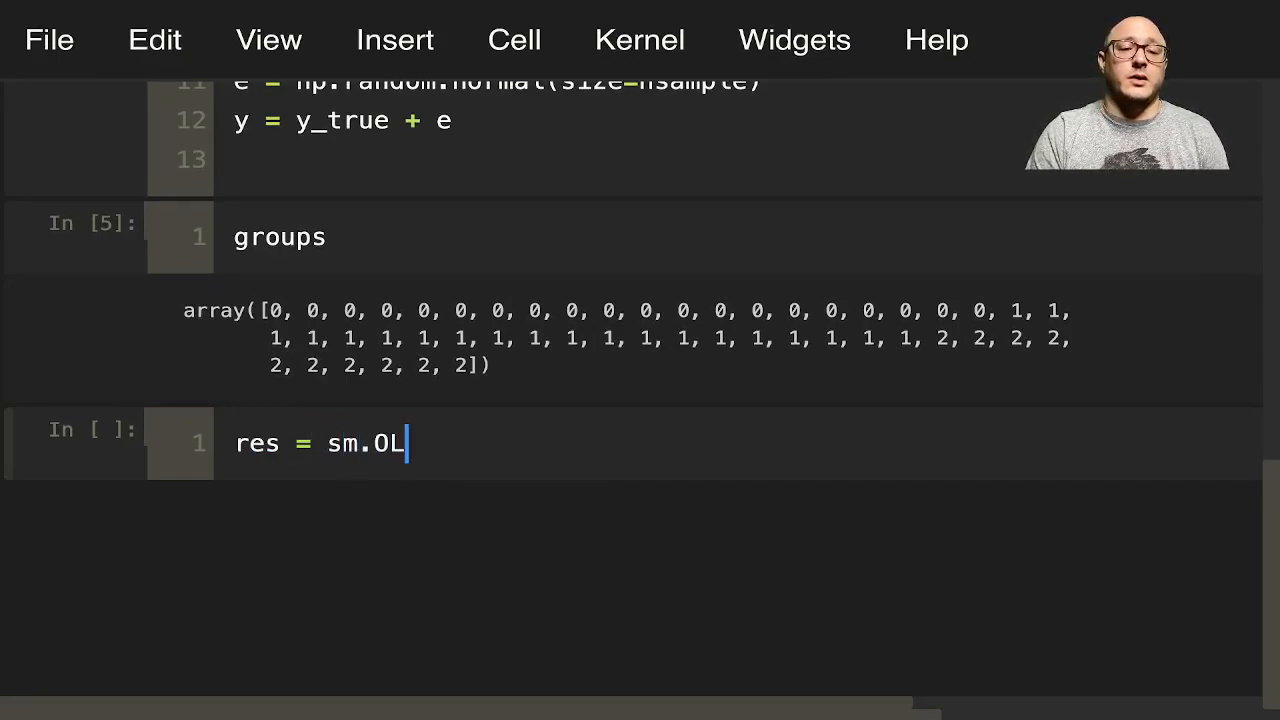
text(S(y,)
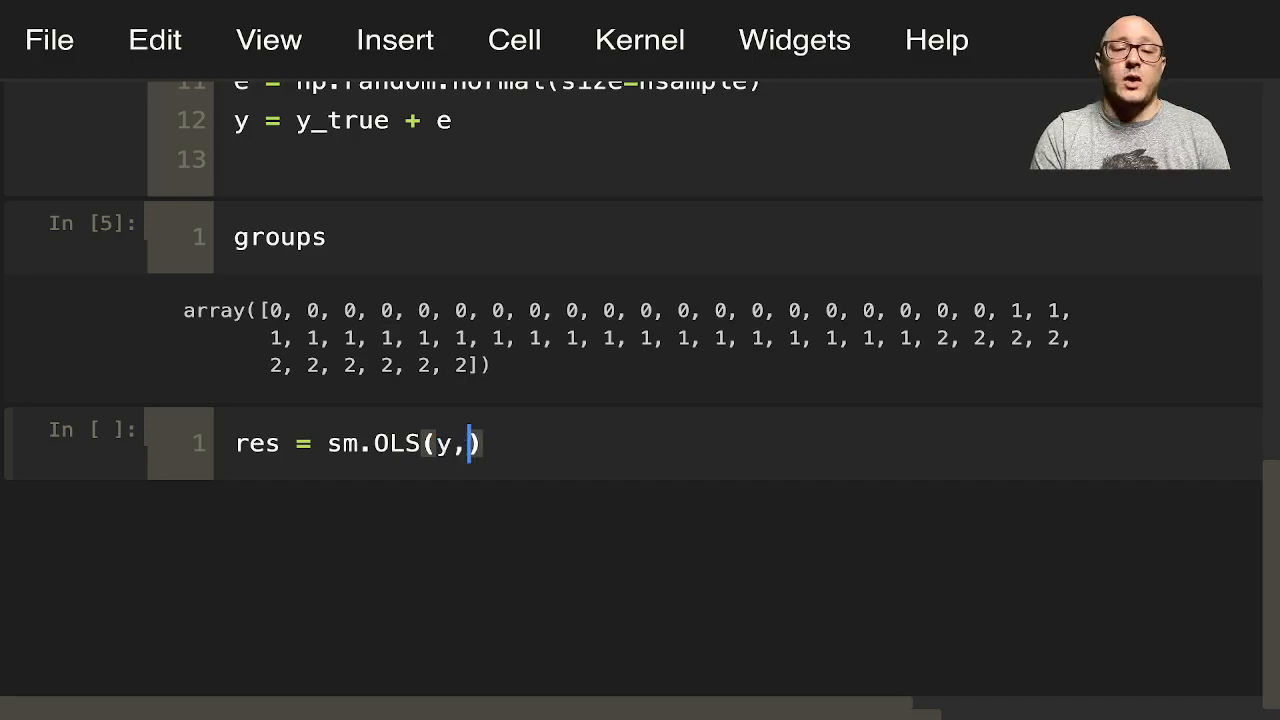
text(X).fit()
text(r)
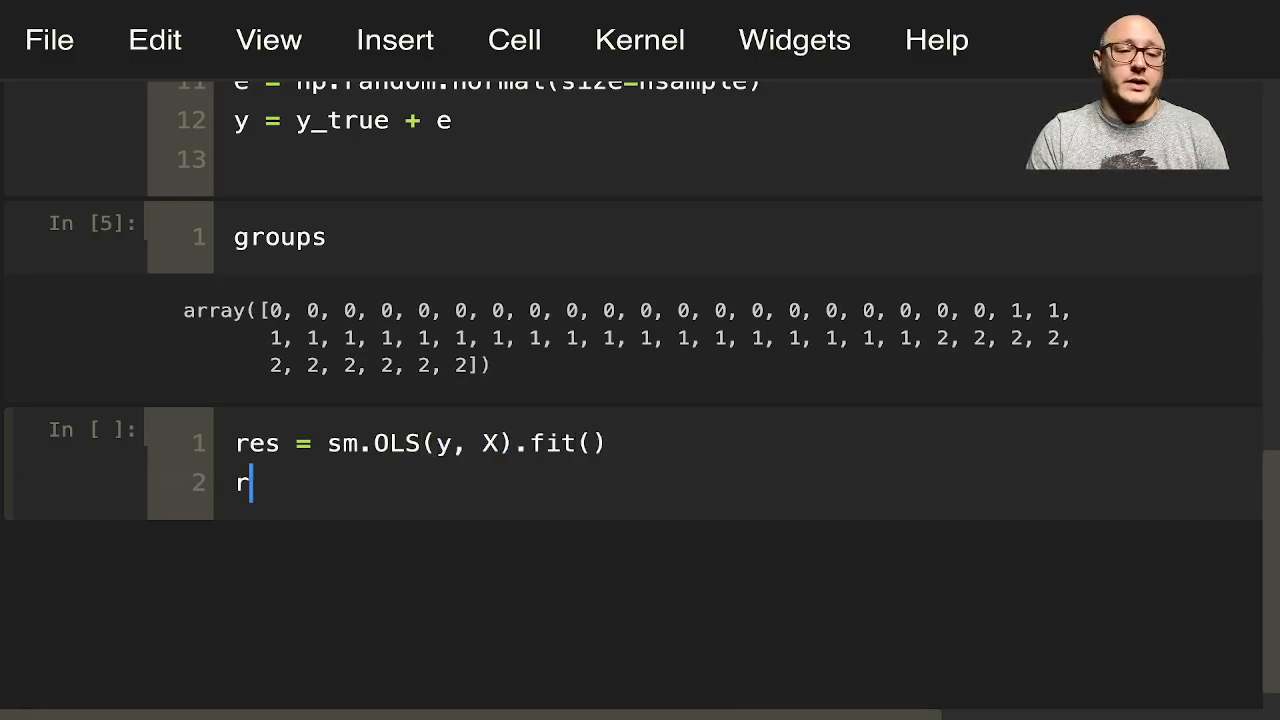
text(es.summary()
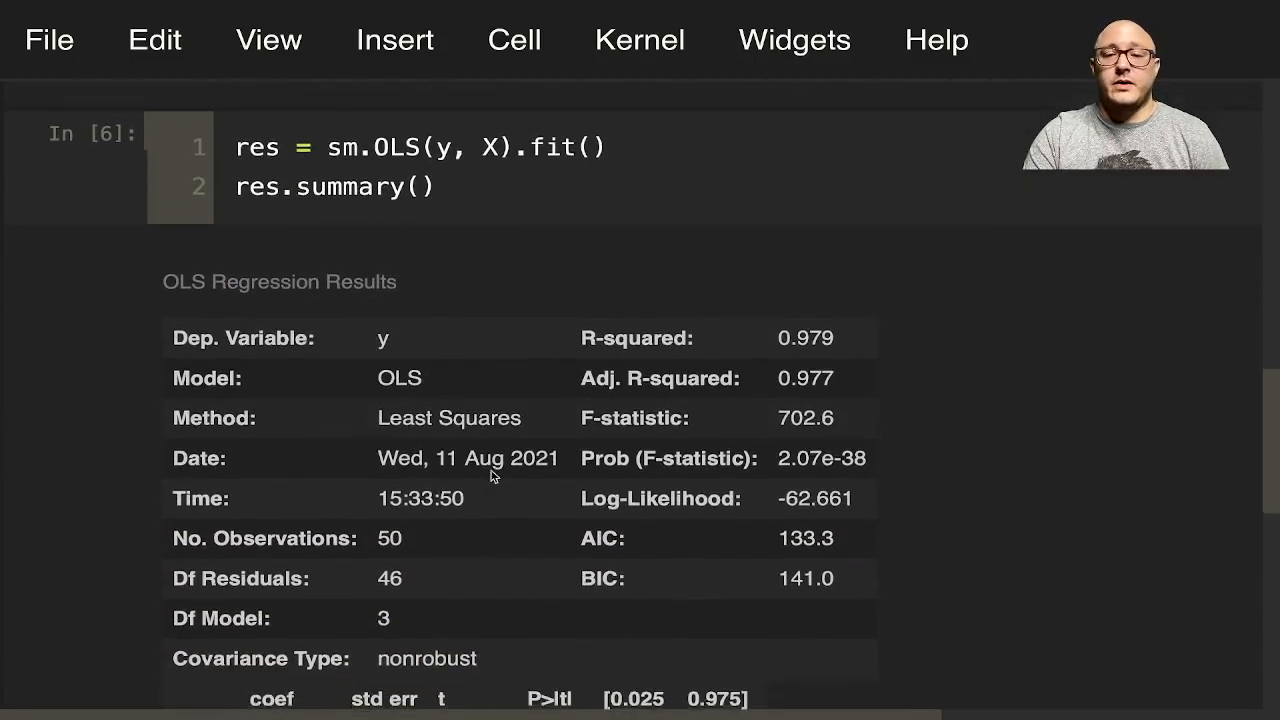
scroll(down, 3)
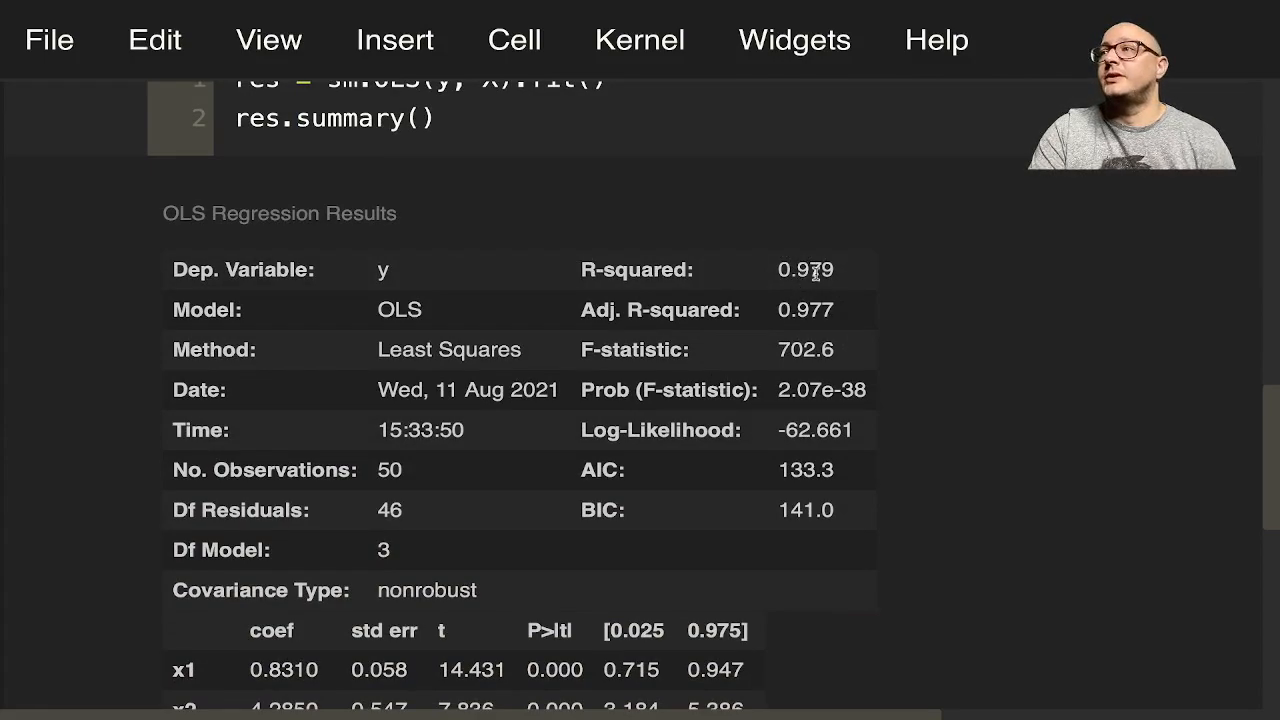
scroll(down, 3)
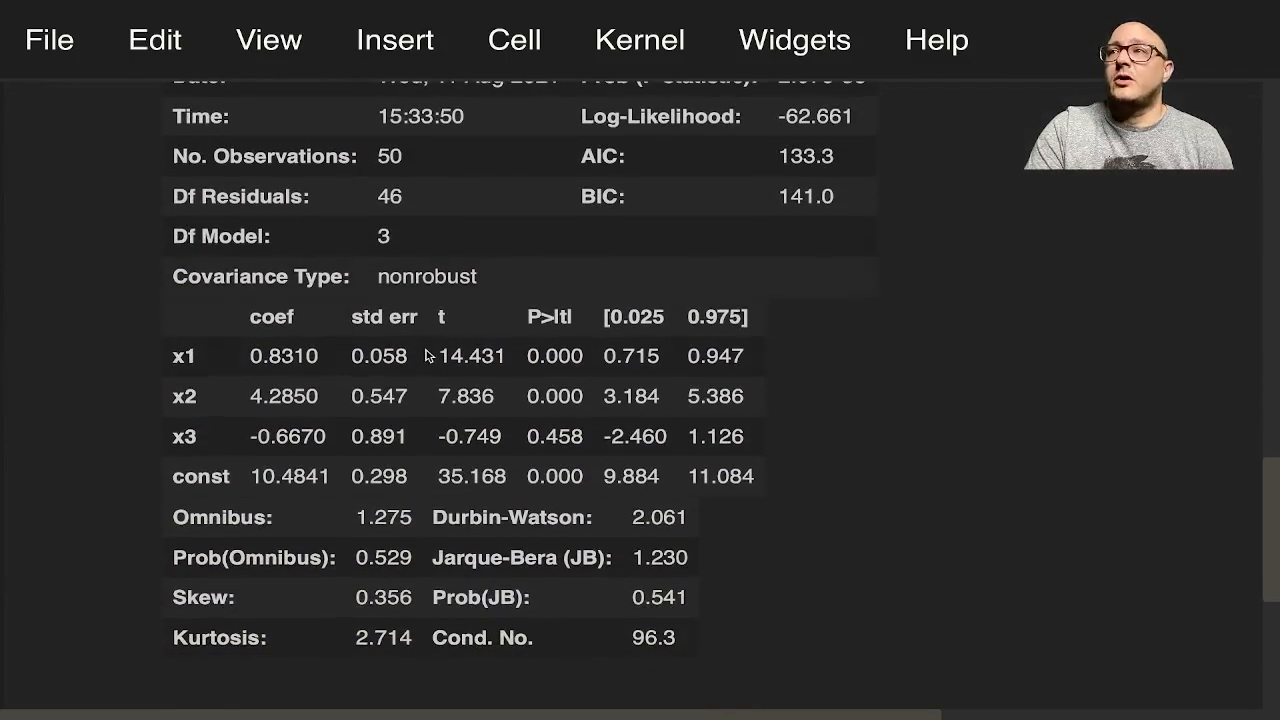
mouse_move(336, 414)
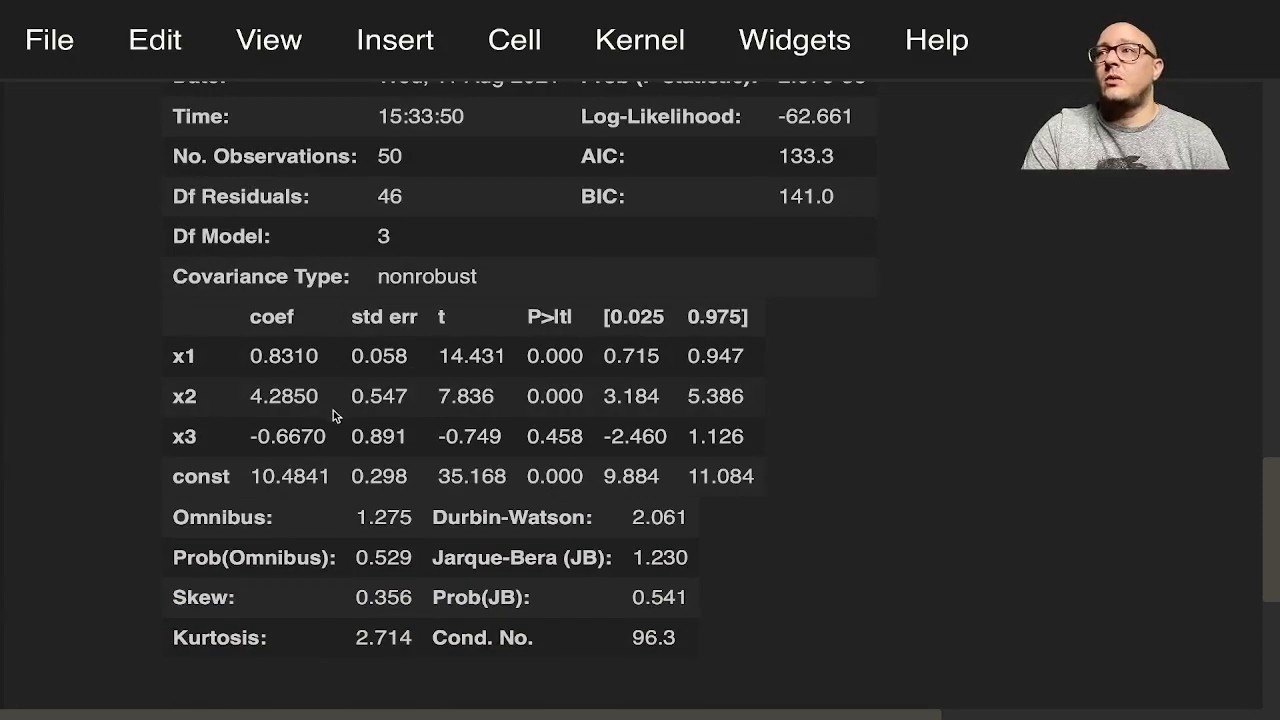
scroll(down, 3)
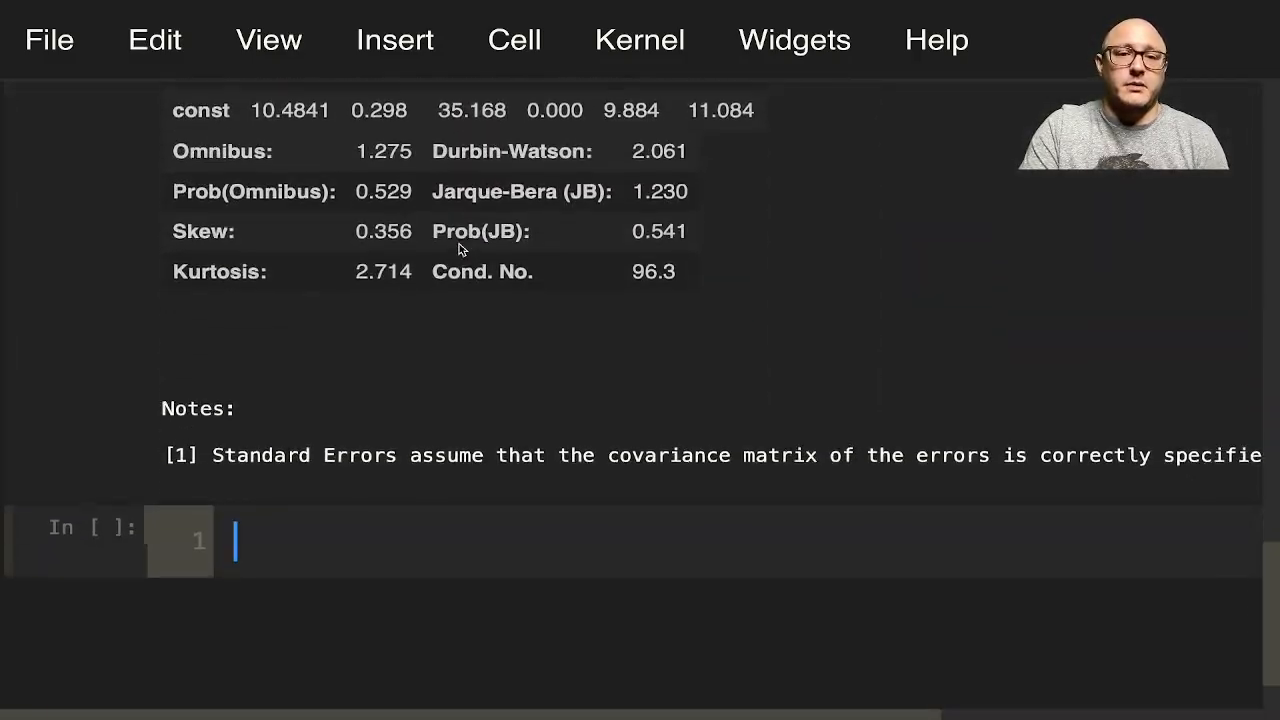
Step: Scroll past the OLS summary's standard-errors note to the empty cell
scroll(down, 3)
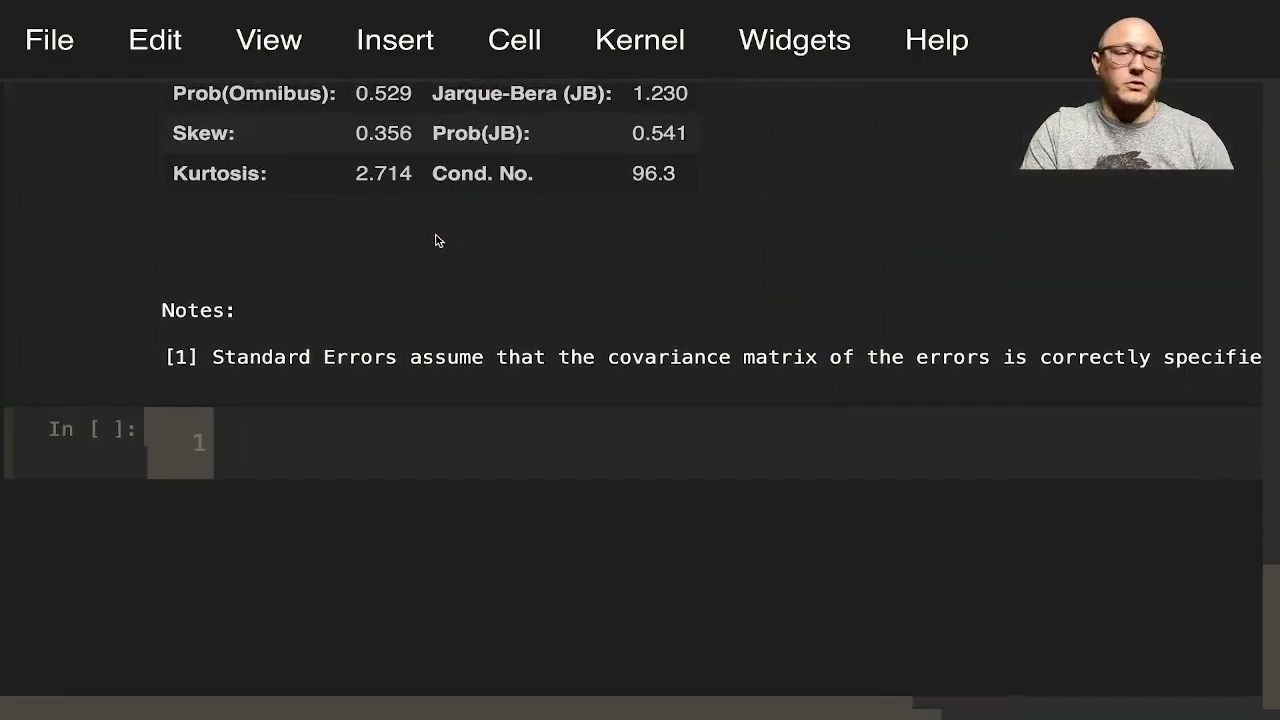
mouse_move(770, 238)
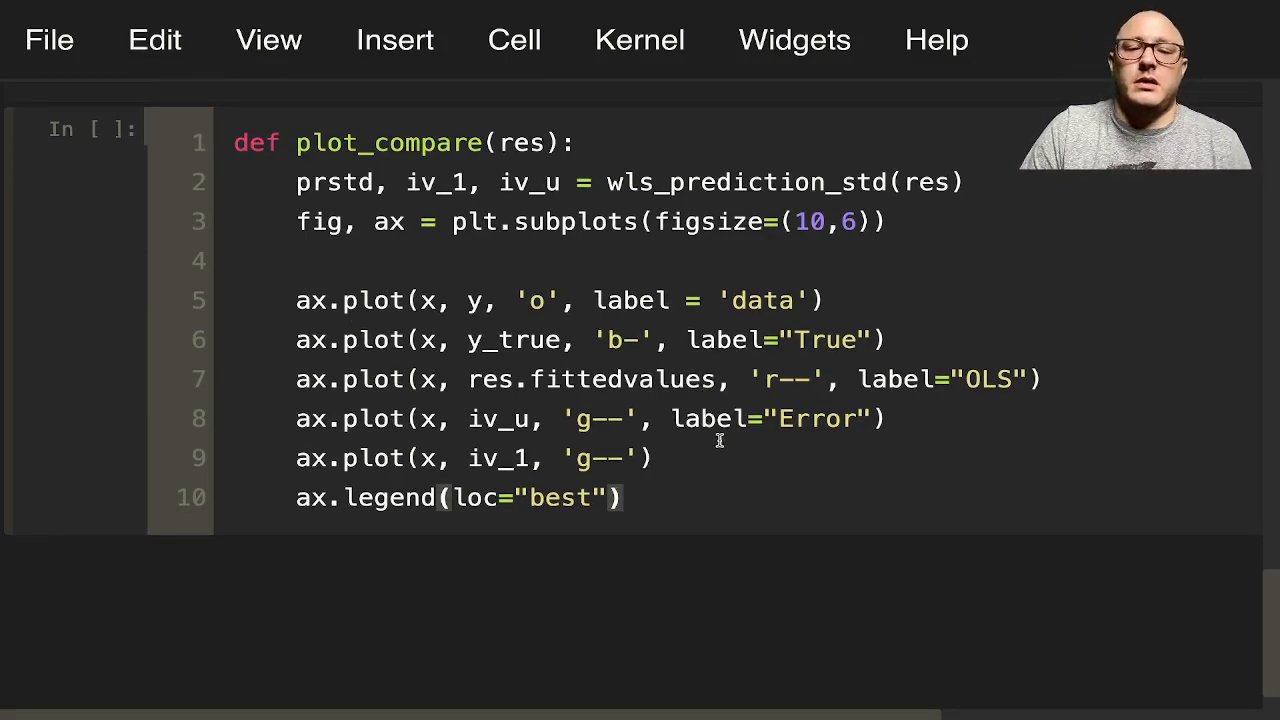
mouse_move(604, 442)
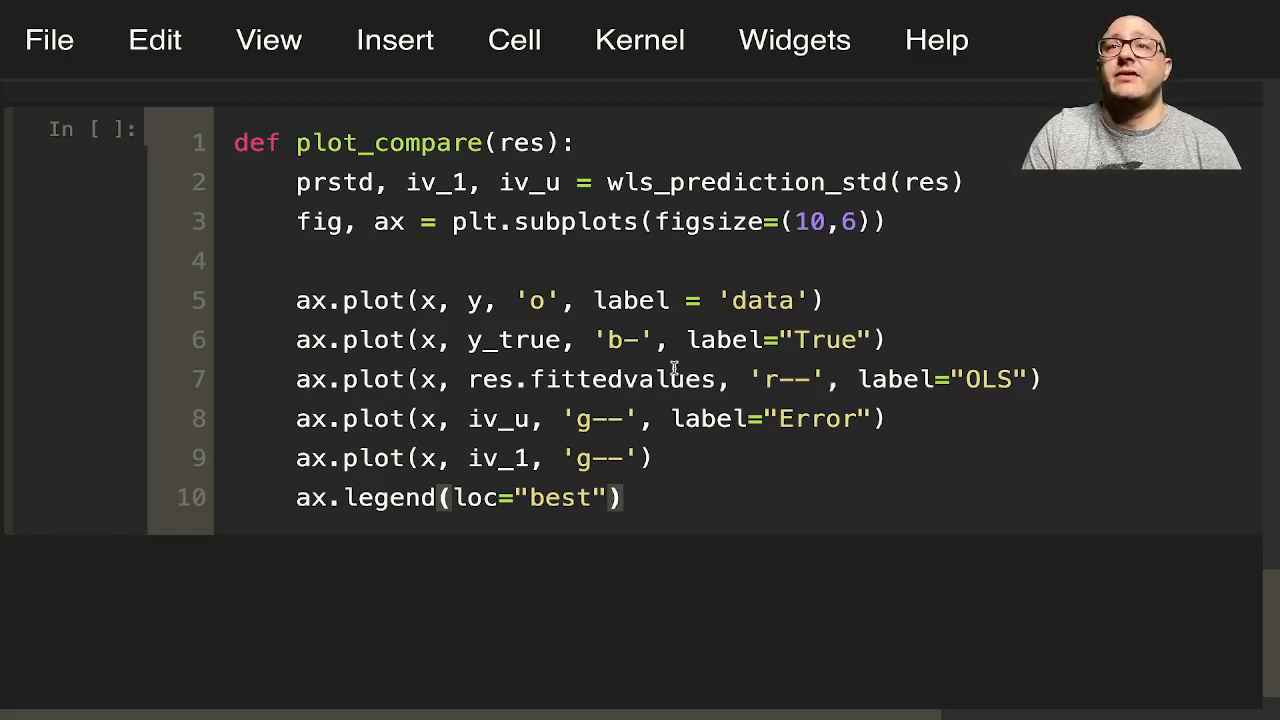
mouse_move(616, 404)
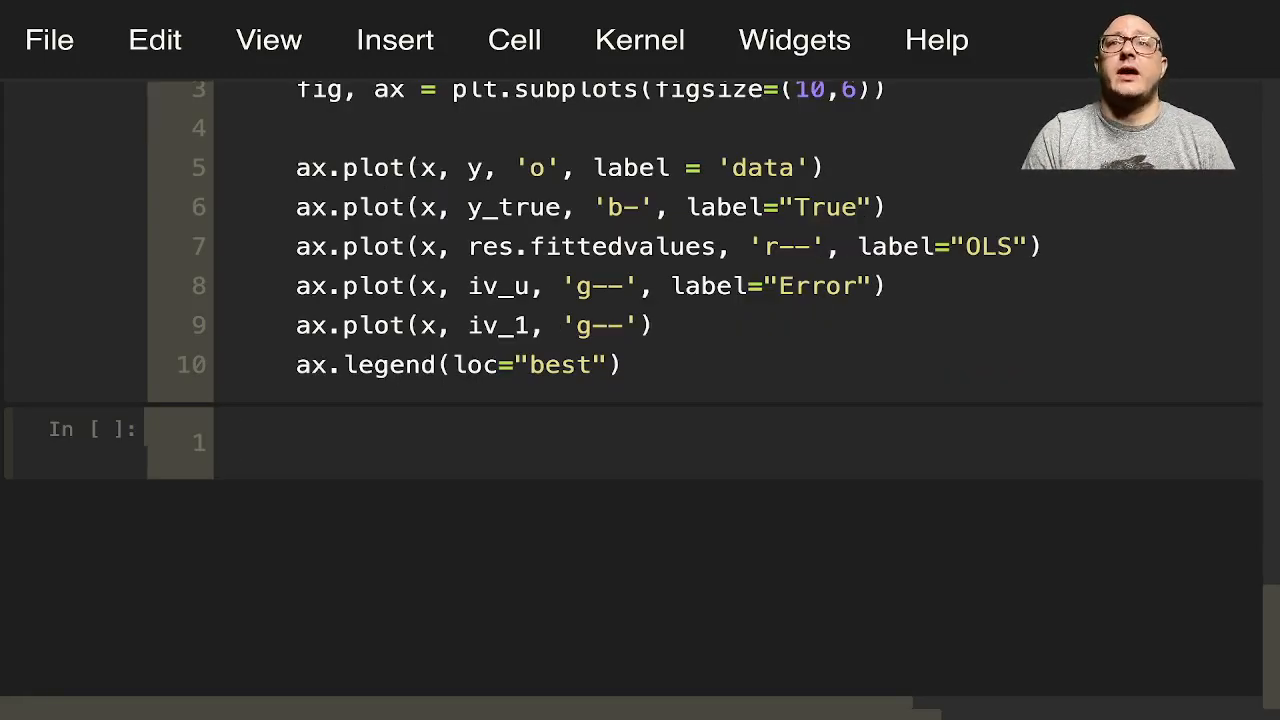
Step: Run plot_compare(res) to render data points, true line, dashed OLS fit and error bands
text(p)
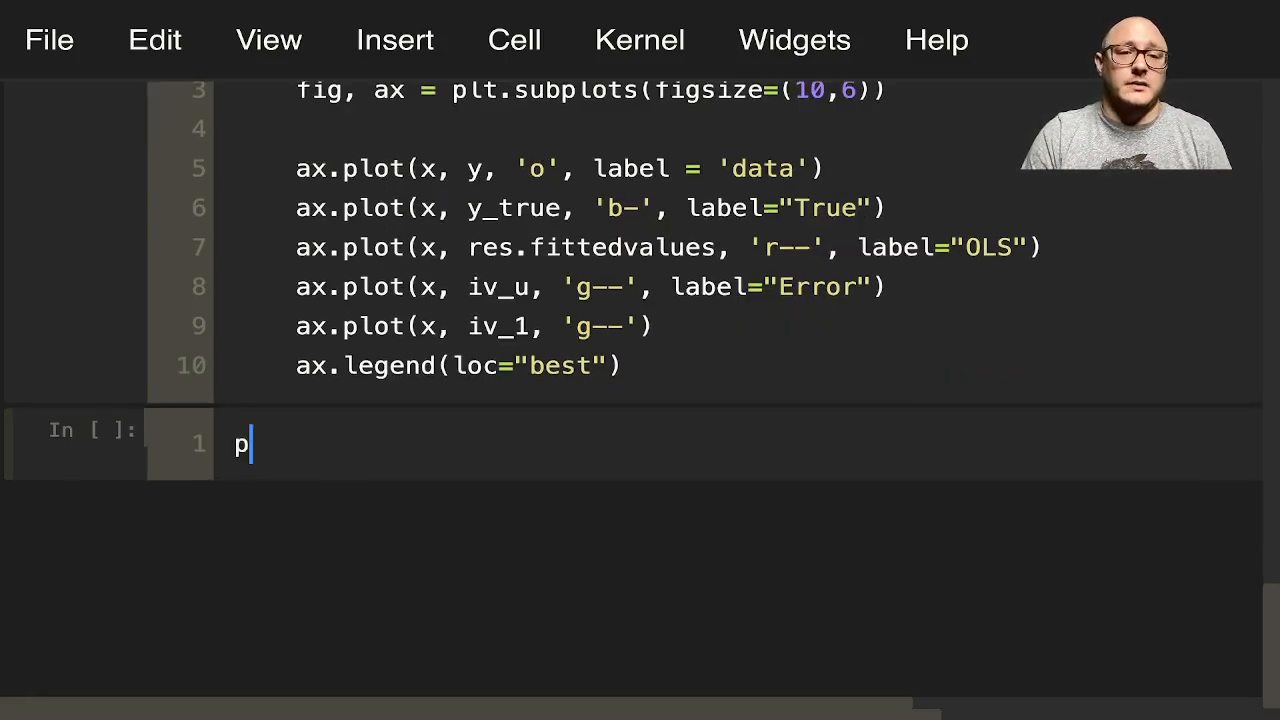
text(lot_com)
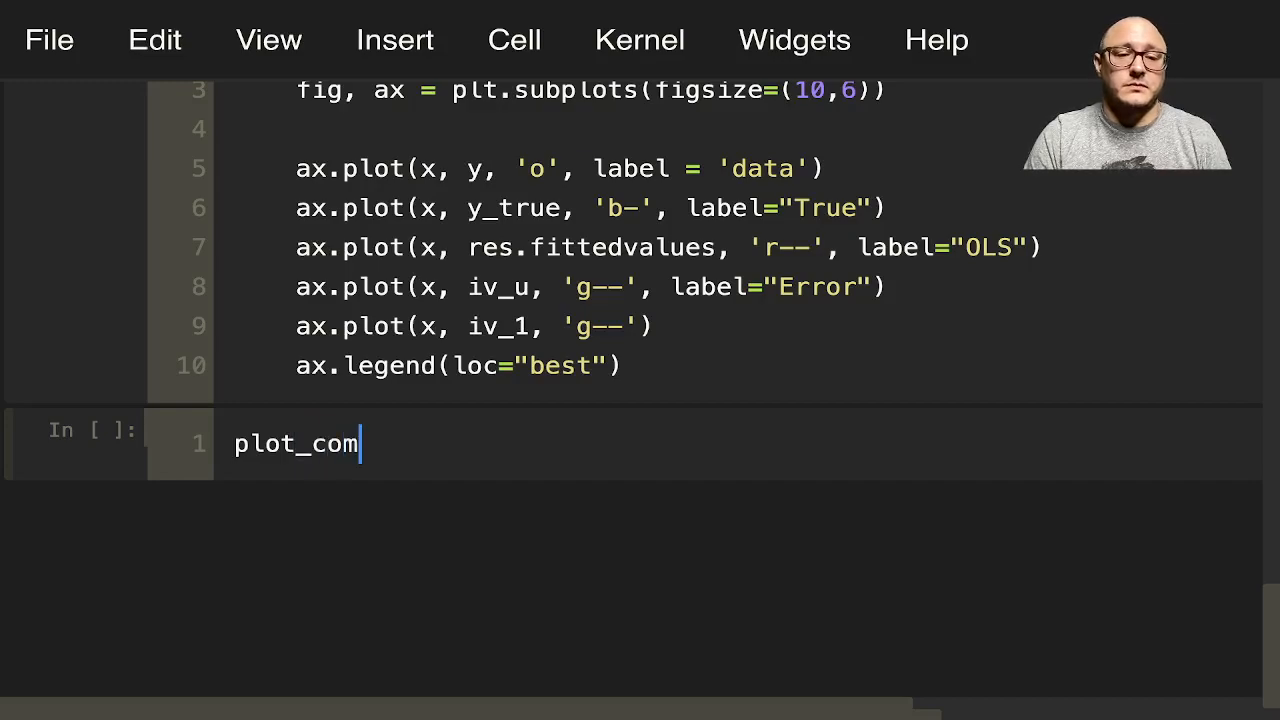
text(pare(r))
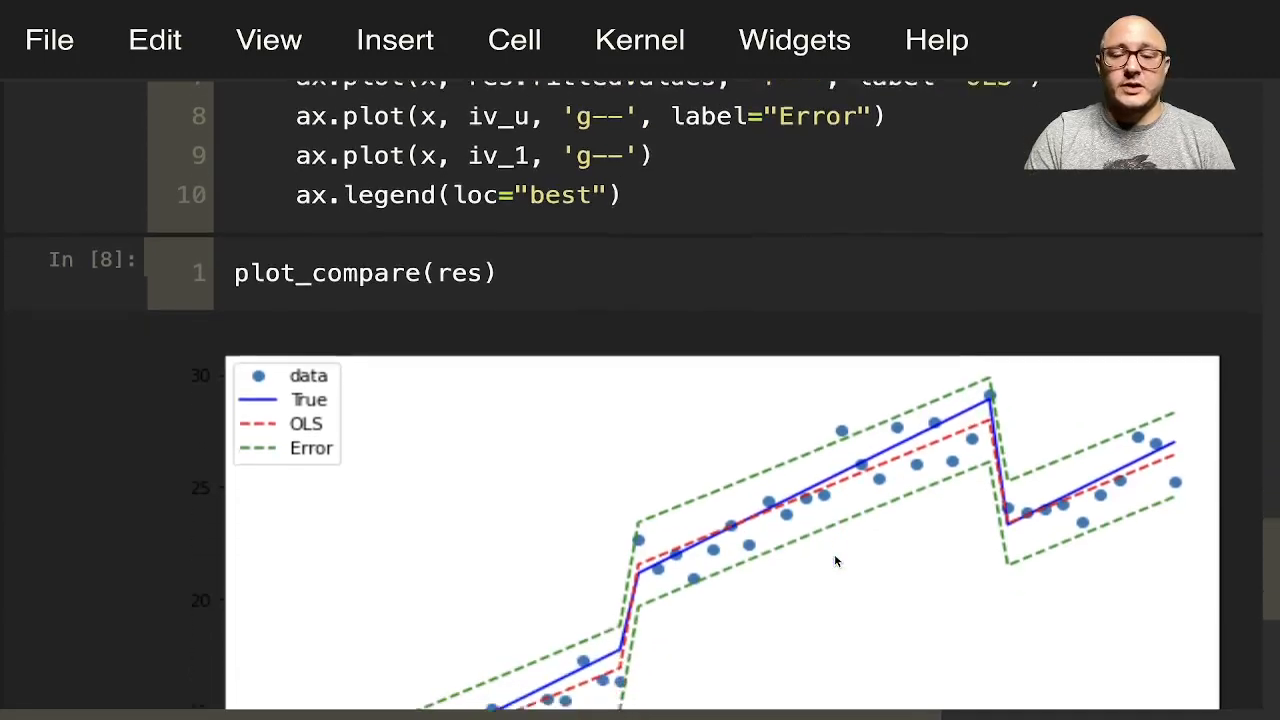
scroll(down, 3)
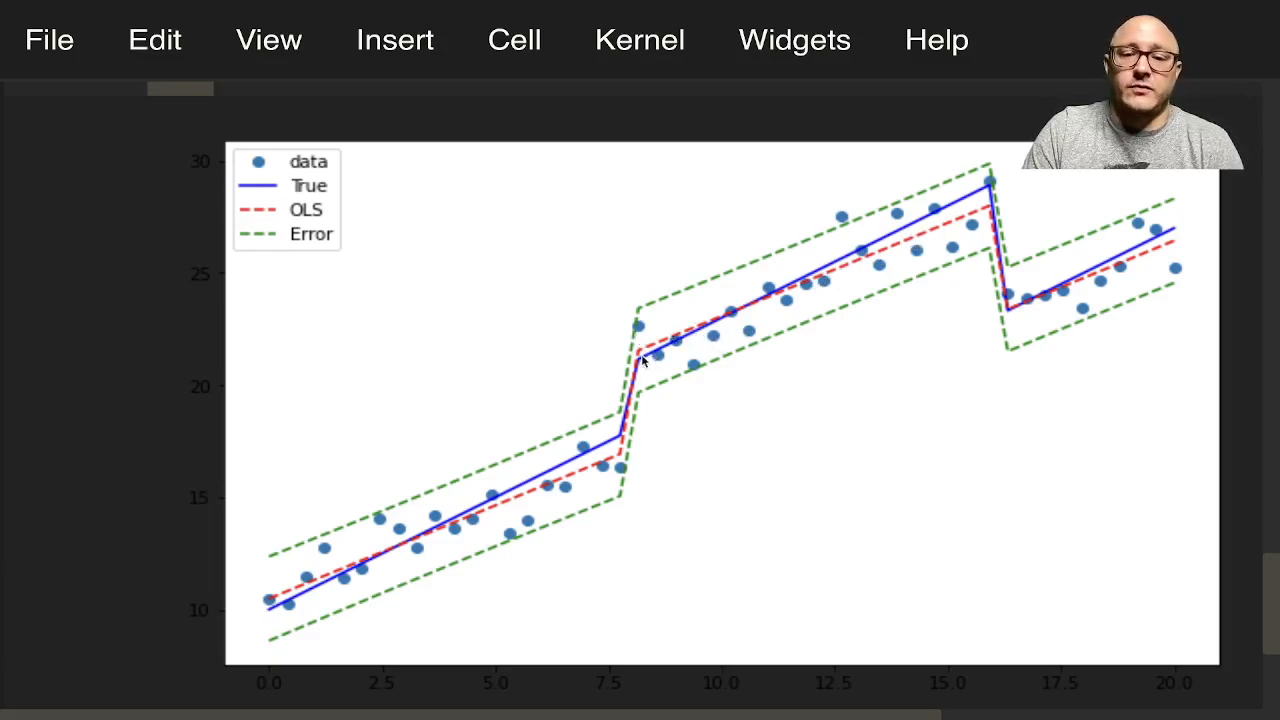
mouse_move(684, 318)
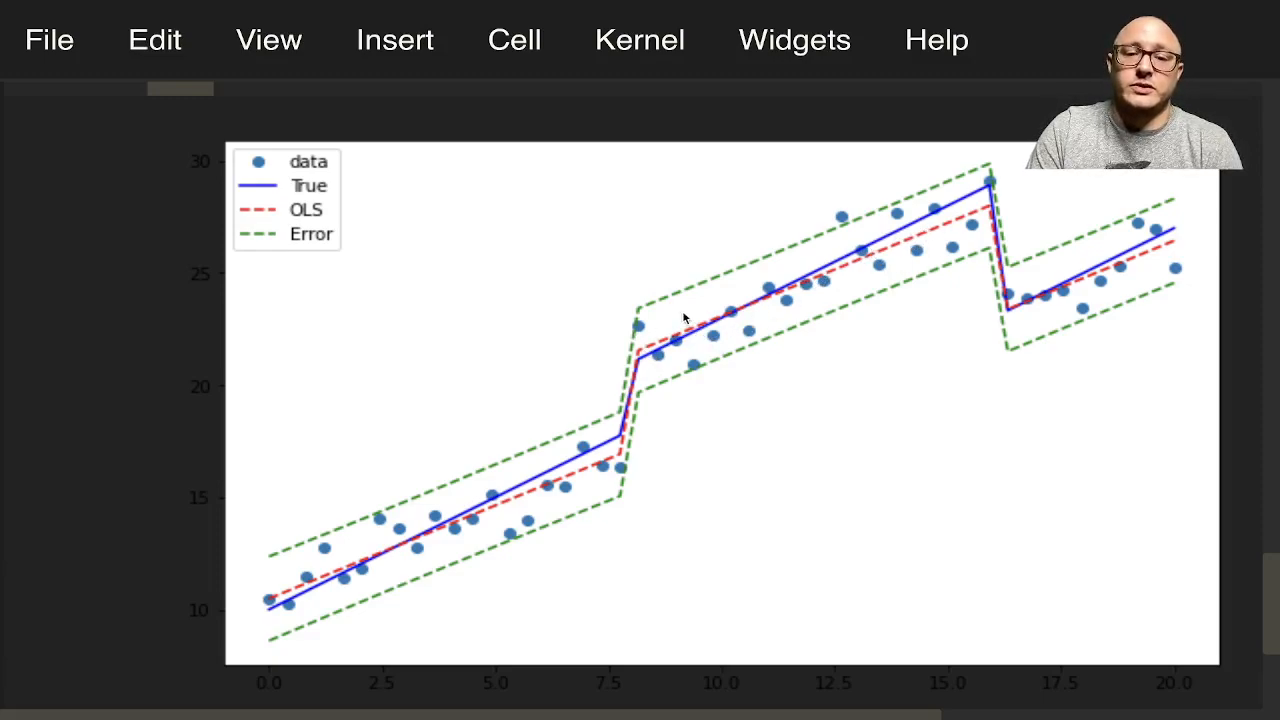
mouse_move(924, 238)
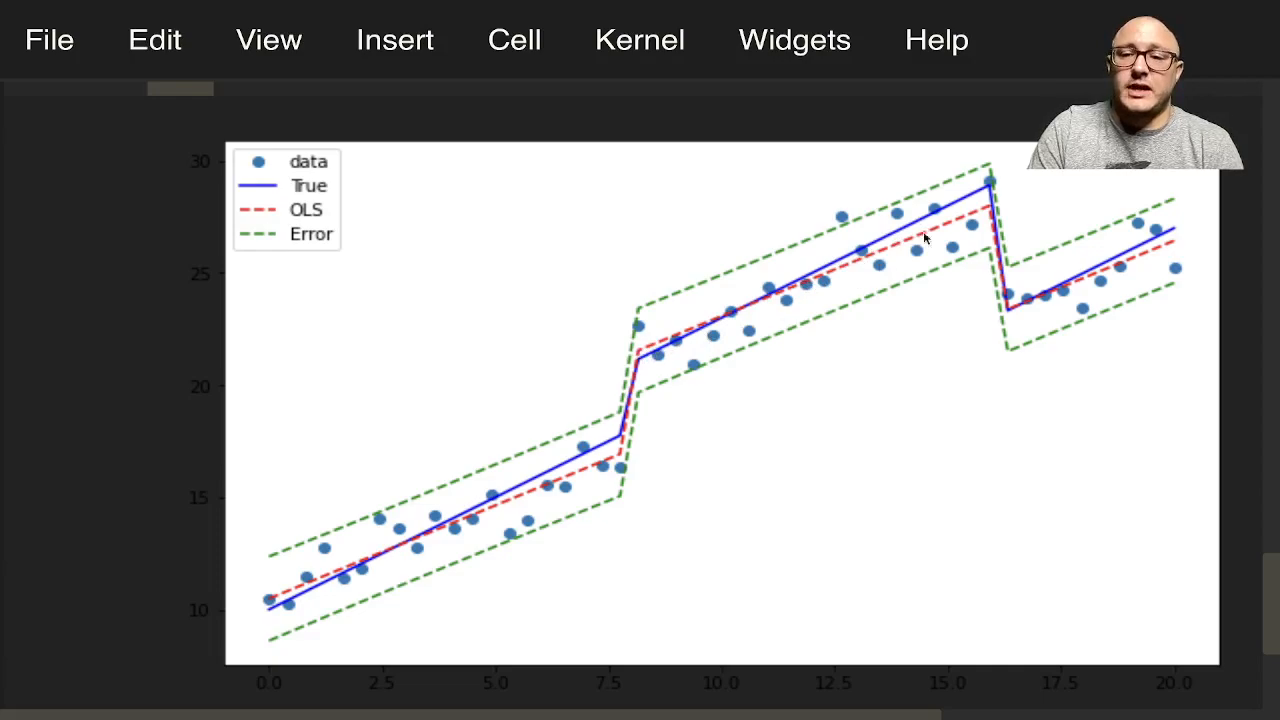
mouse_move(638, 364)
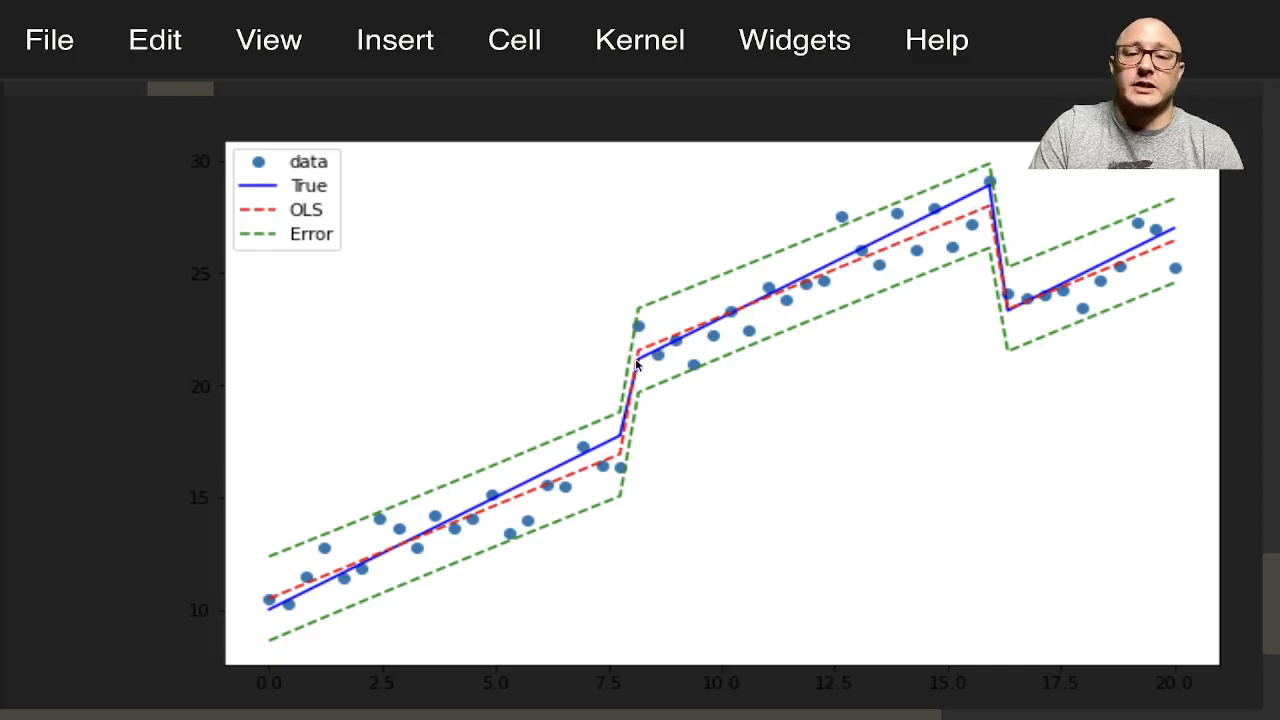
mouse_move(856, 284)
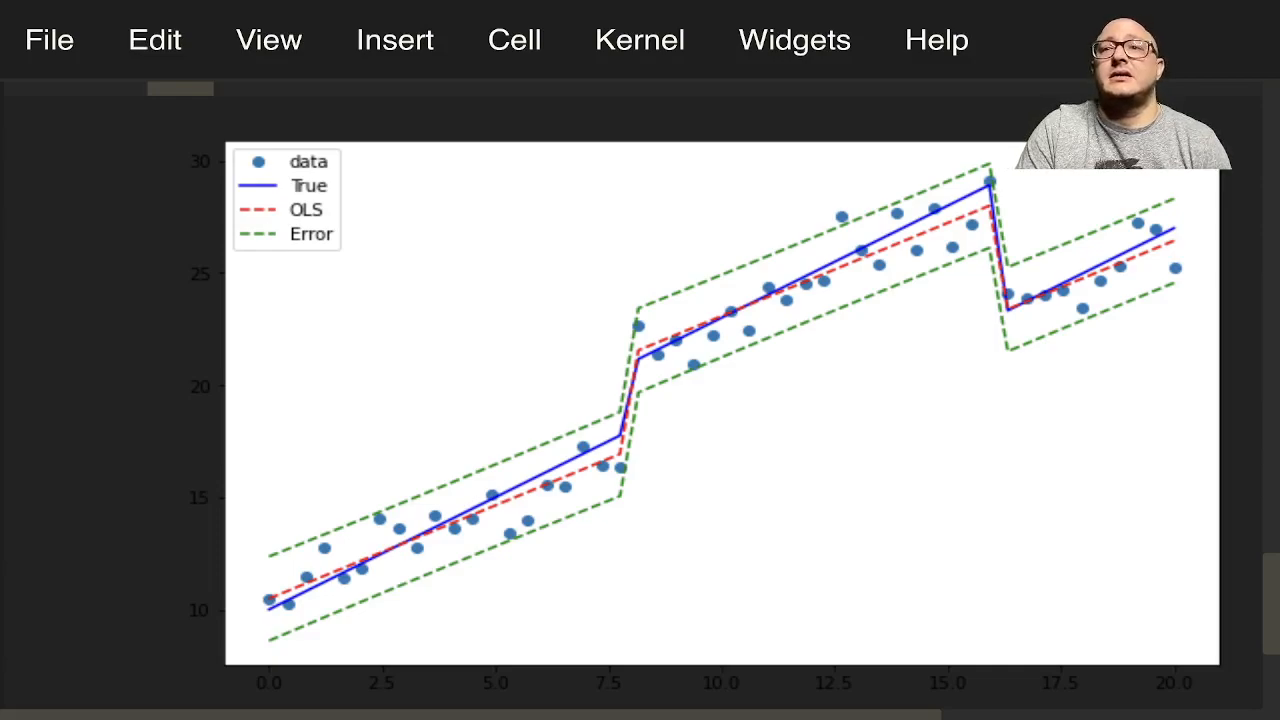
mouse_move(556, 338)
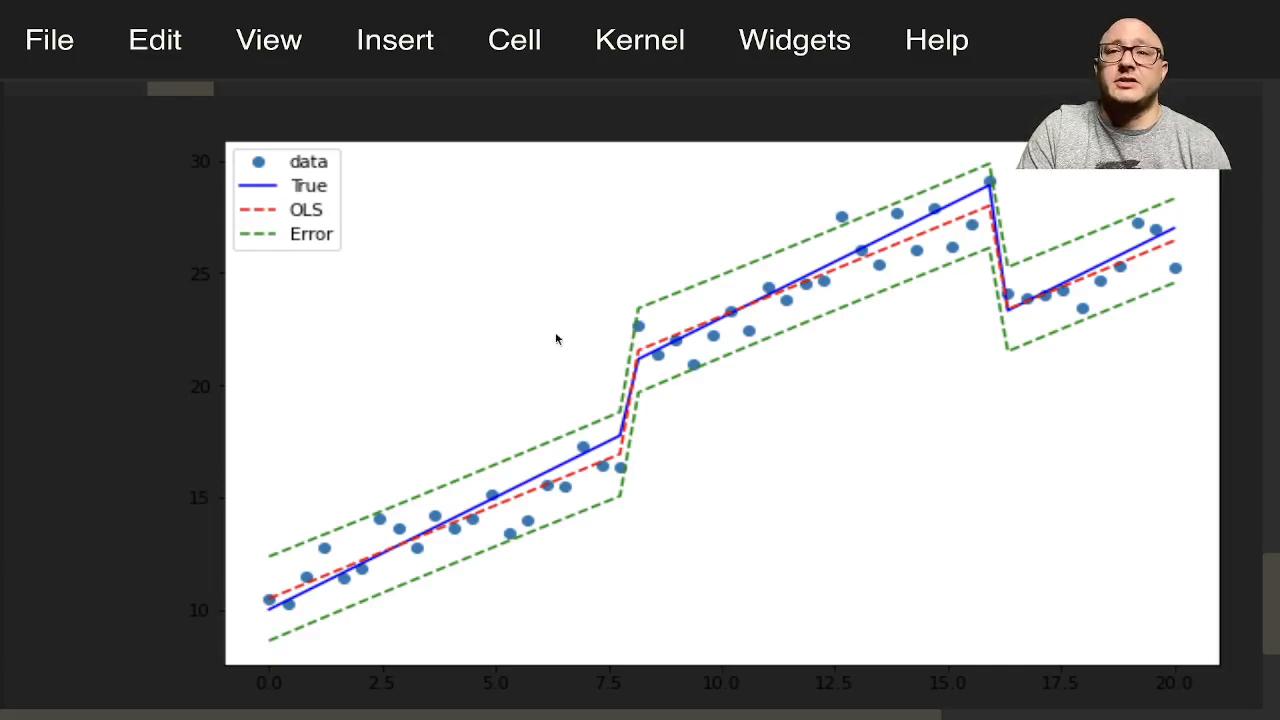
mouse_move(900, 330)
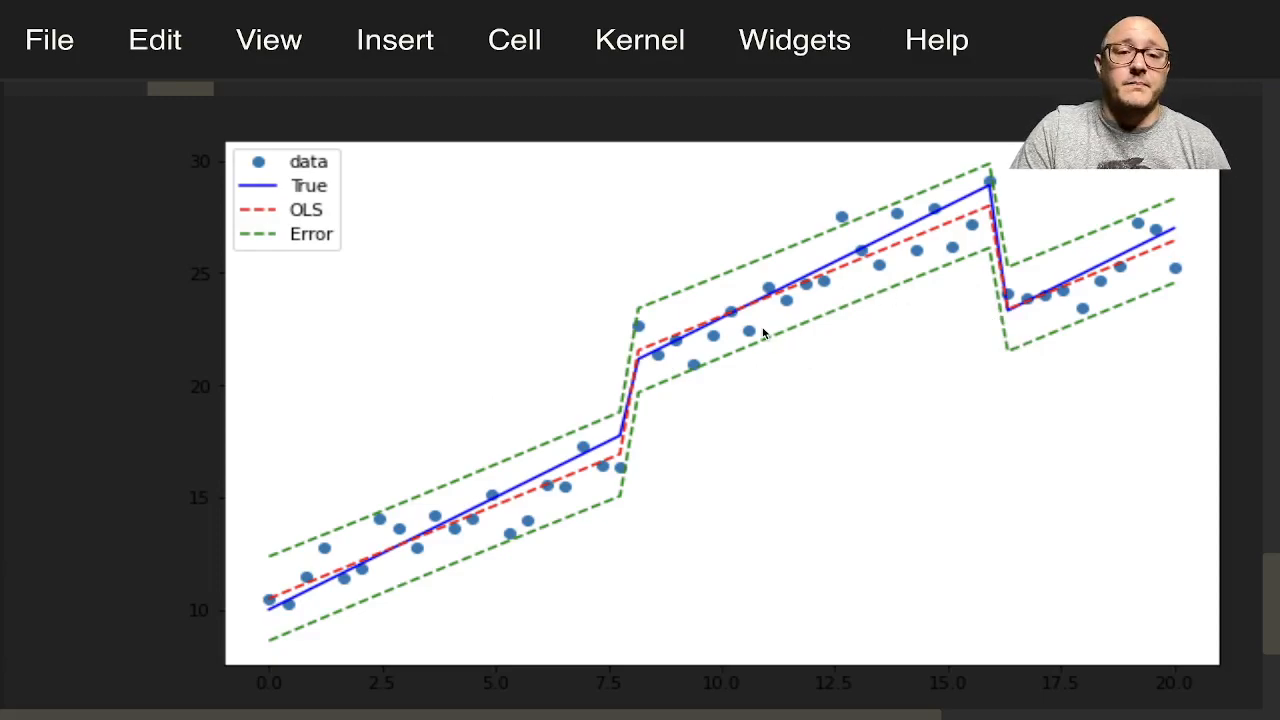
mouse_move(1010, 318)
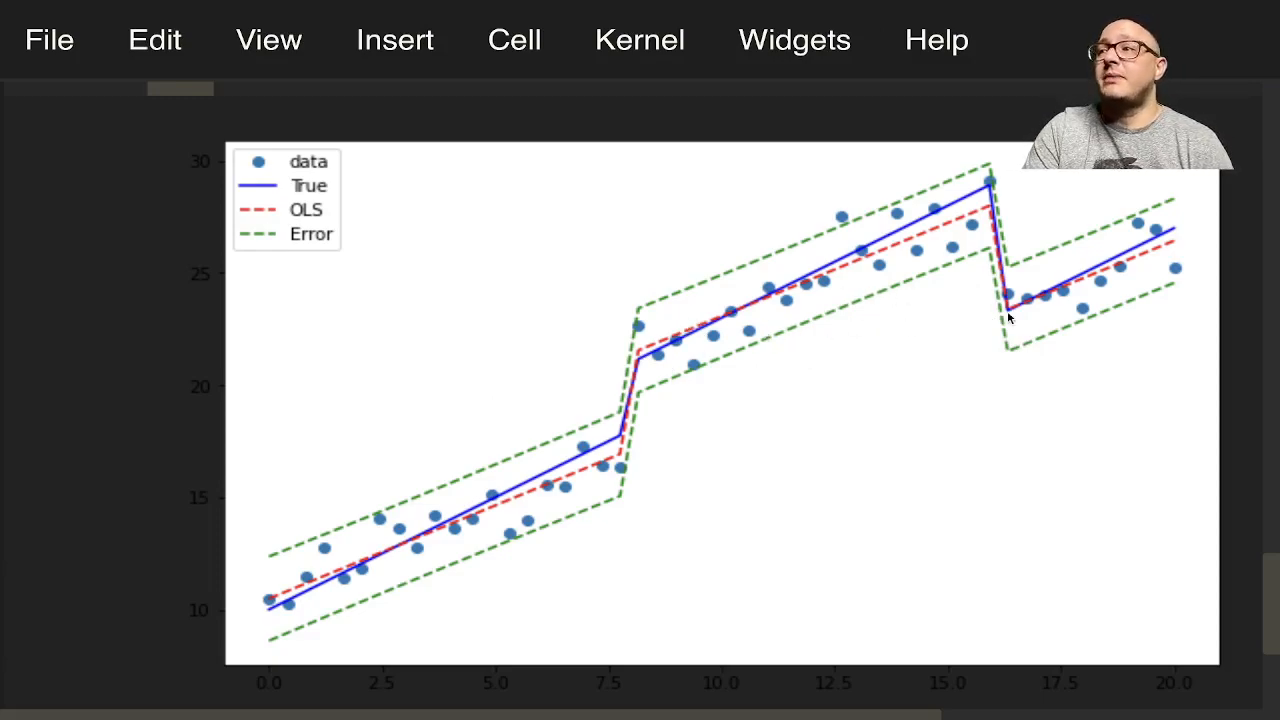